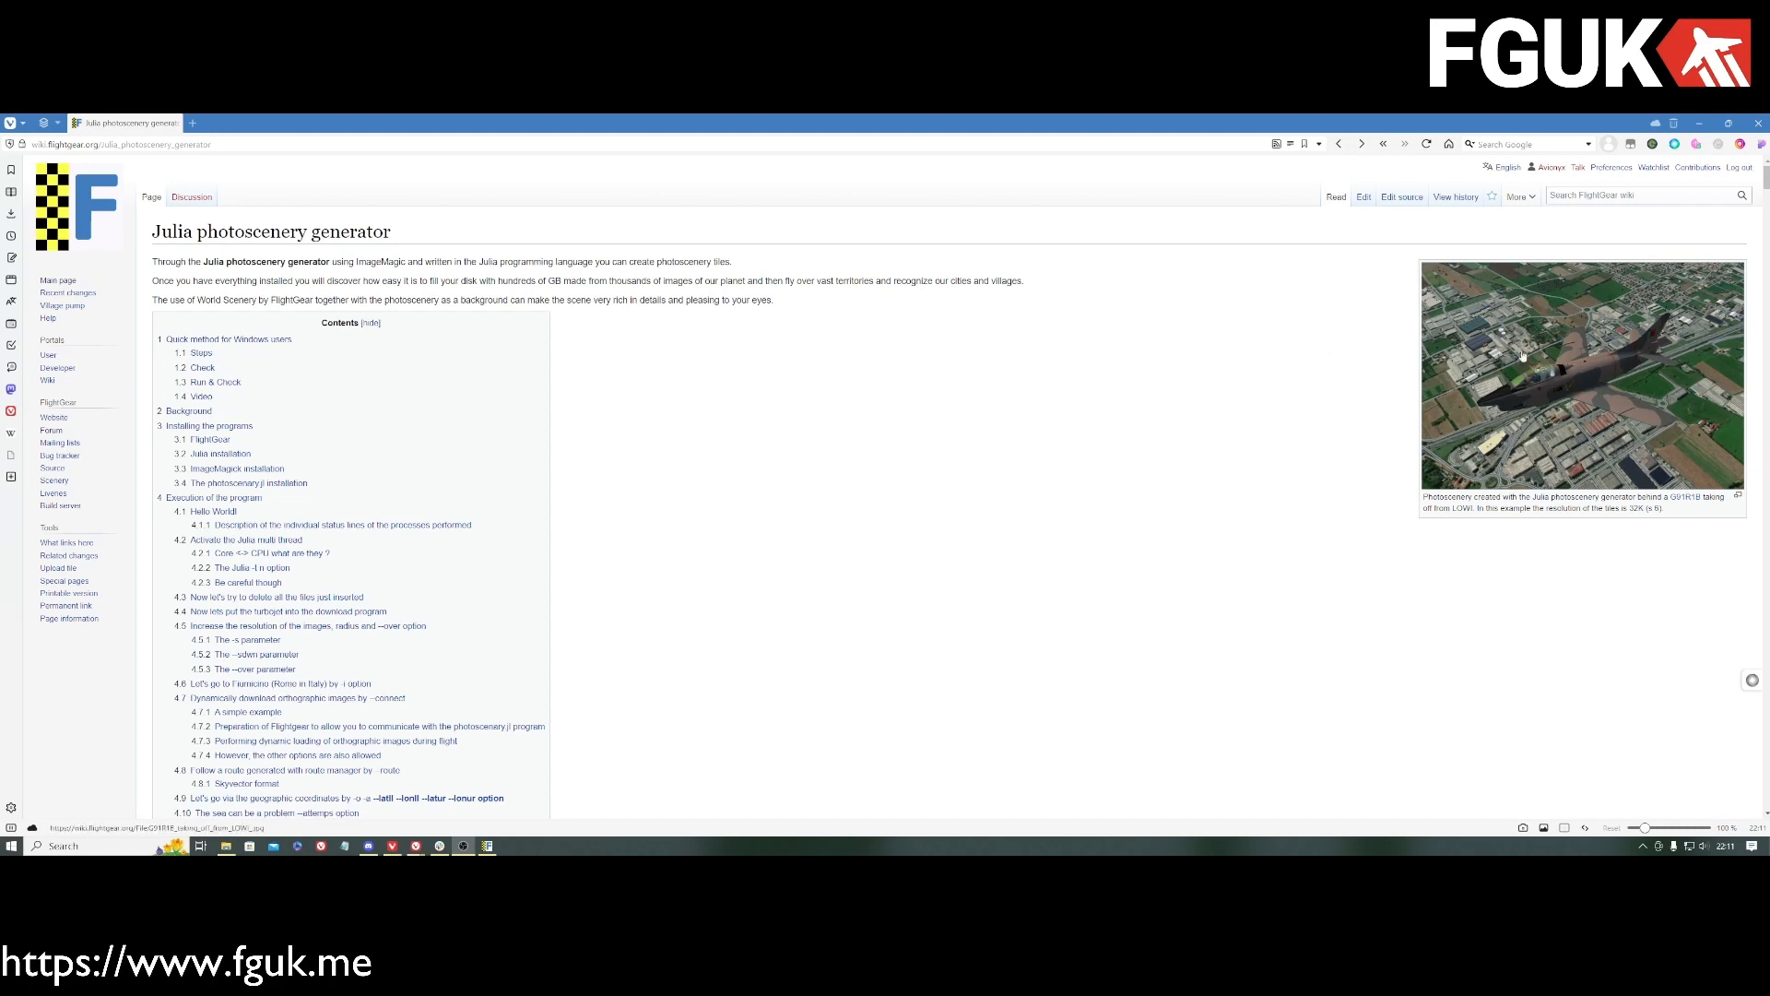
pyautogui.moveTo(1259, 413)
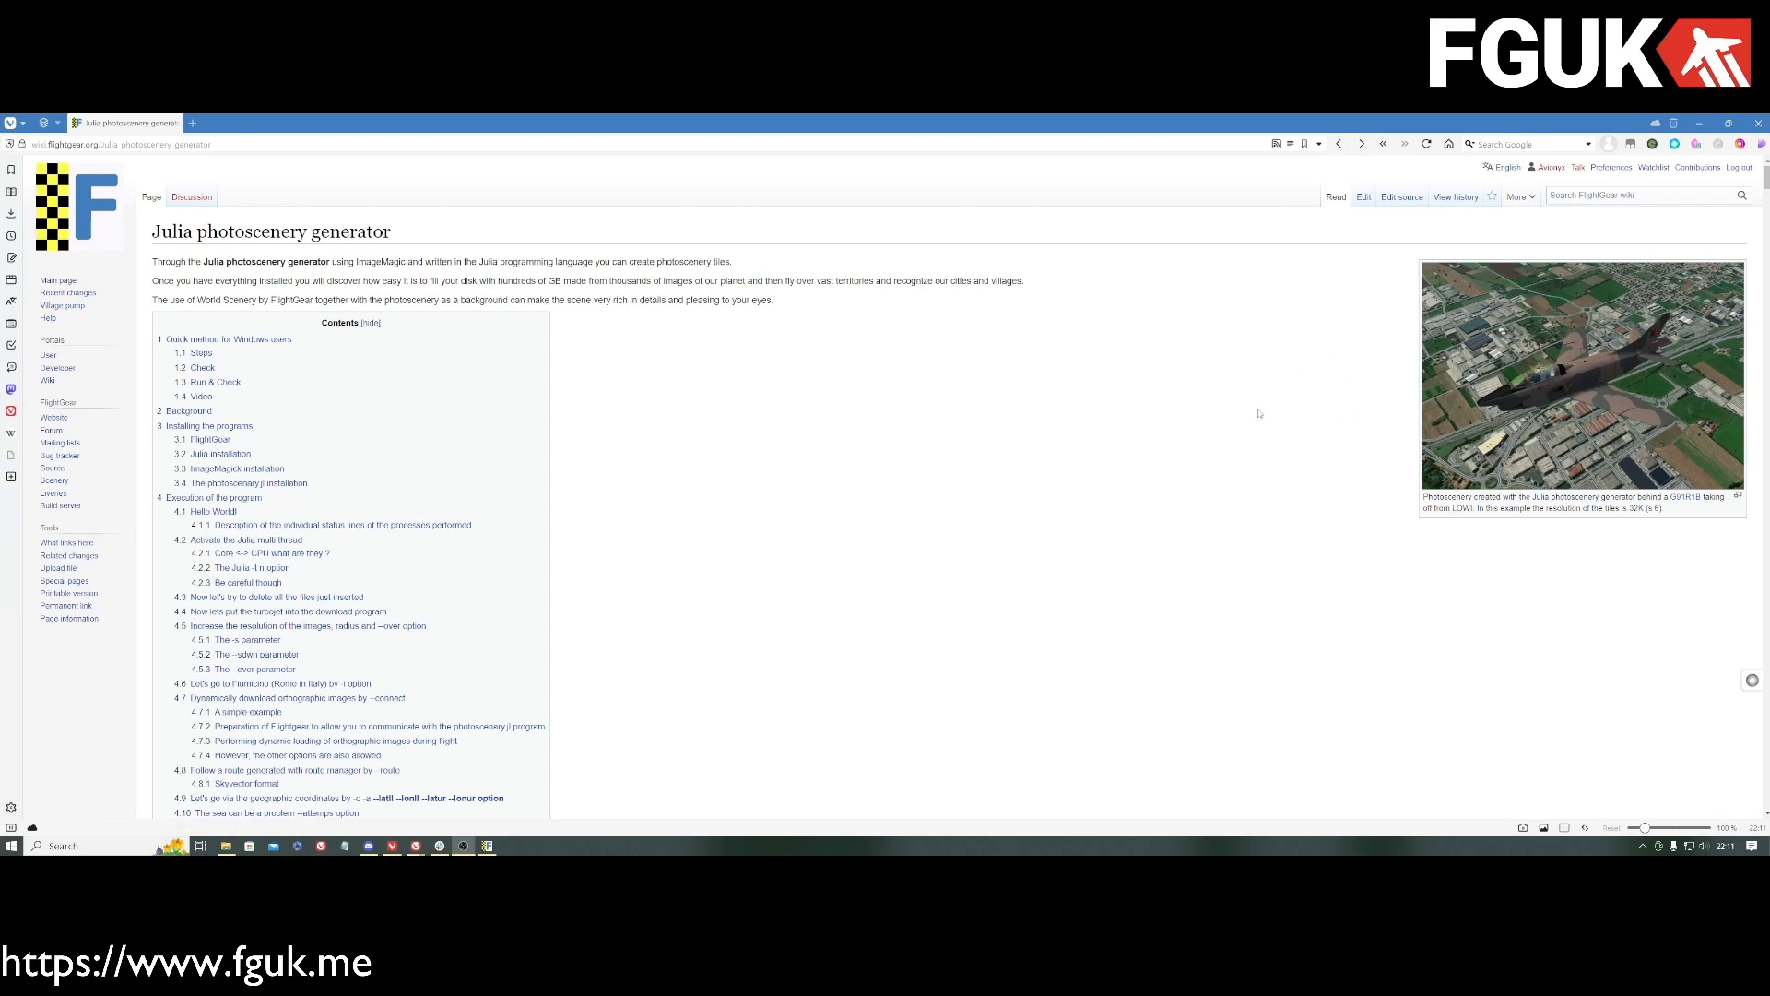
pyautogui.moveTo(1023, 426)
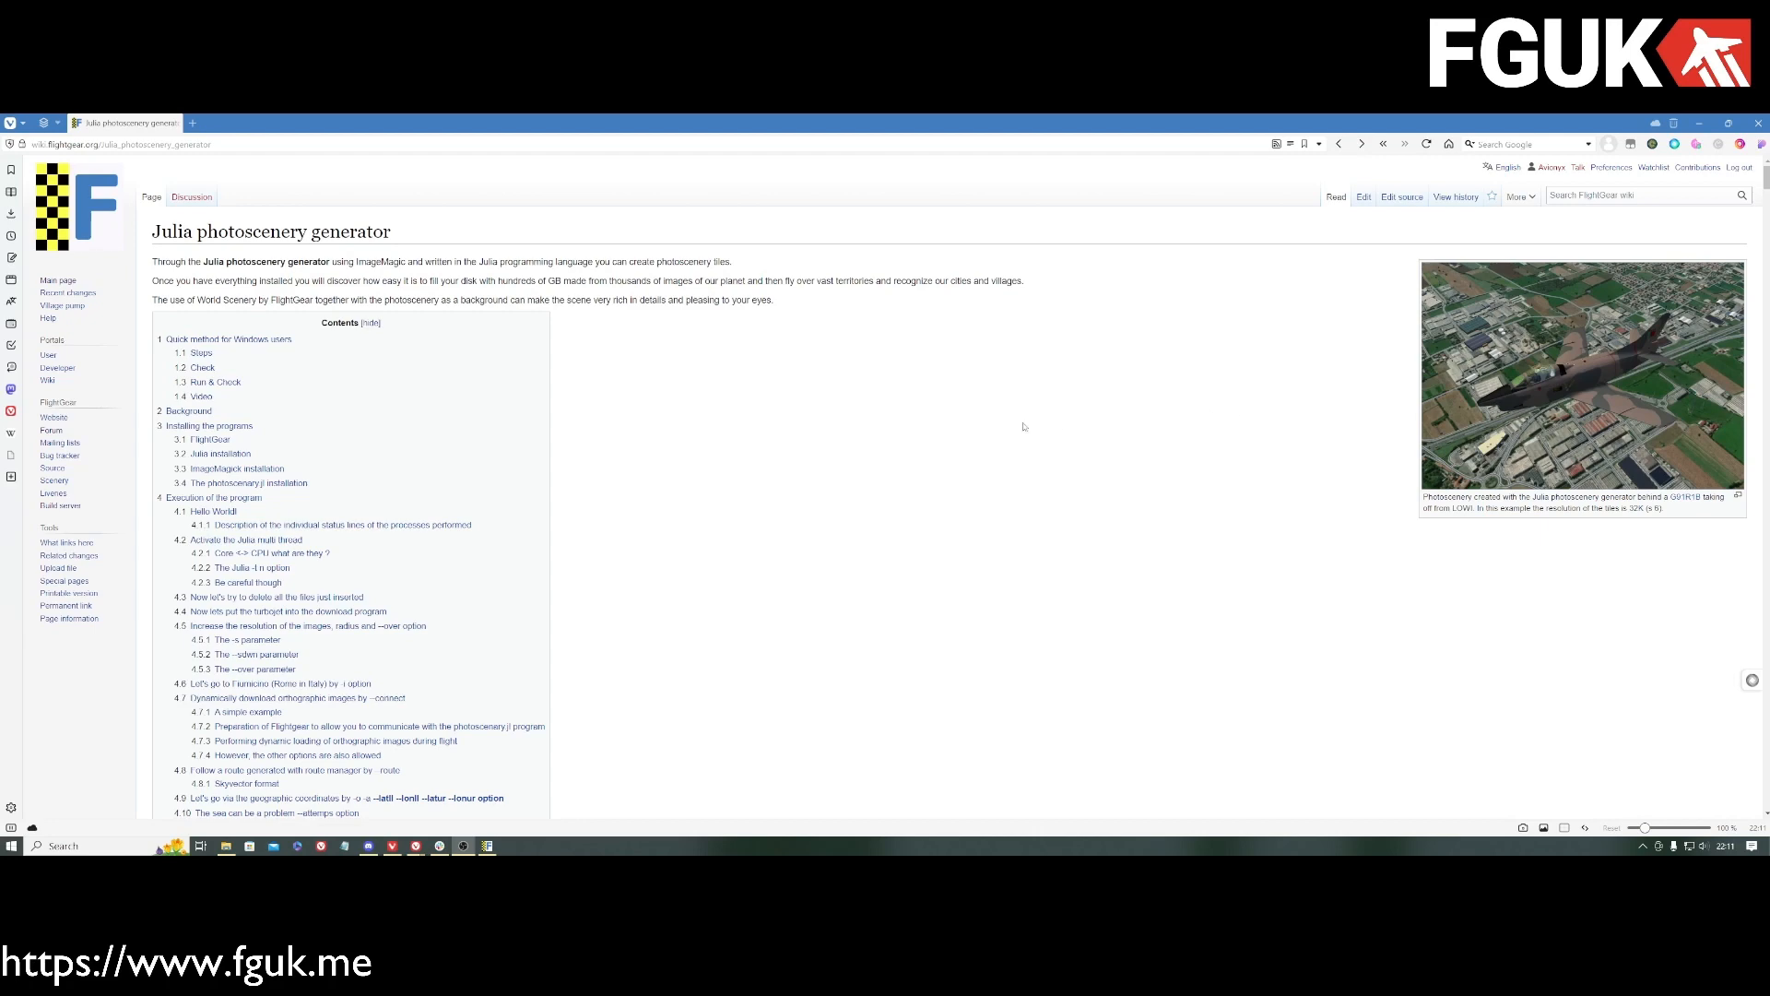
# Step: Scroll to the Windows quick method and open the 'Download Julia Programming Language' link in a new tab
pyautogui.scroll(-3)
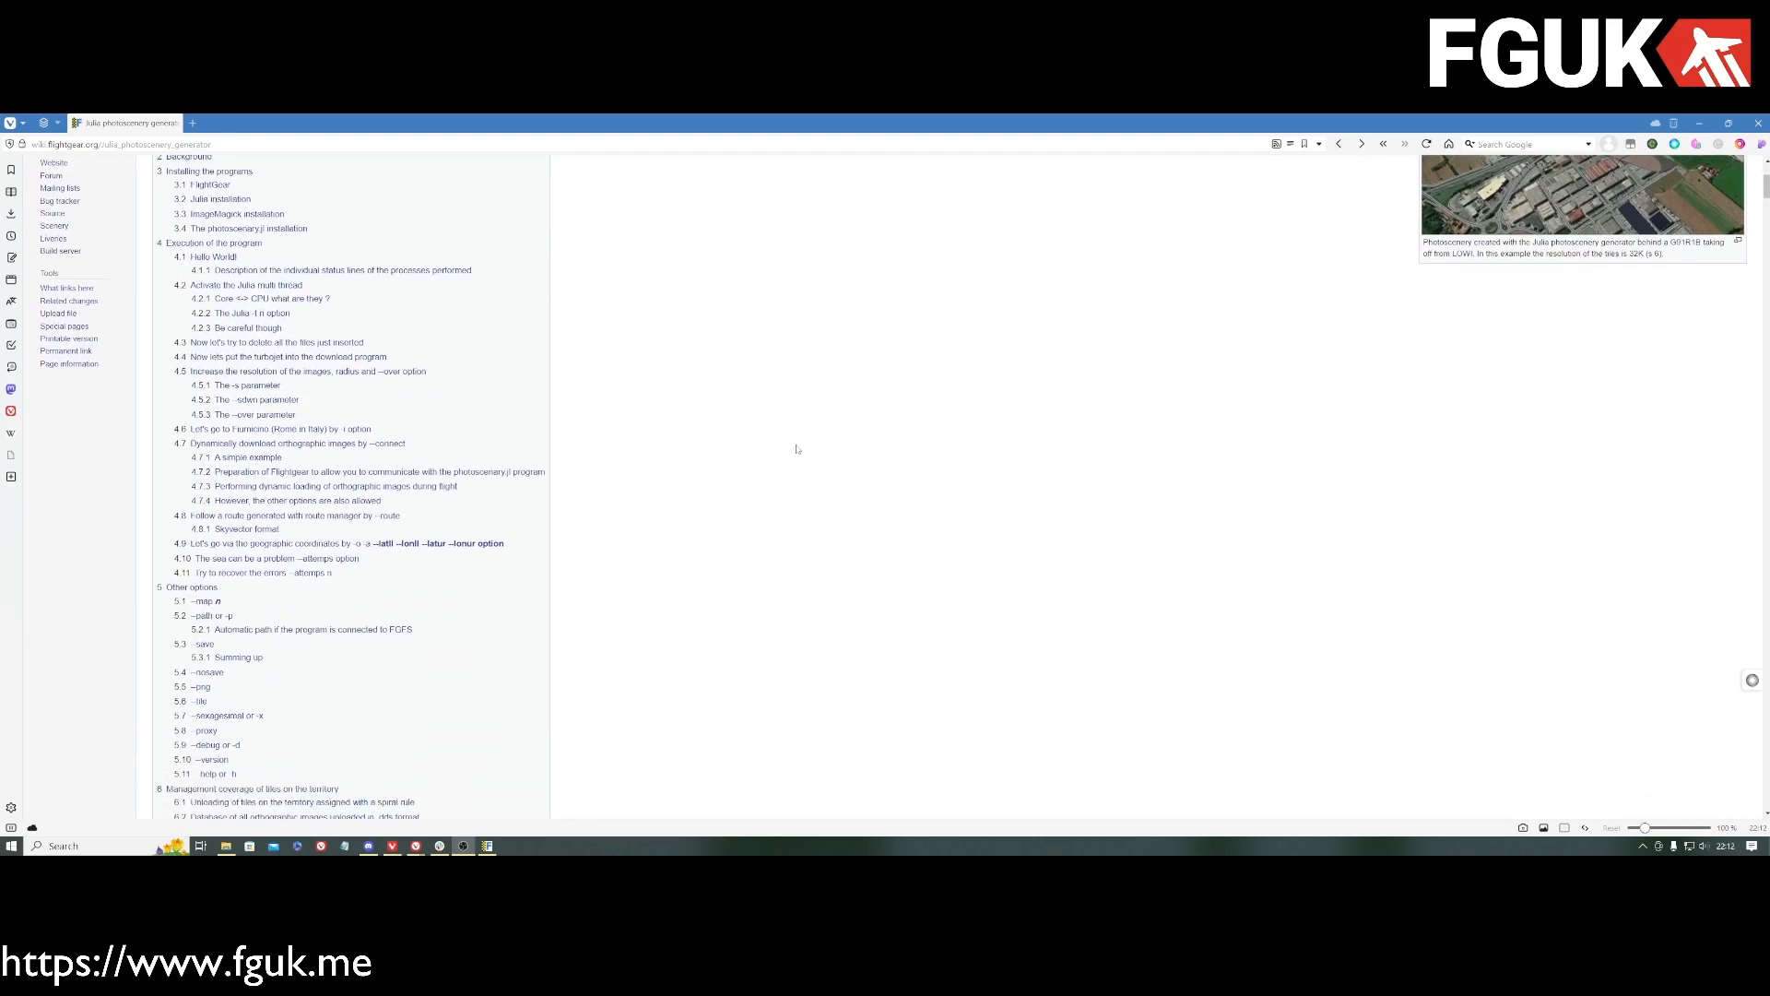
pyautogui.scroll(-3)
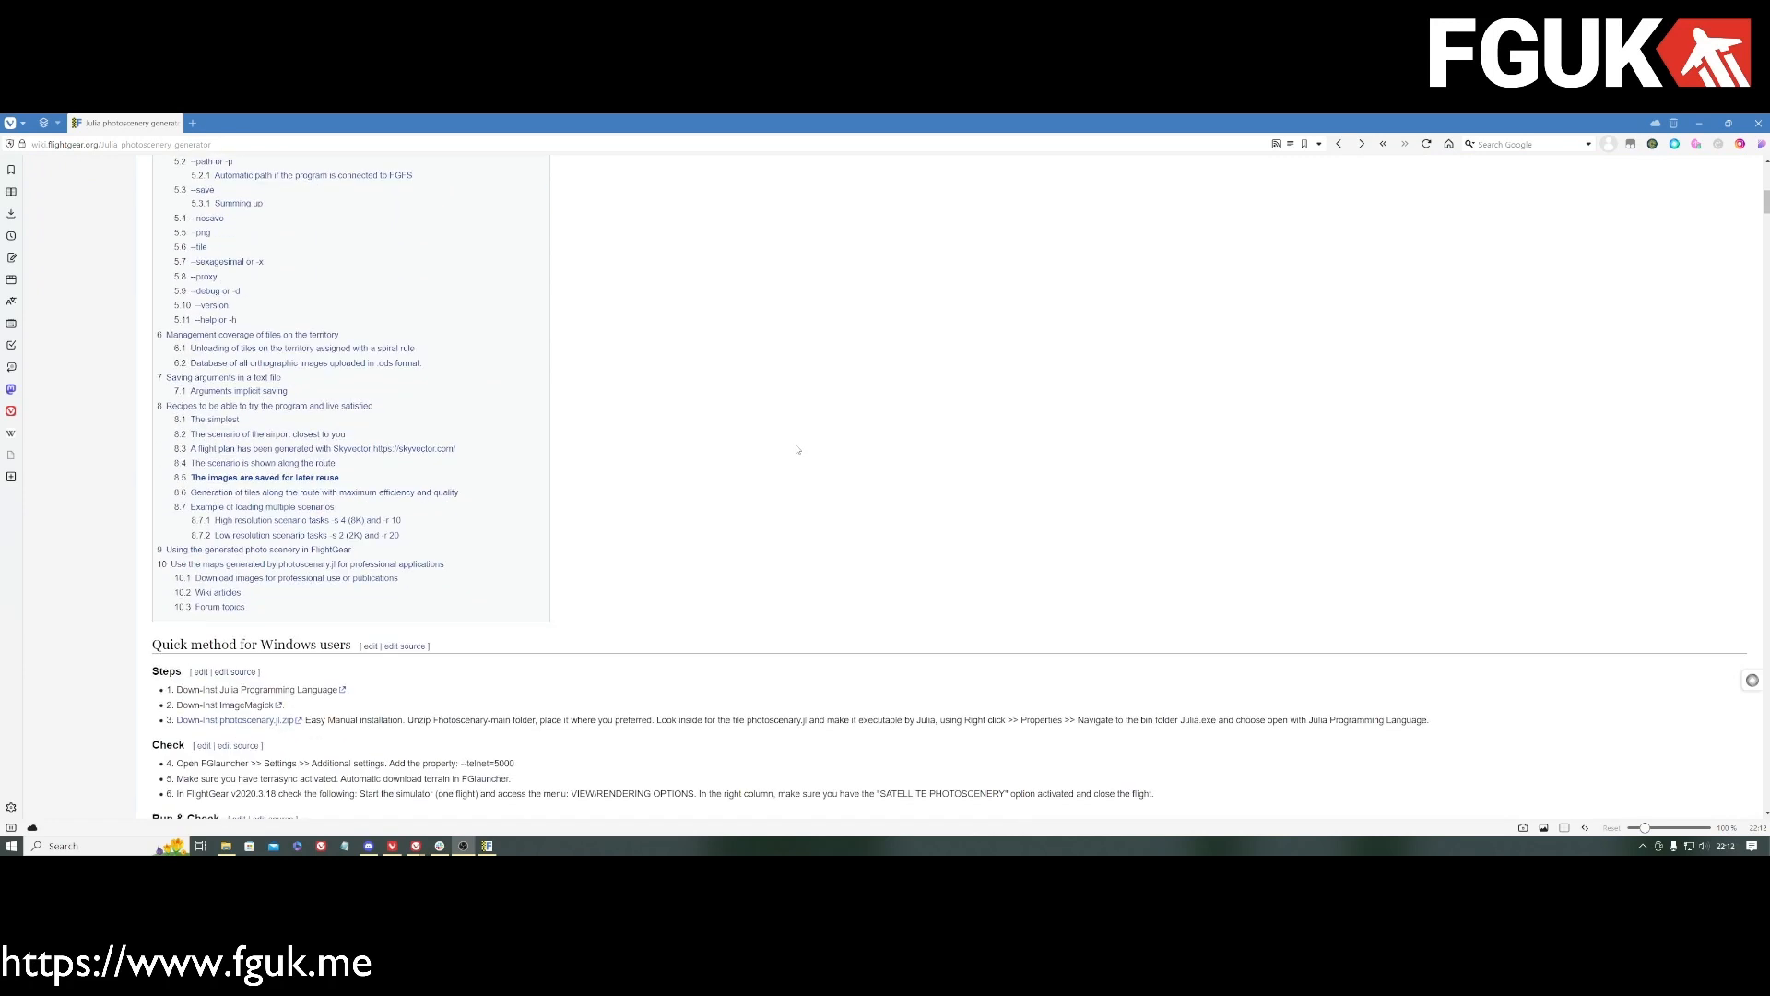
pyautogui.scroll(3)
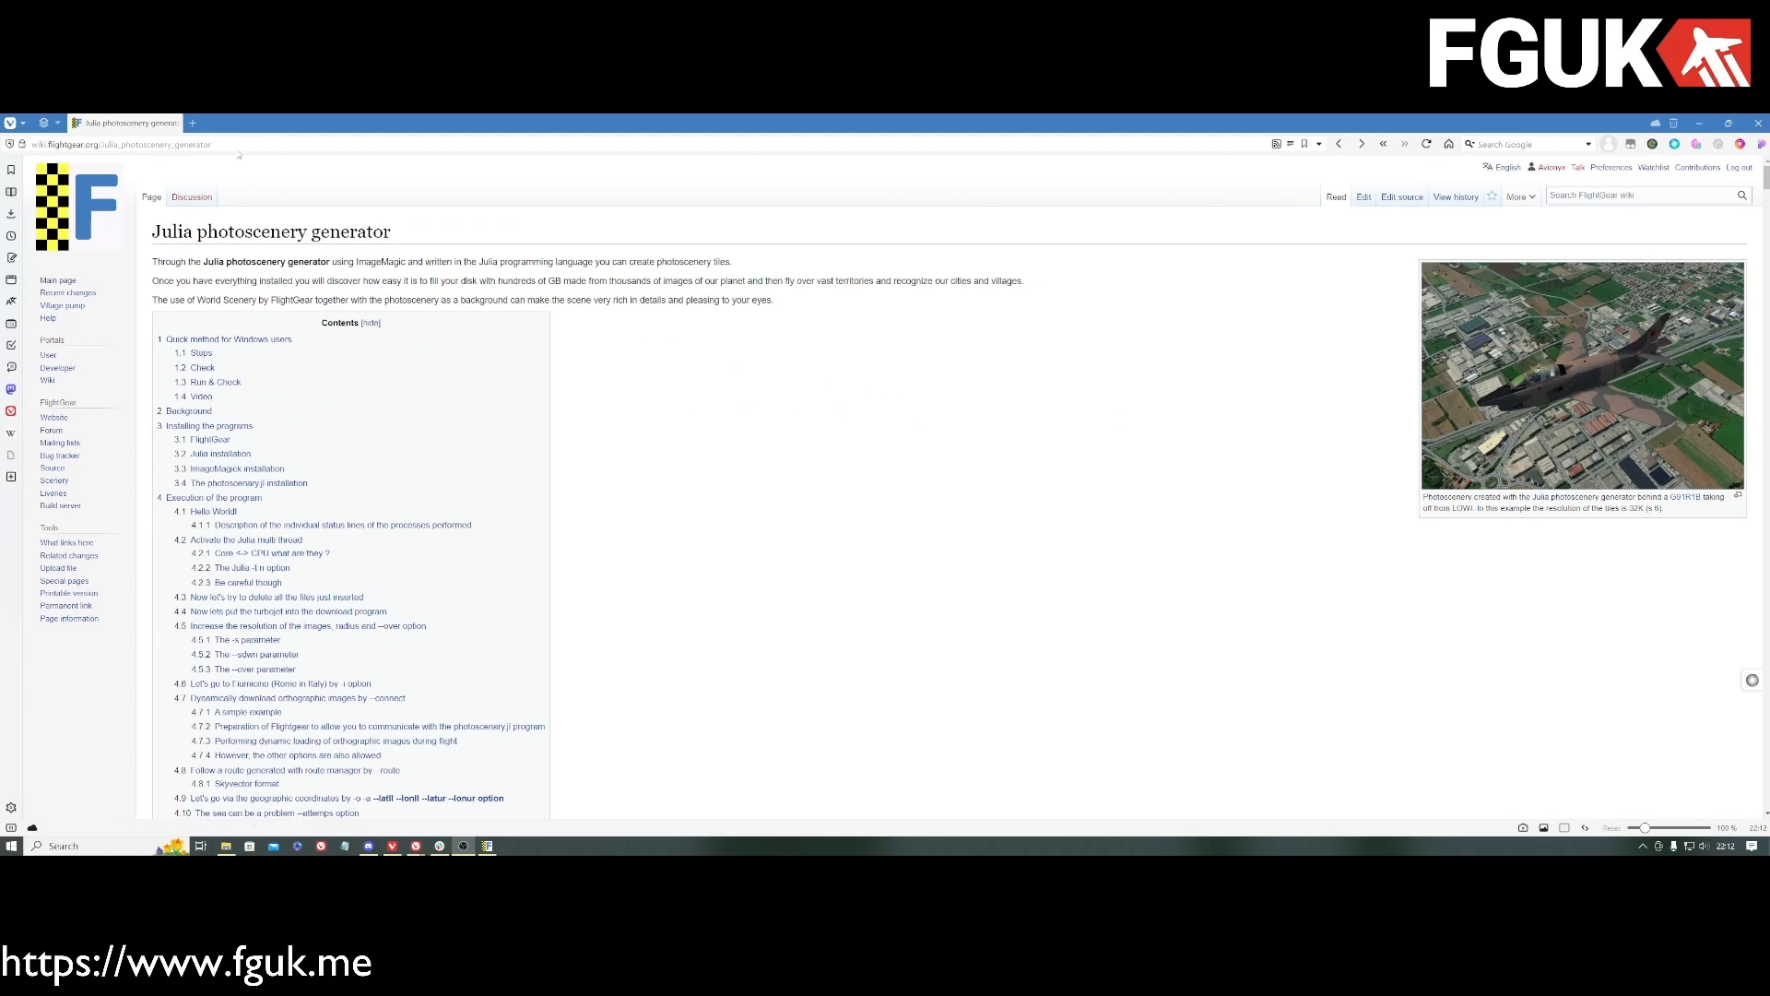
pyautogui.scroll(-3)
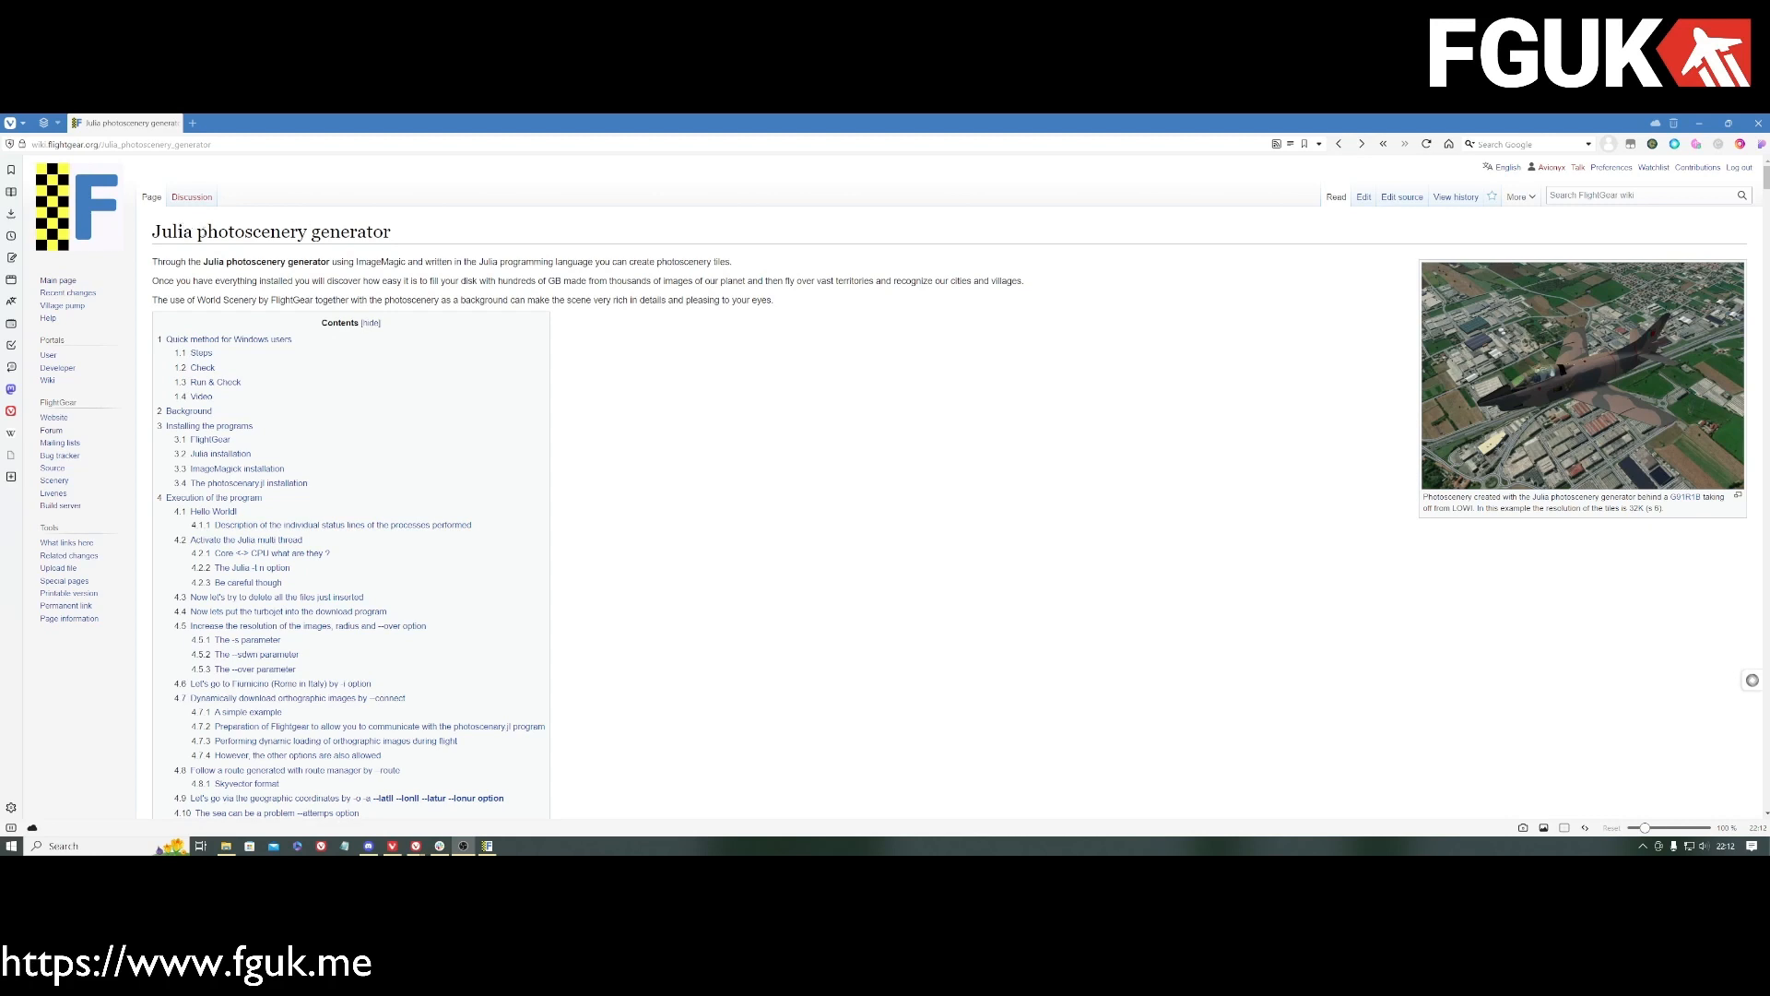
pyautogui.moveTo(625, 243)
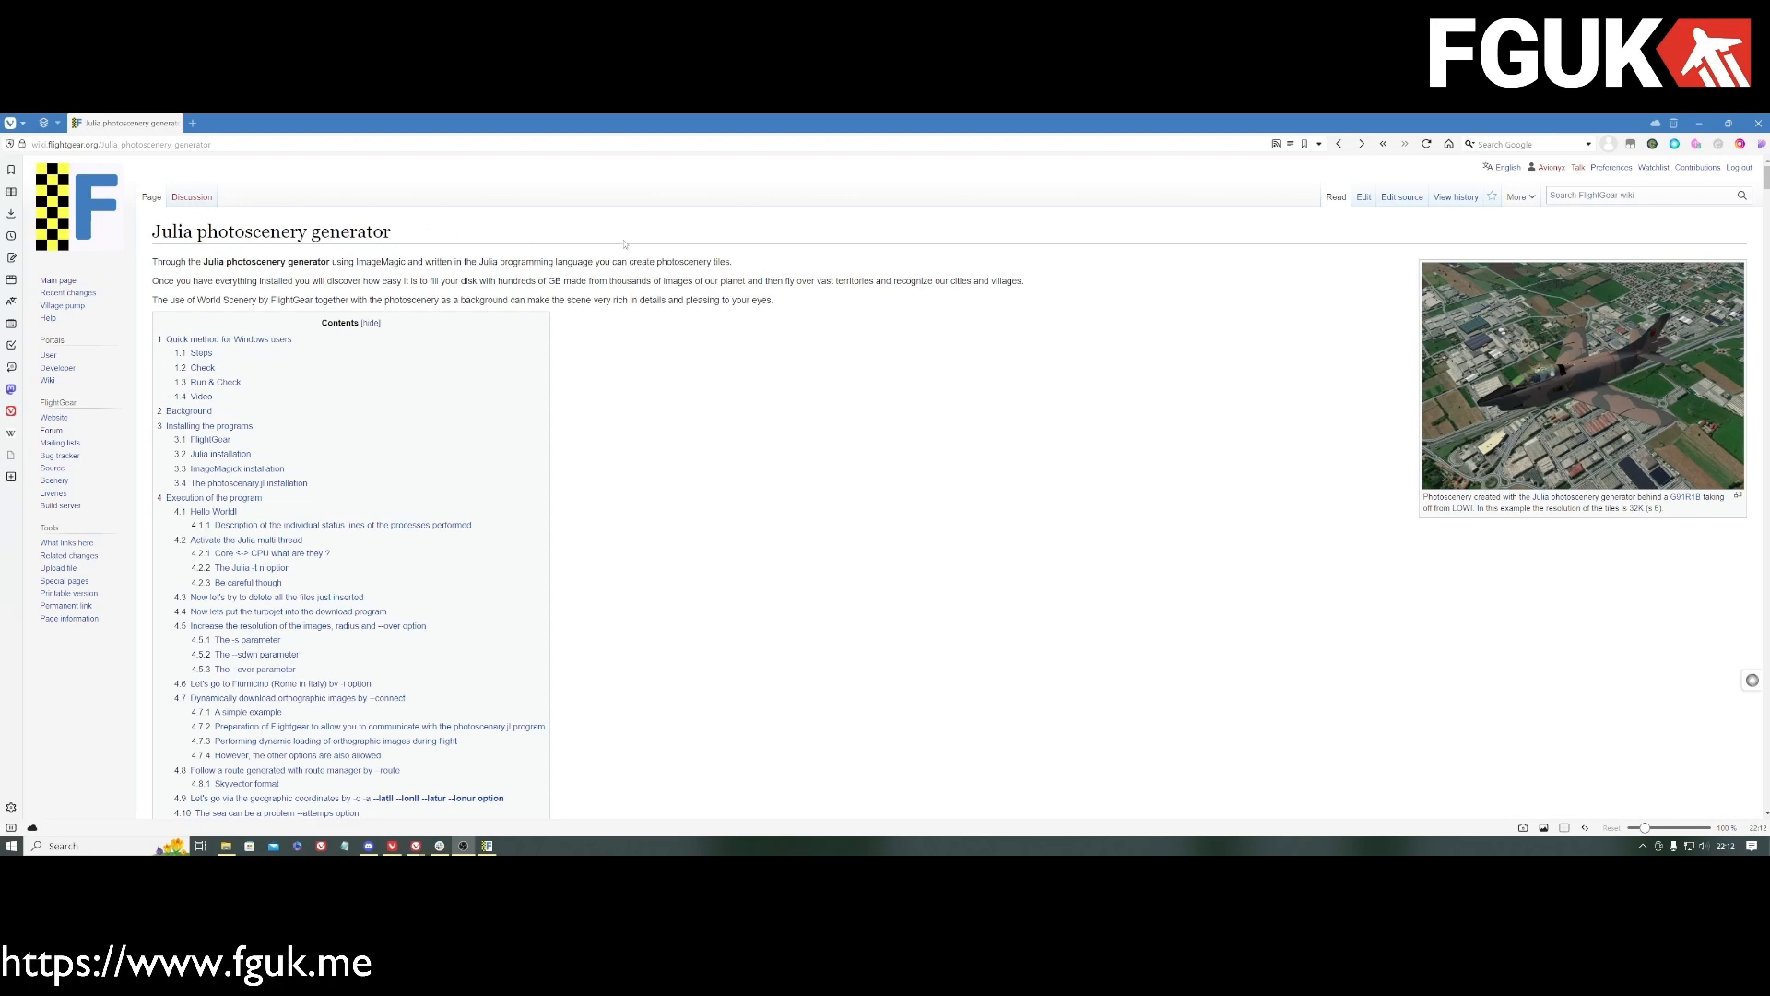
pyautogui.moveTo(267, 399)
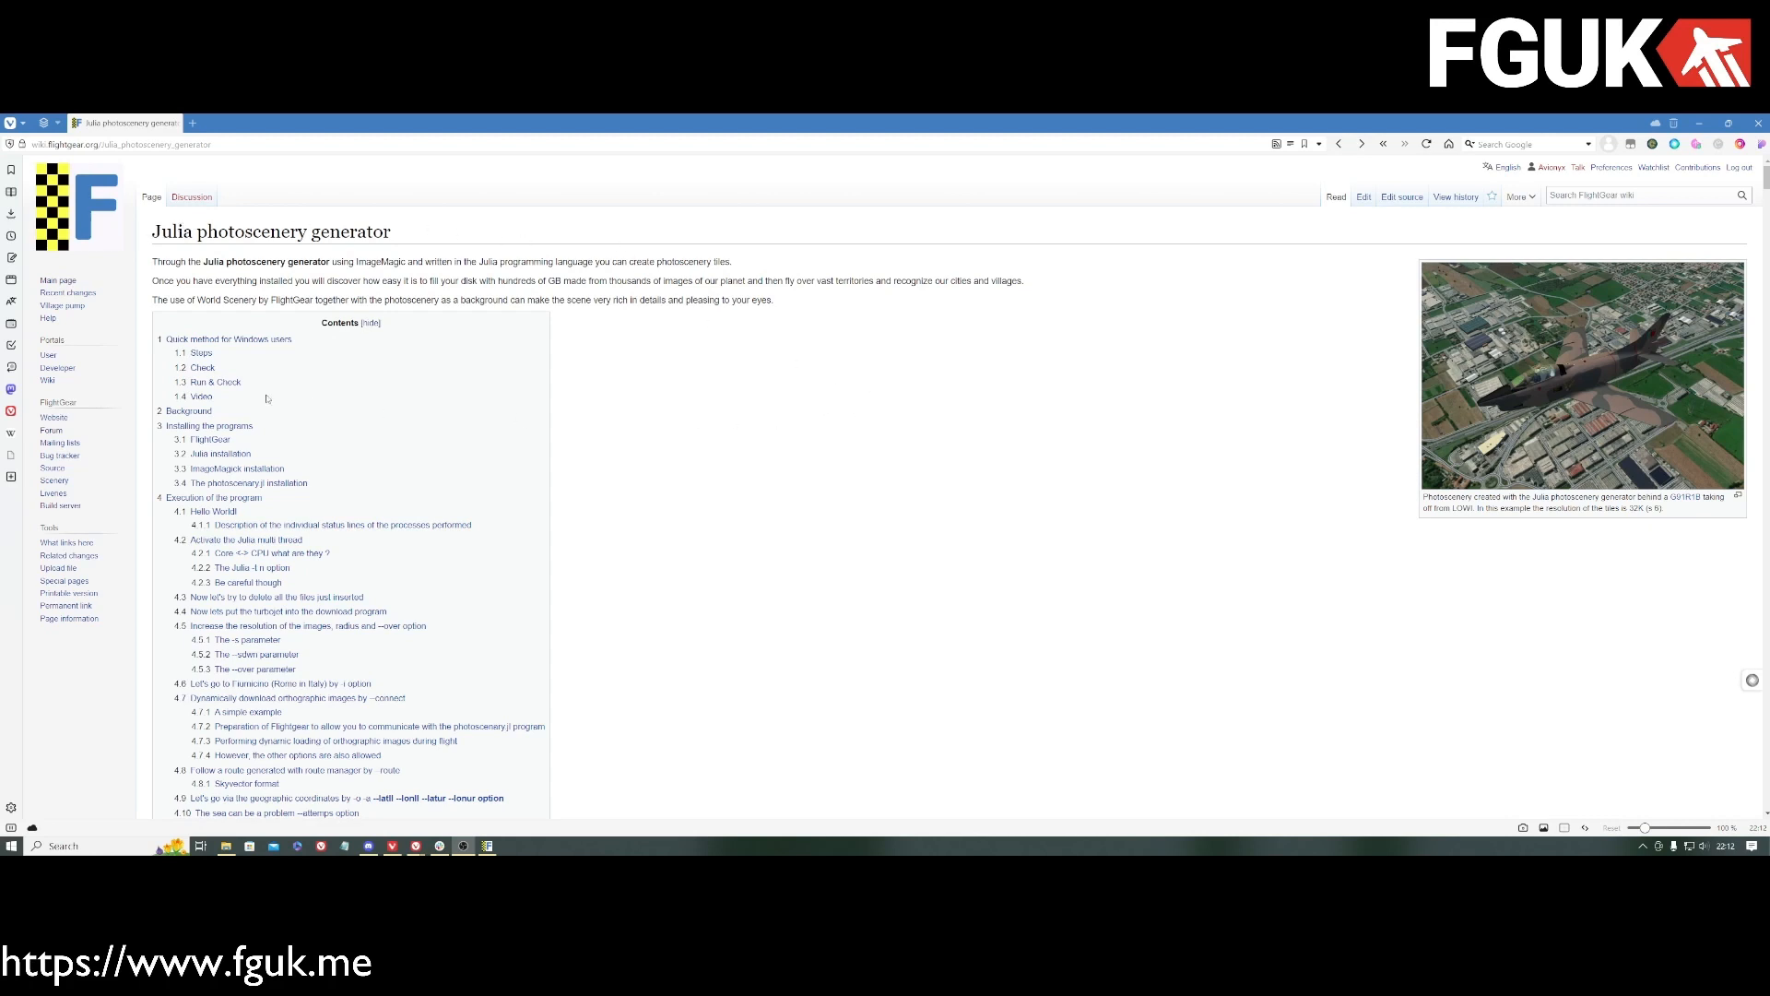
pyautogui.scroll(-3)
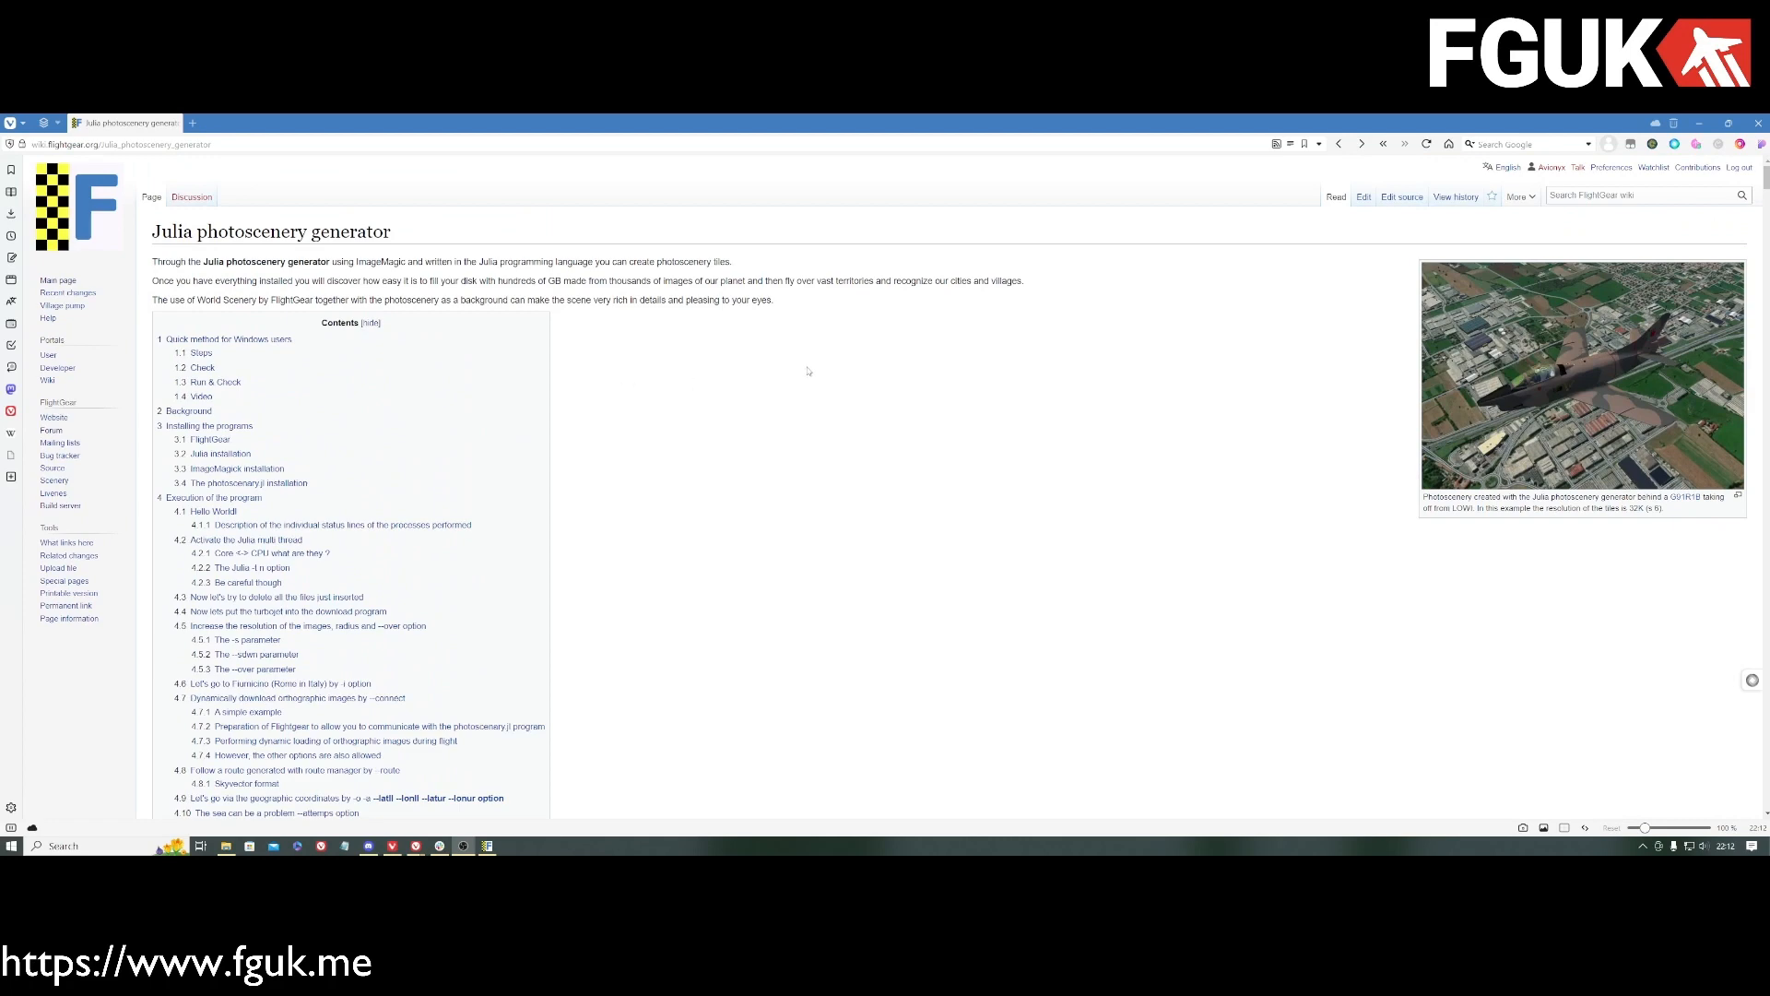
pyautogui.scroll(-3)
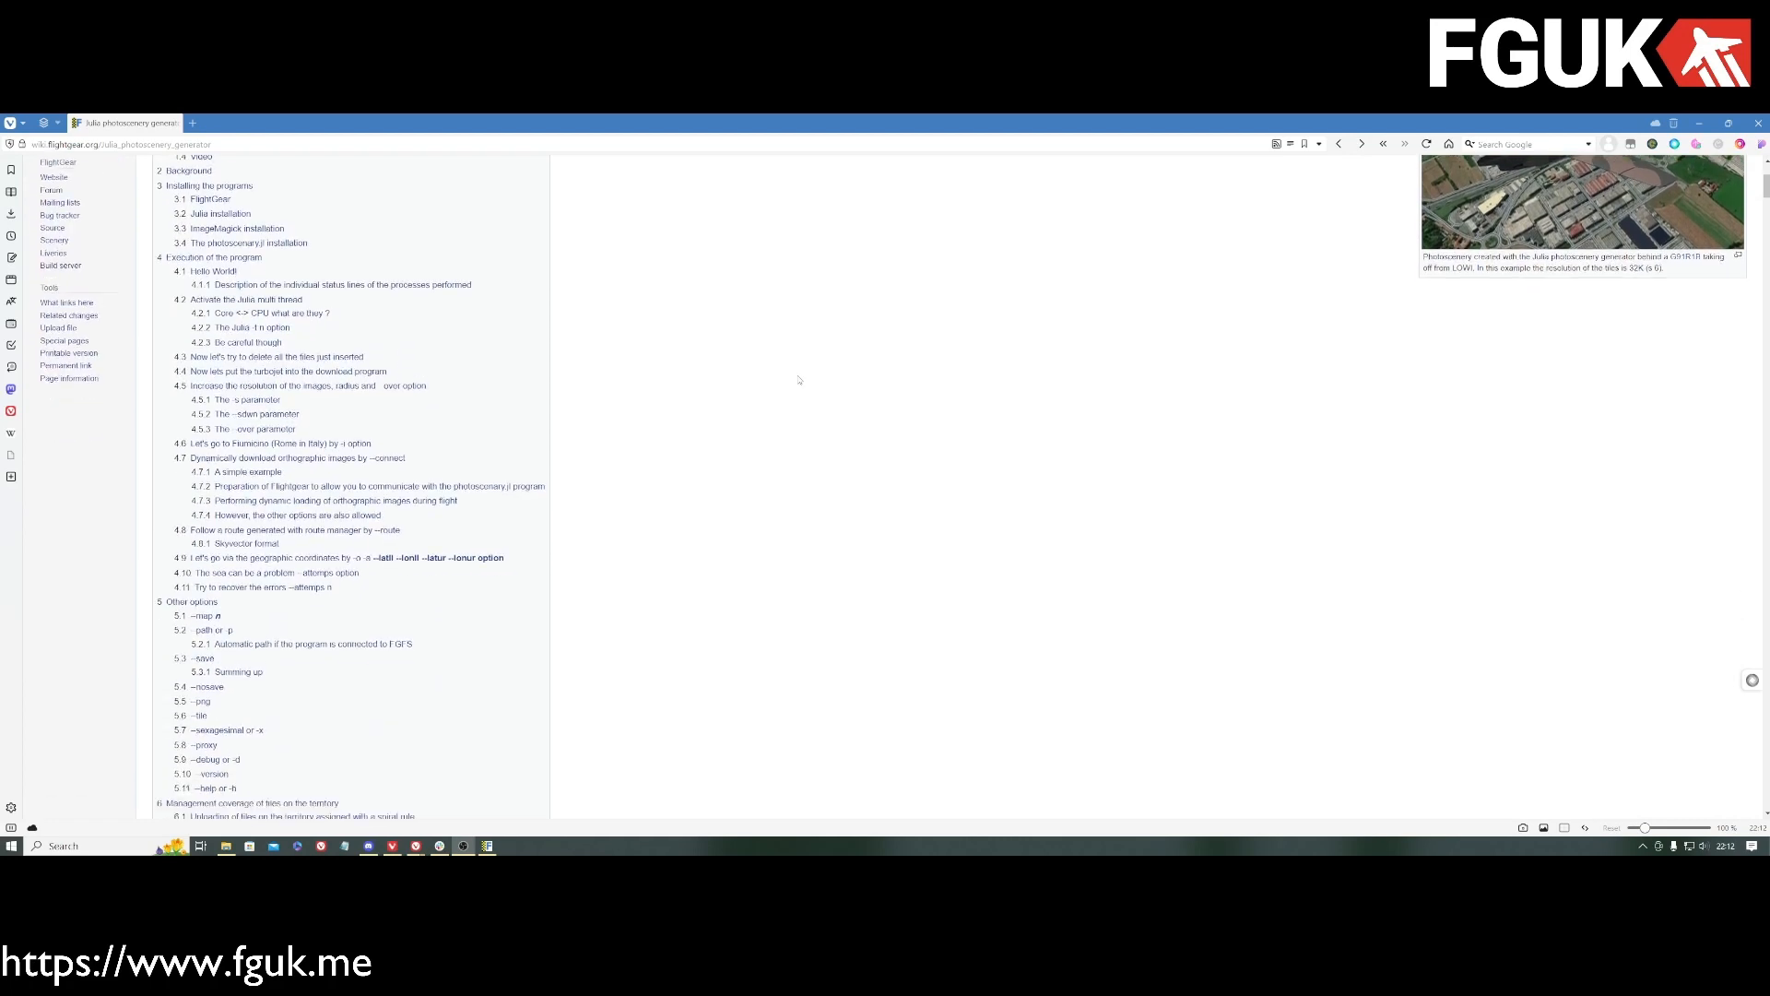
pyautogui.scroll(-3)
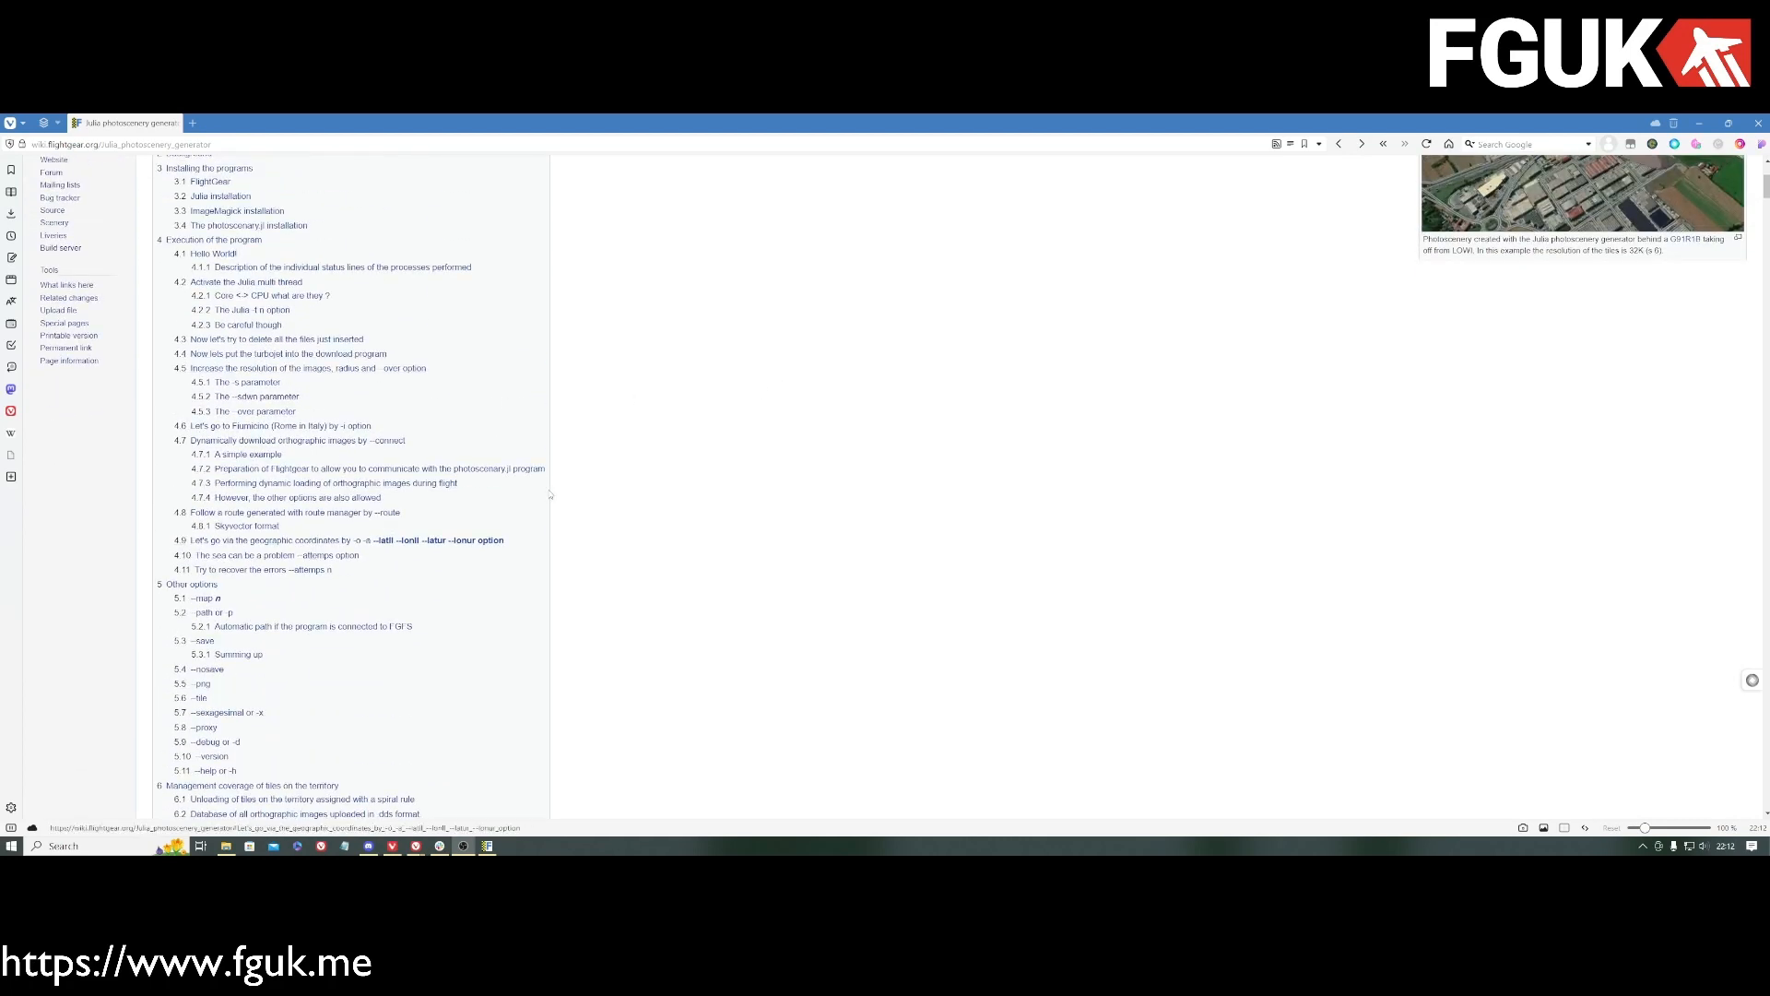
pyautogui.scroll(-3)
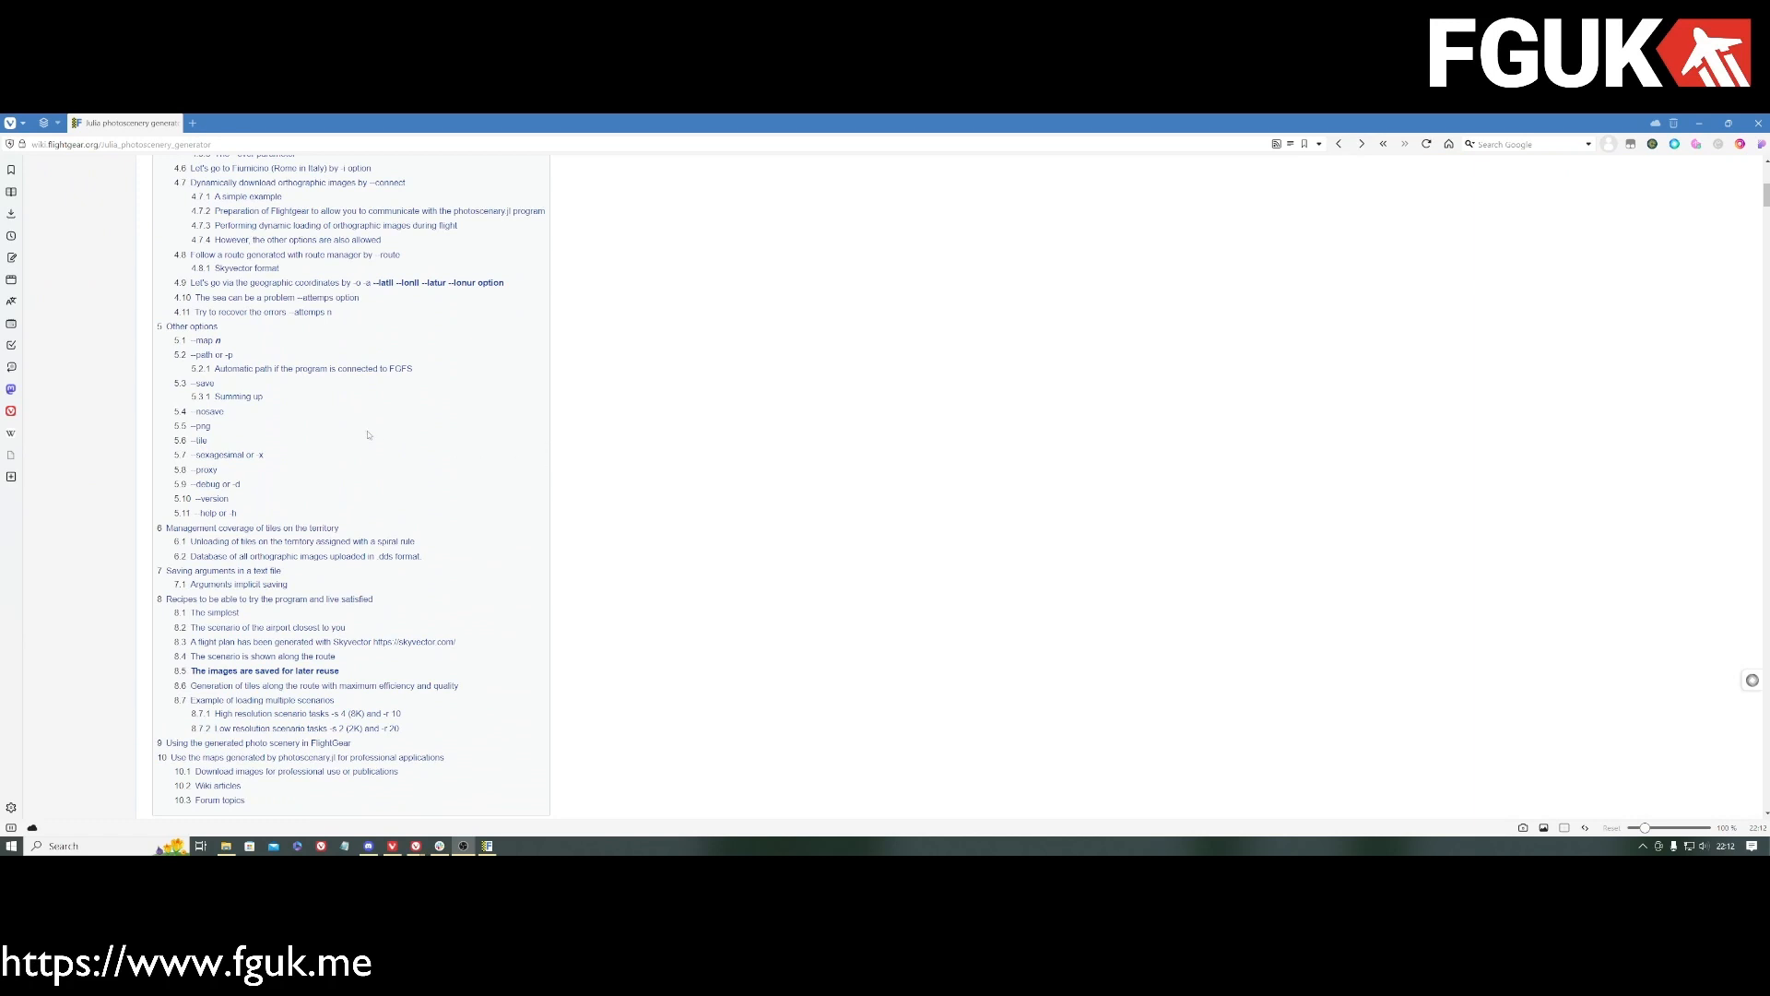
pyautogui.moveTo(352, 360)
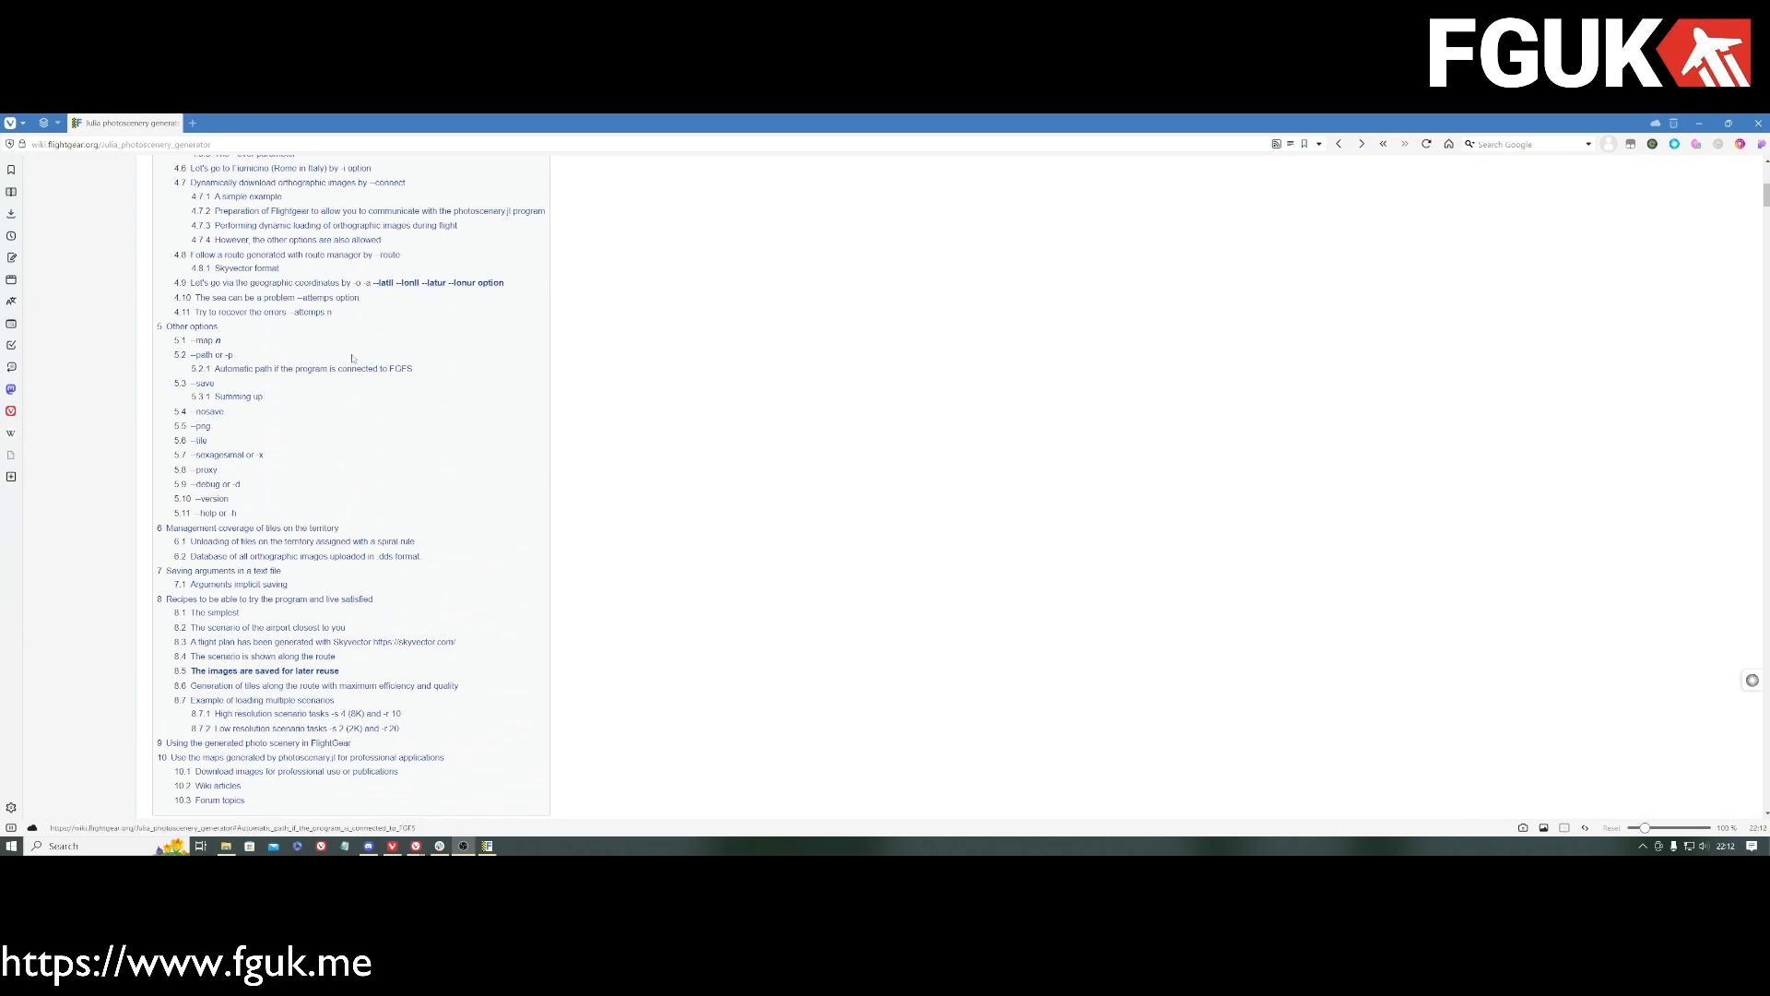
pyautogui.scroll(-3)
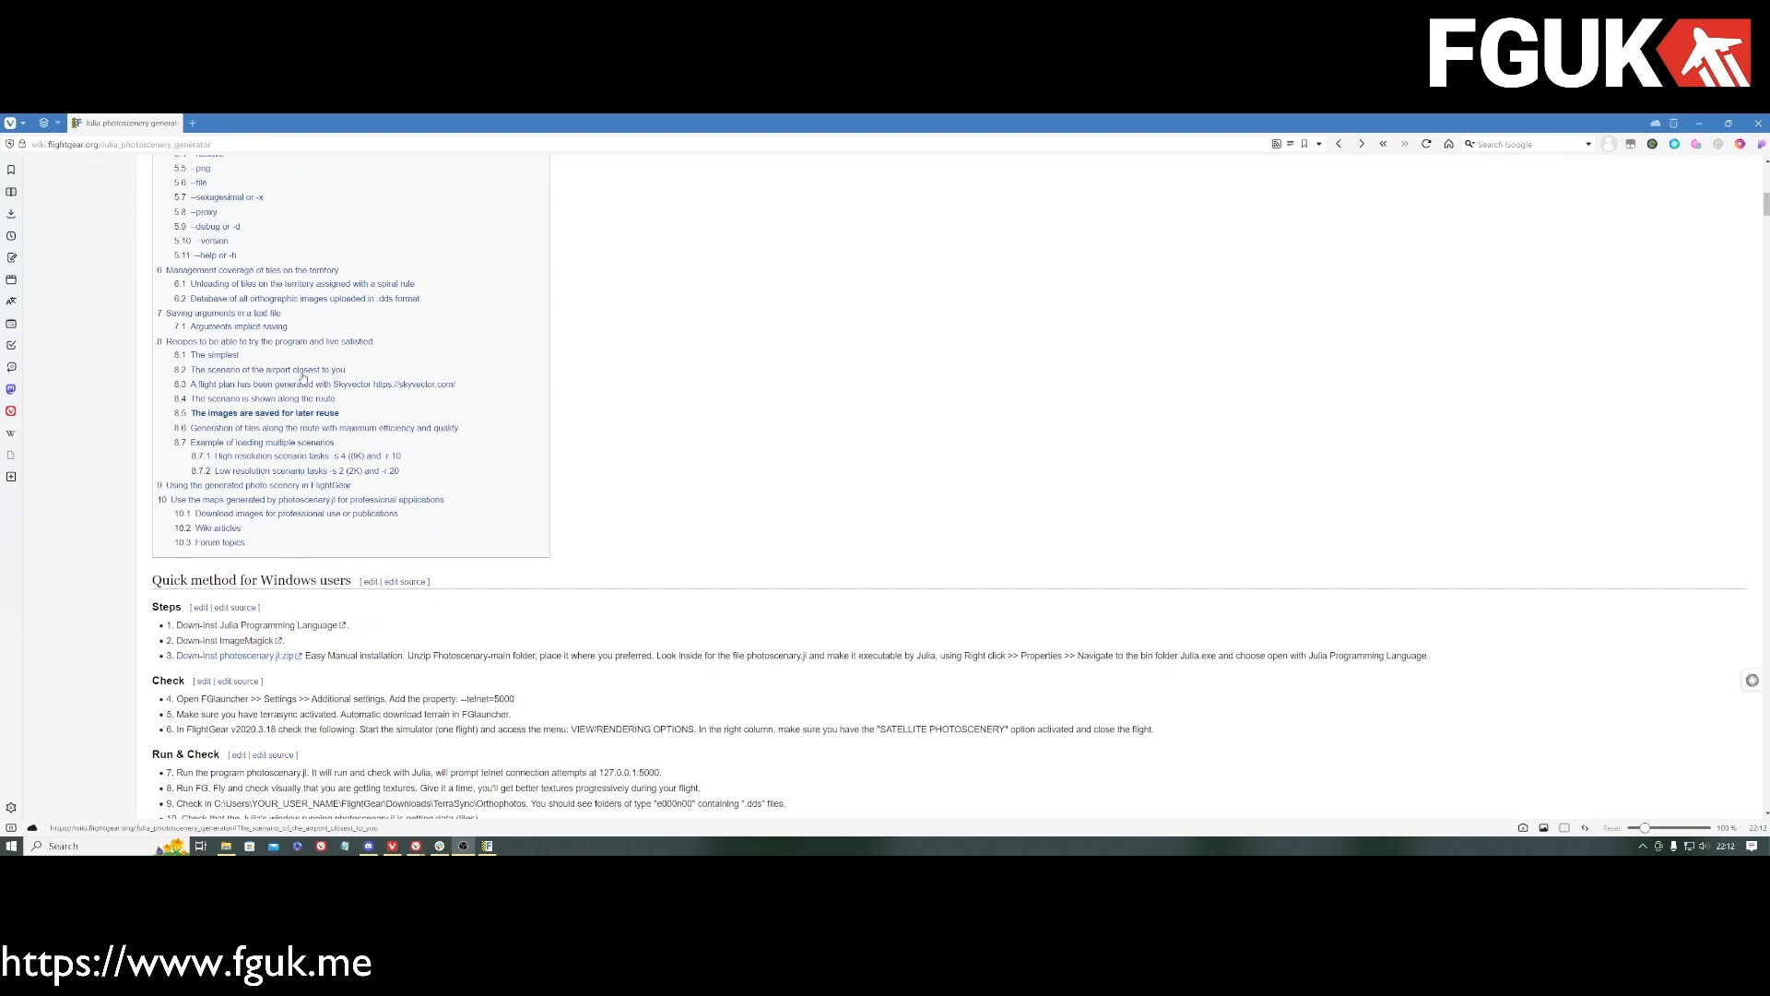
pyautogui.scroll(-3)
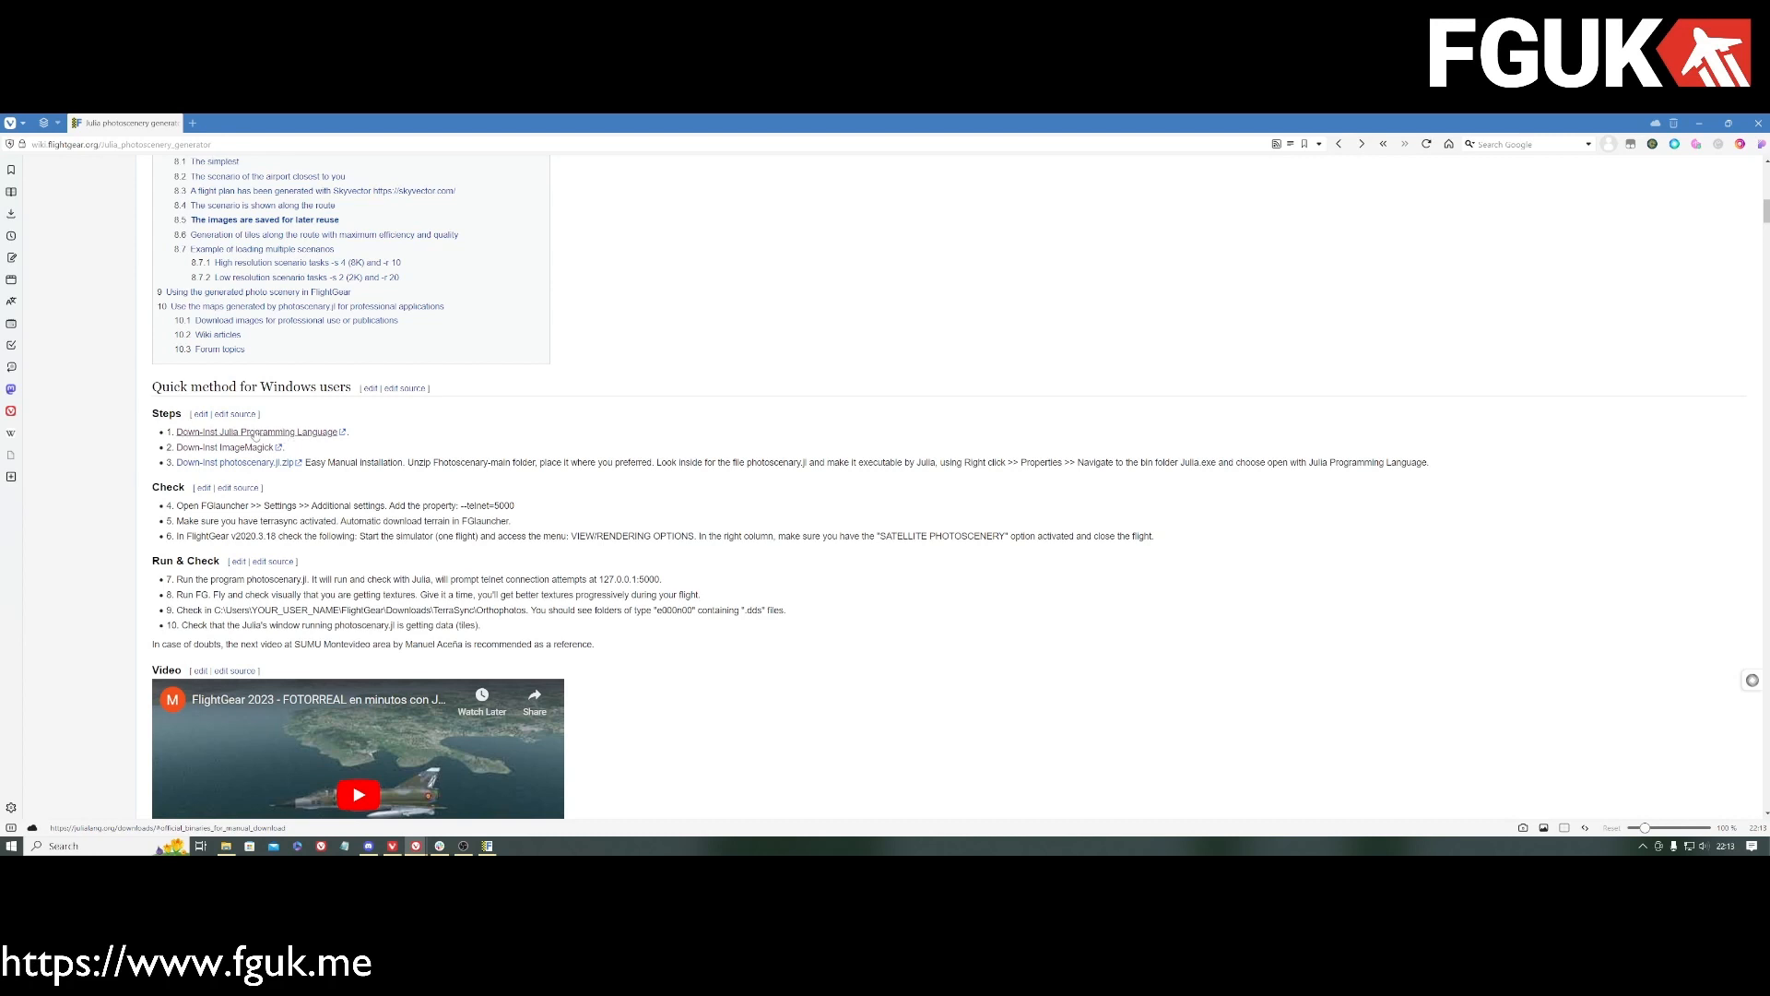
pyautogui.click(258, 432)
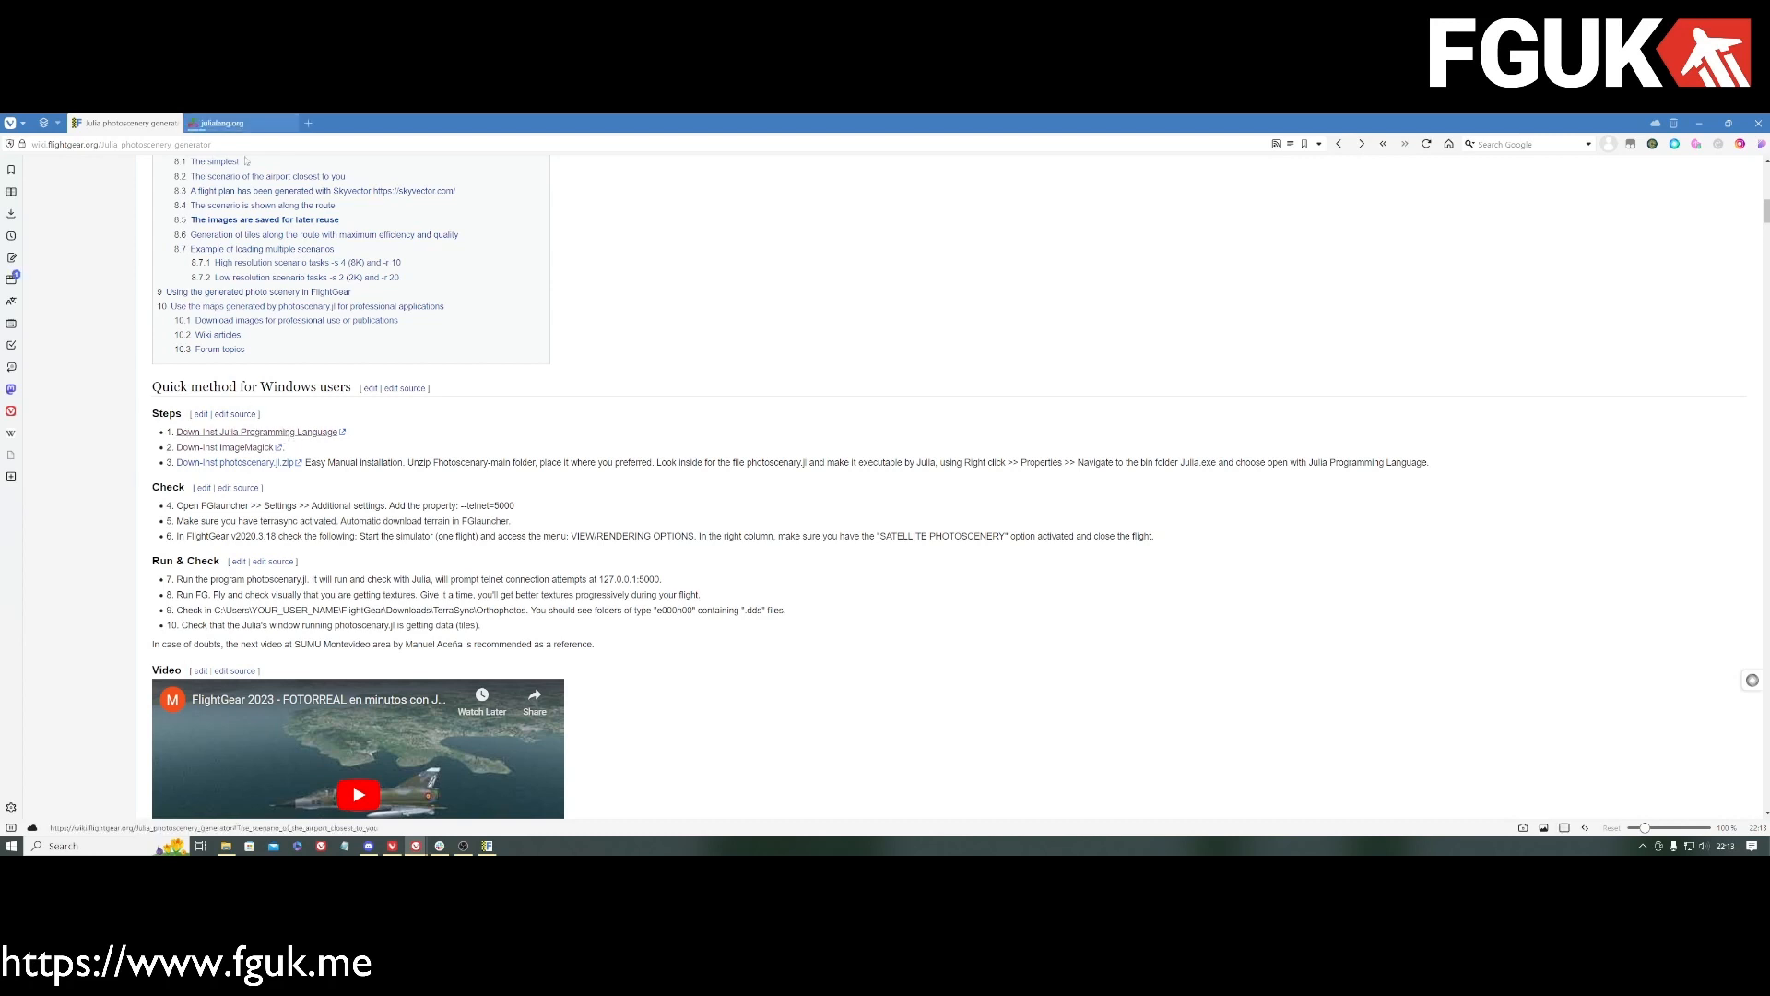
# Step: Switch between the Julia v1.10.2 downloads tab, the wiki tab and the ImageMagick download tab
pyautogui.click(238, 122)
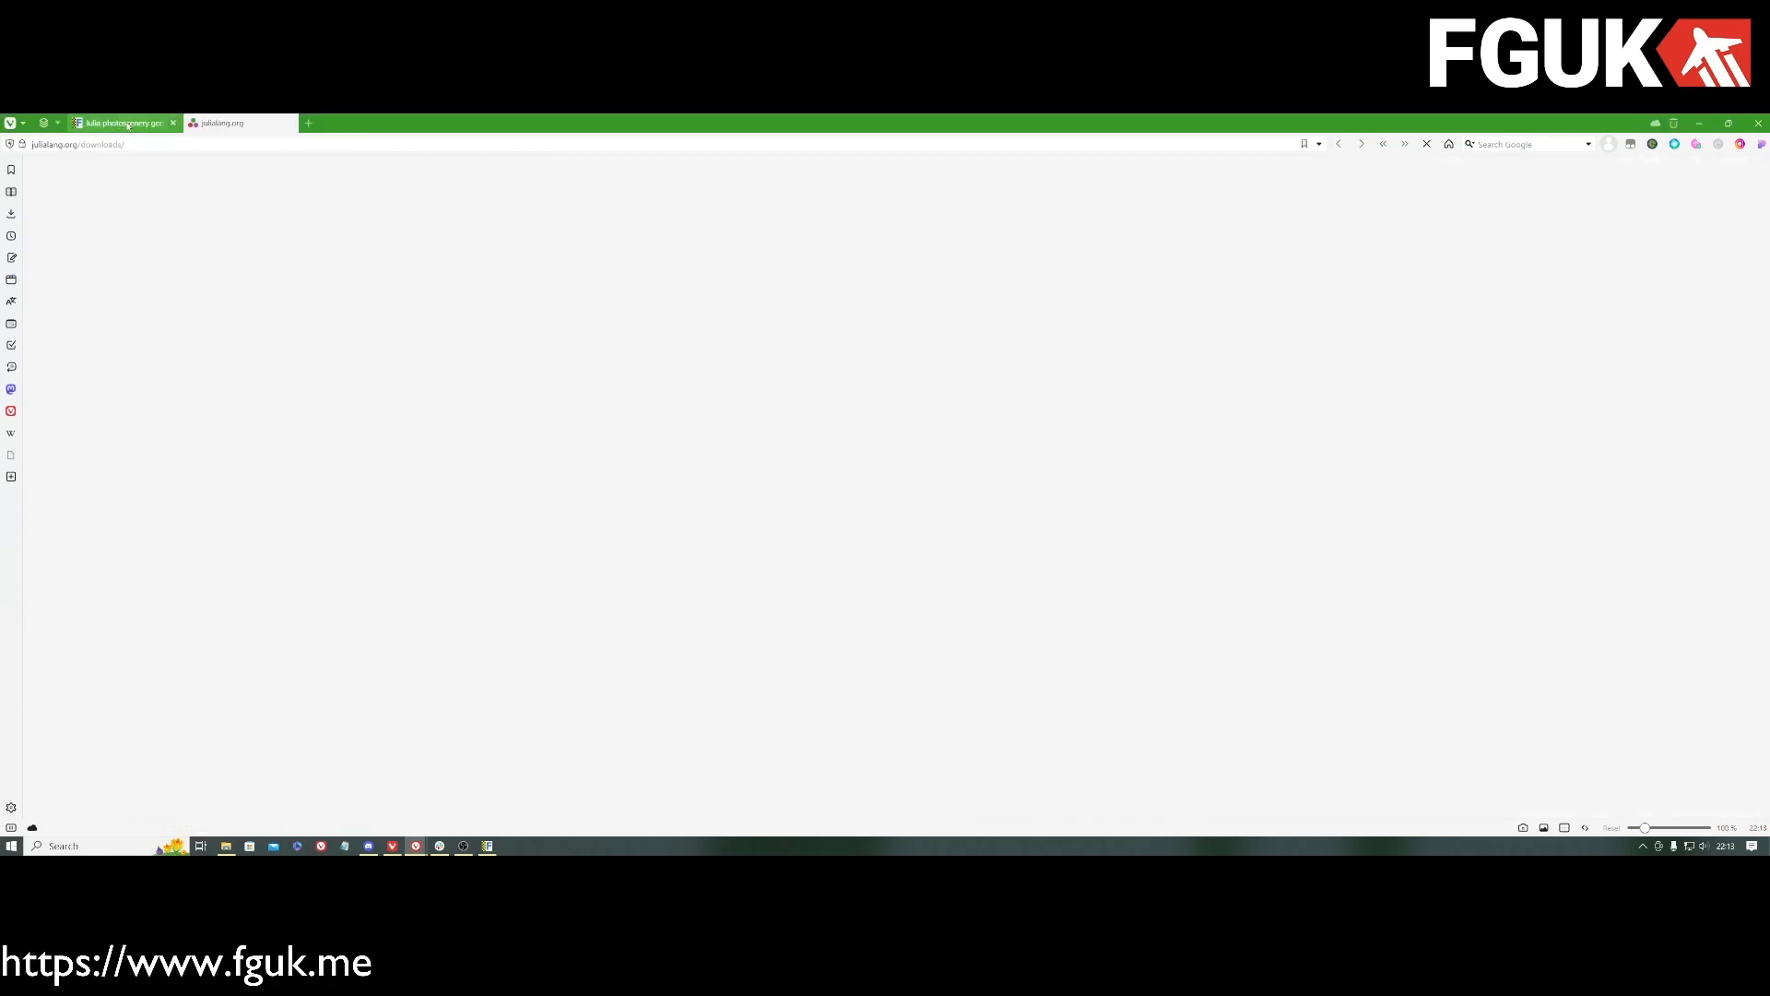
pyautogui.click(122, 124)
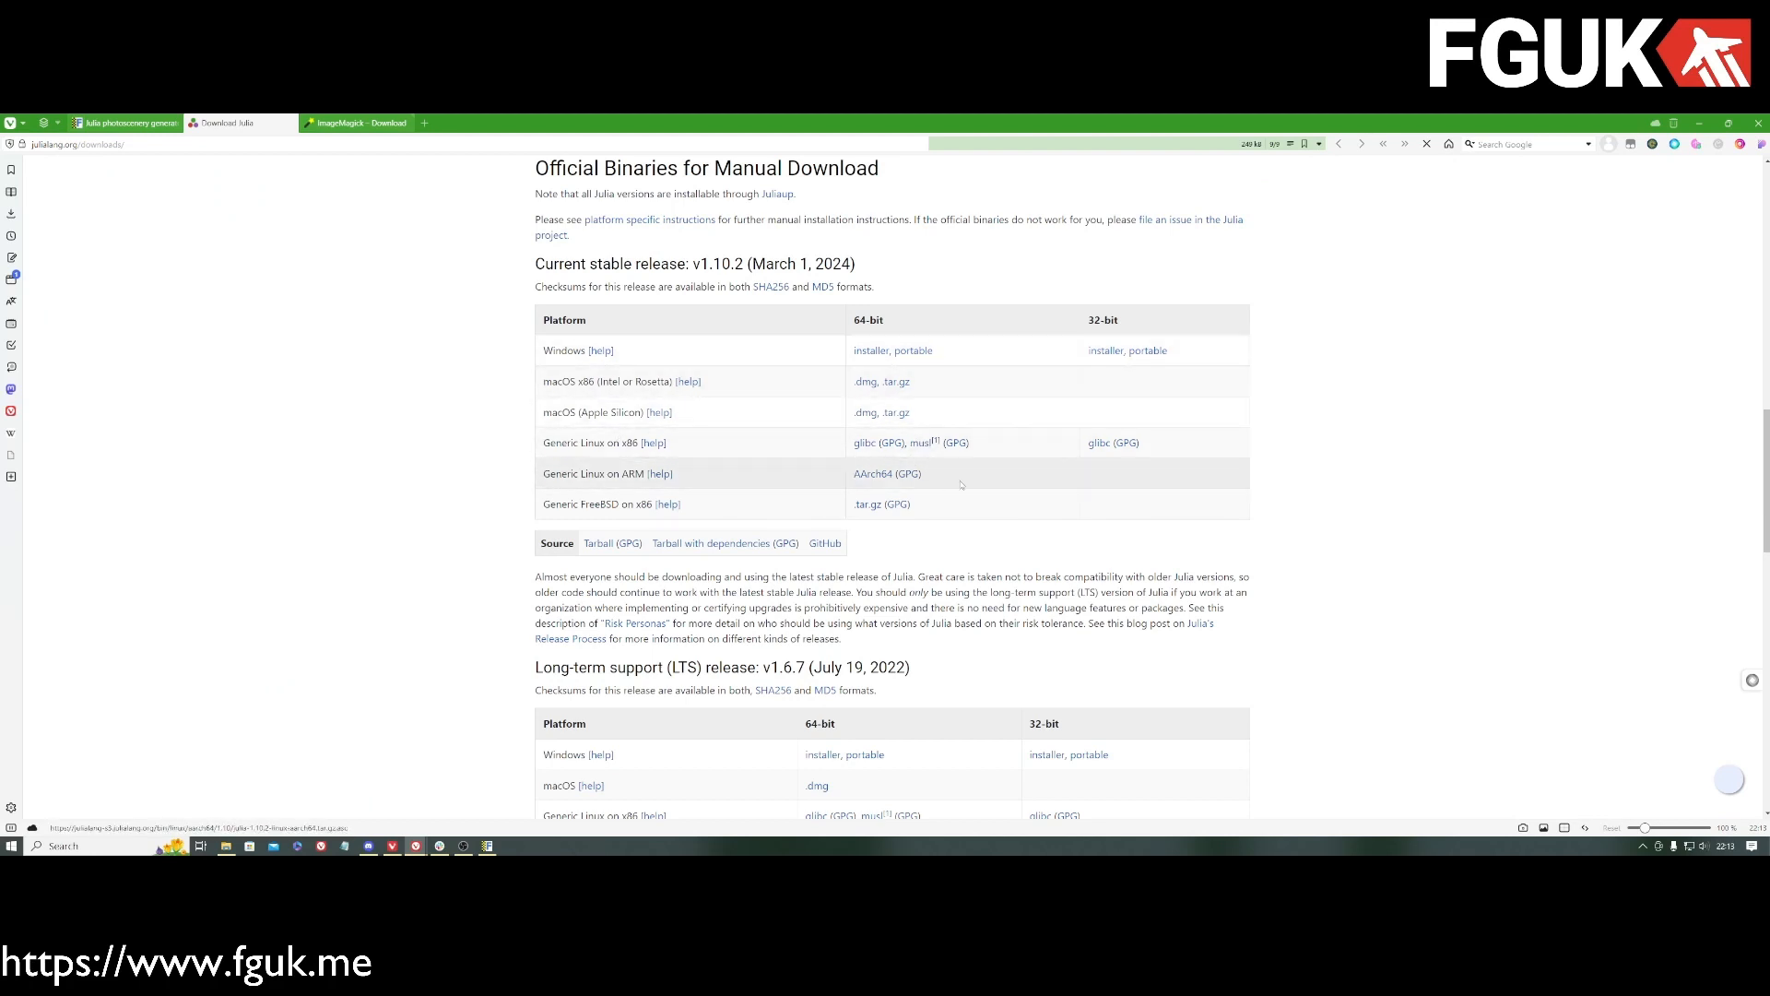
pyautogui.click(356, 122)
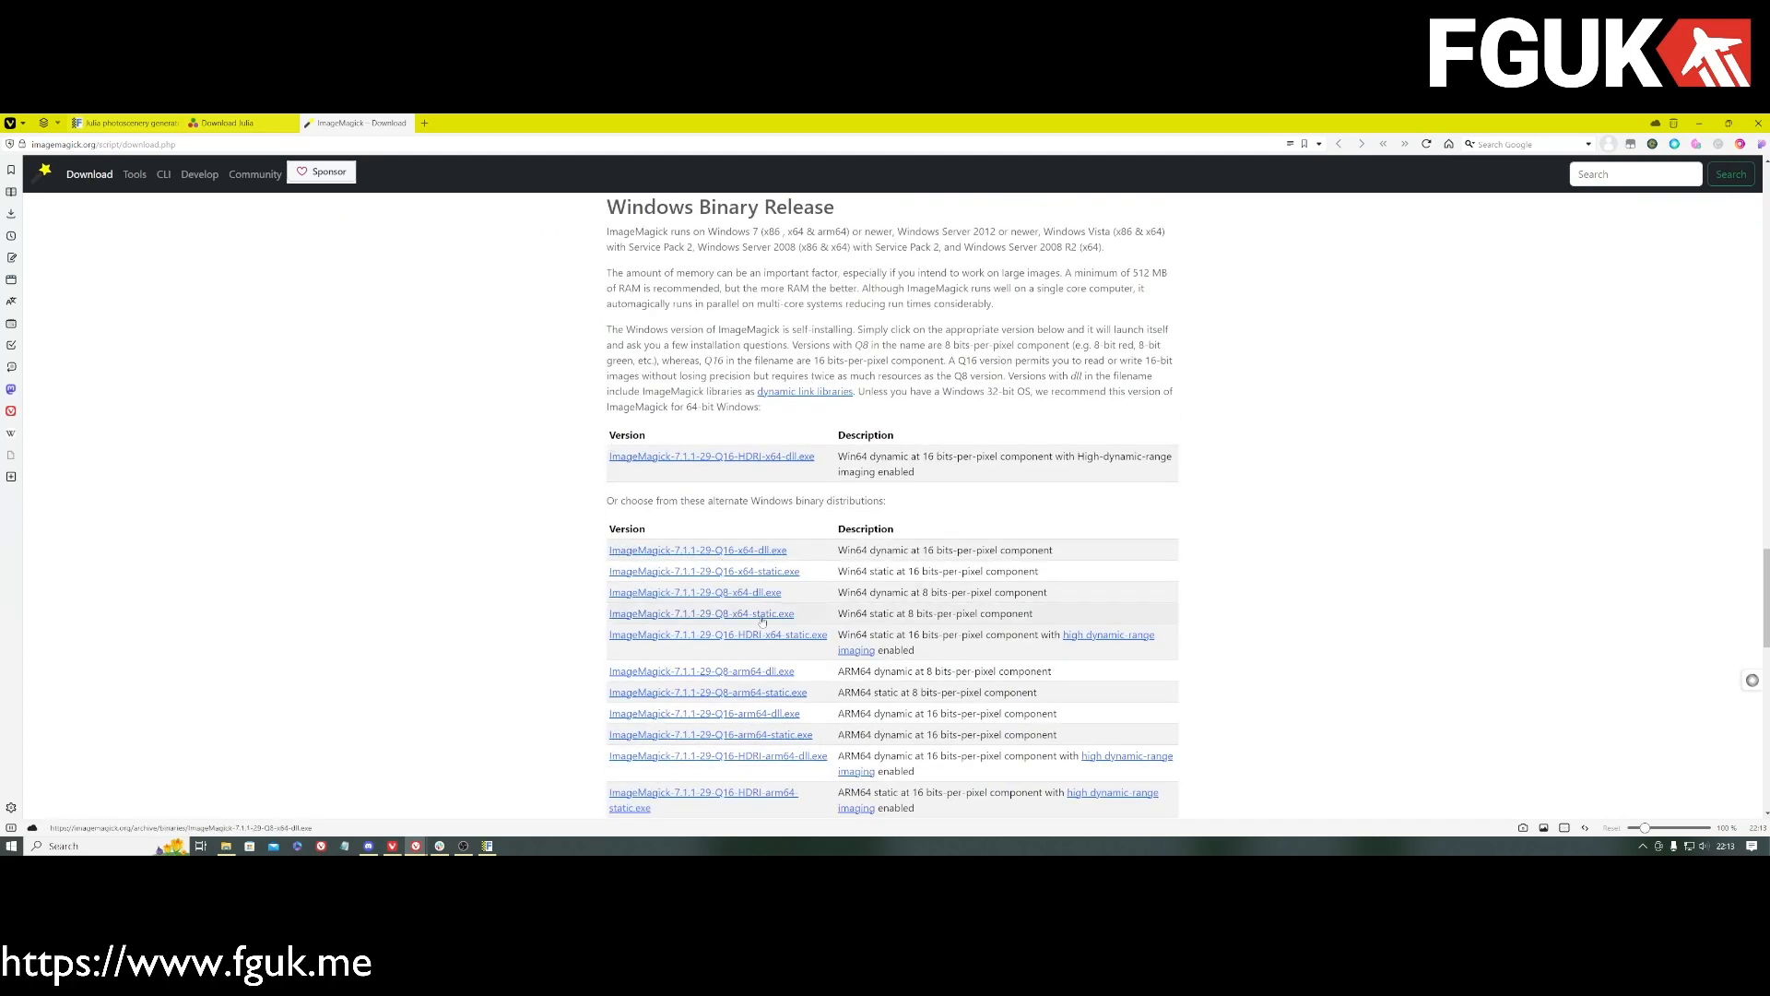
# Step: Scroll through the ImageMagick 7.1.1-29 Windows binary list, then return to the wiki tab
pyautogui.scroll(-3)
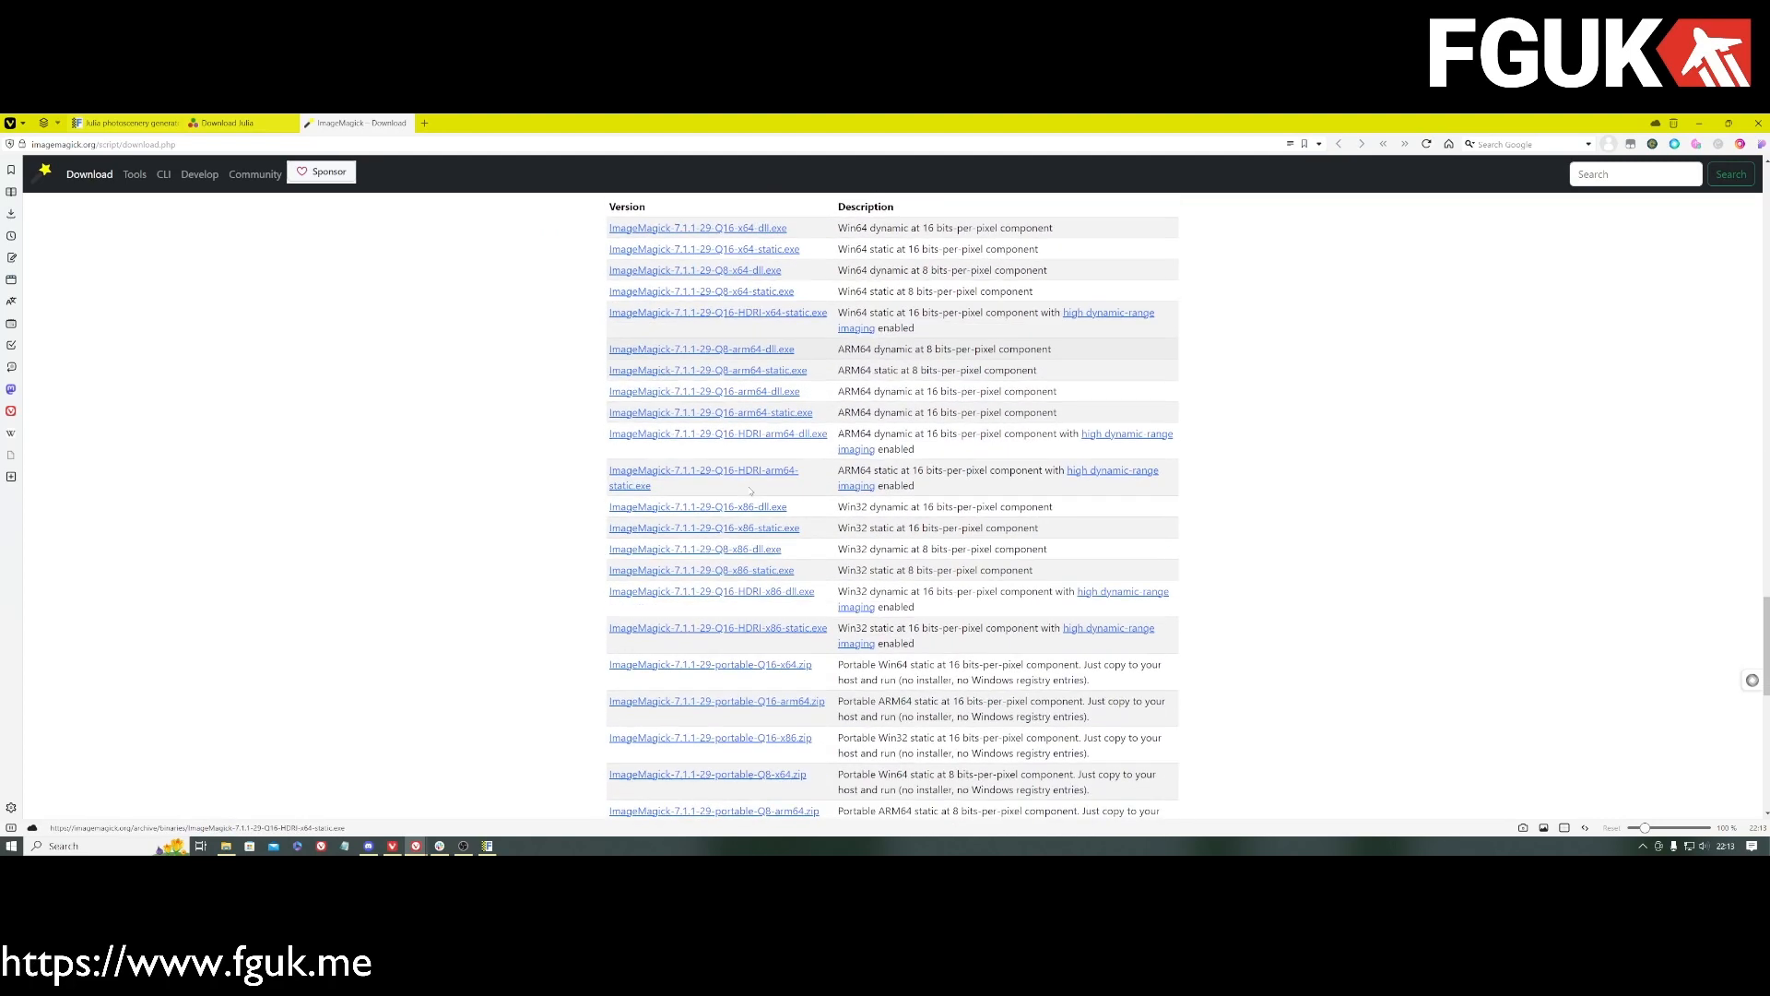
pyautogui.scroll(-3)
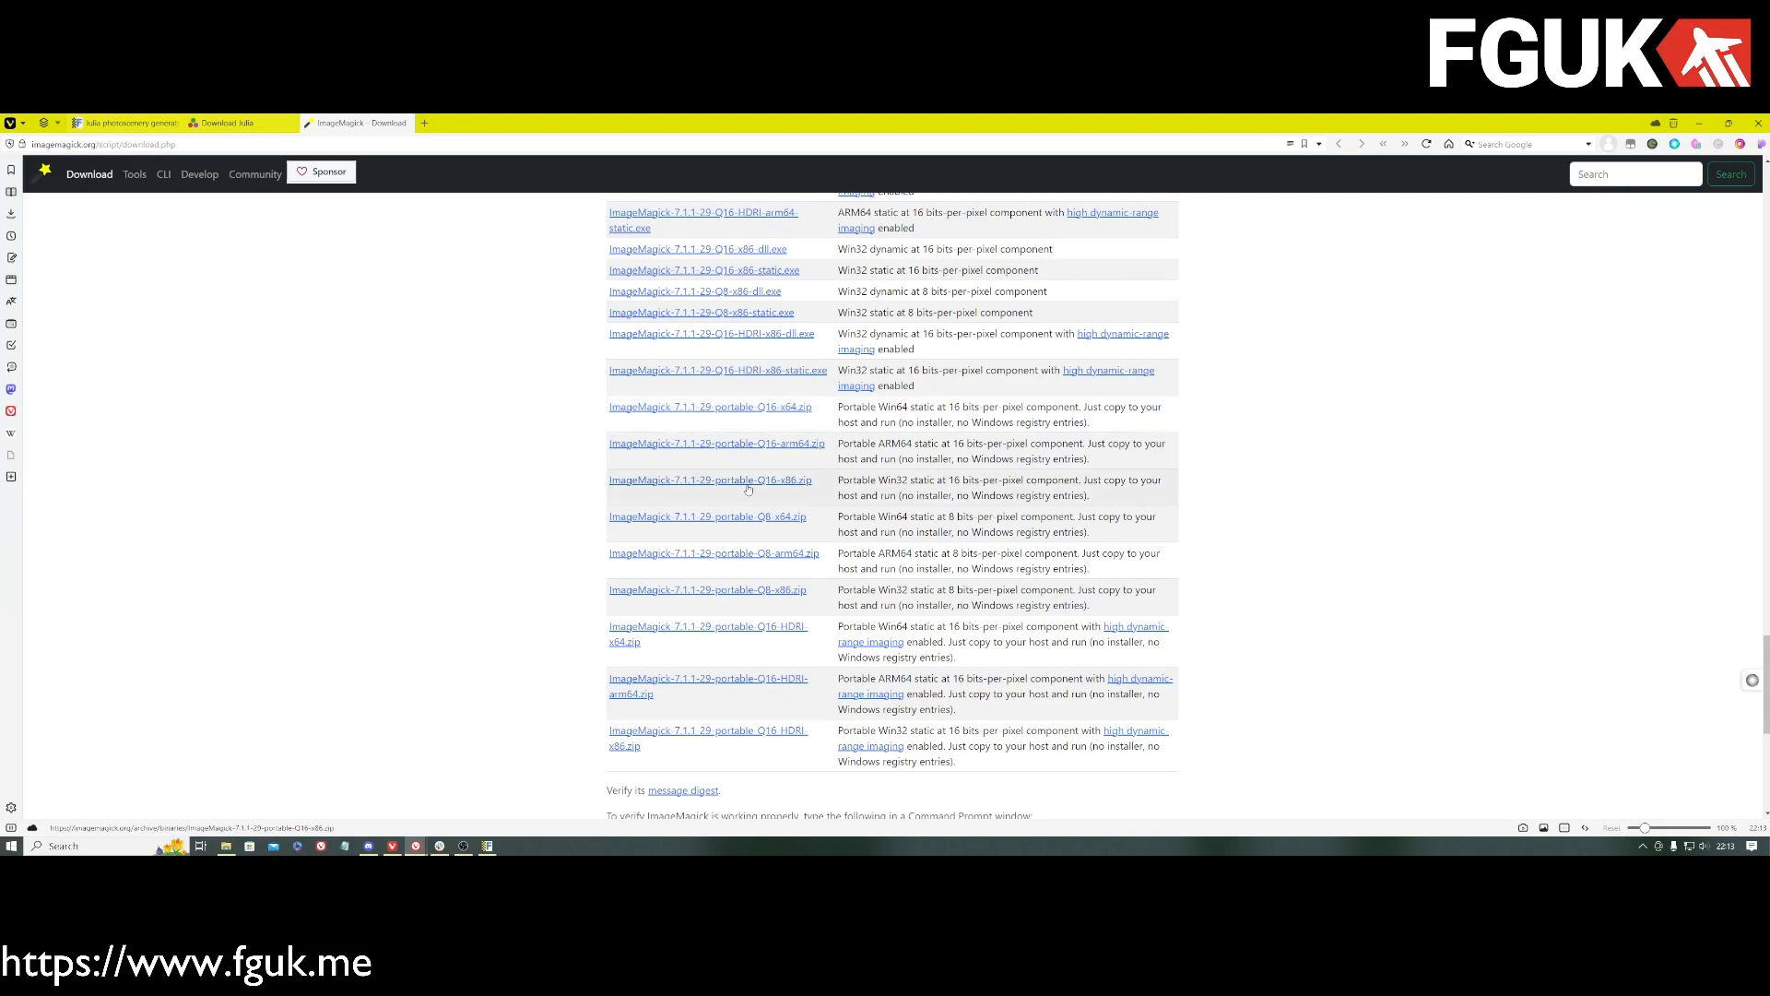
pyautogui.scroll(-3)
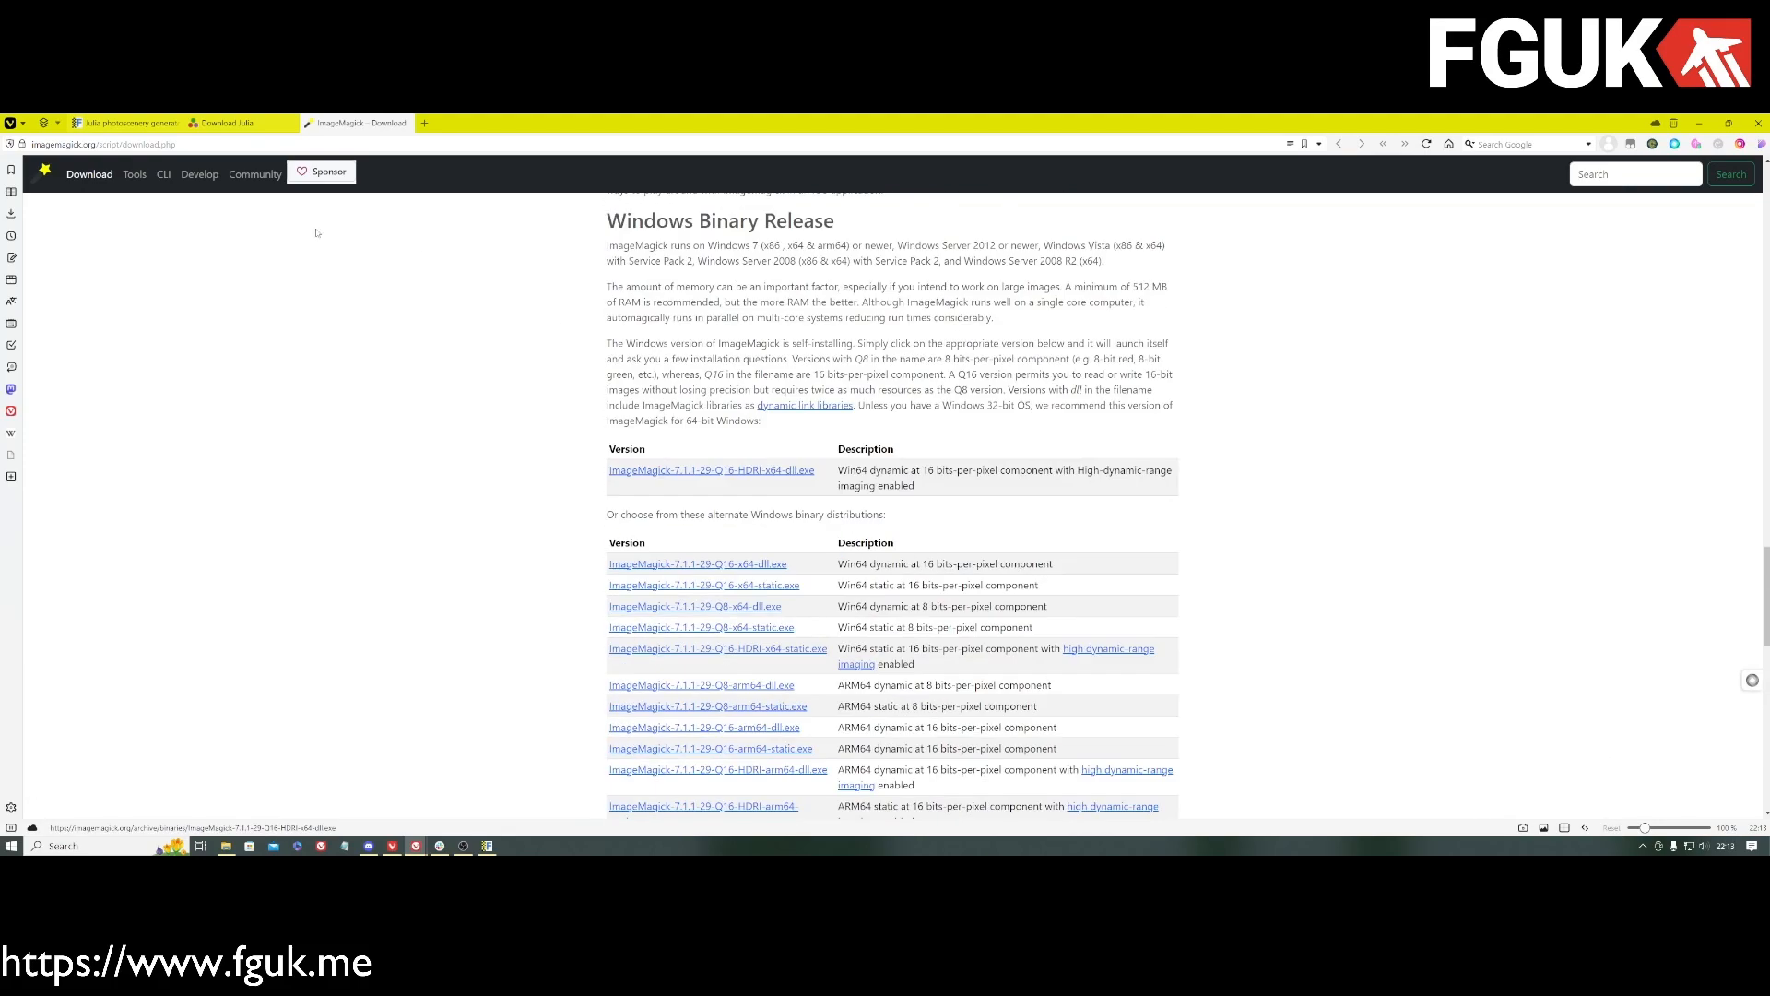
pyautogui.click(124, 124)
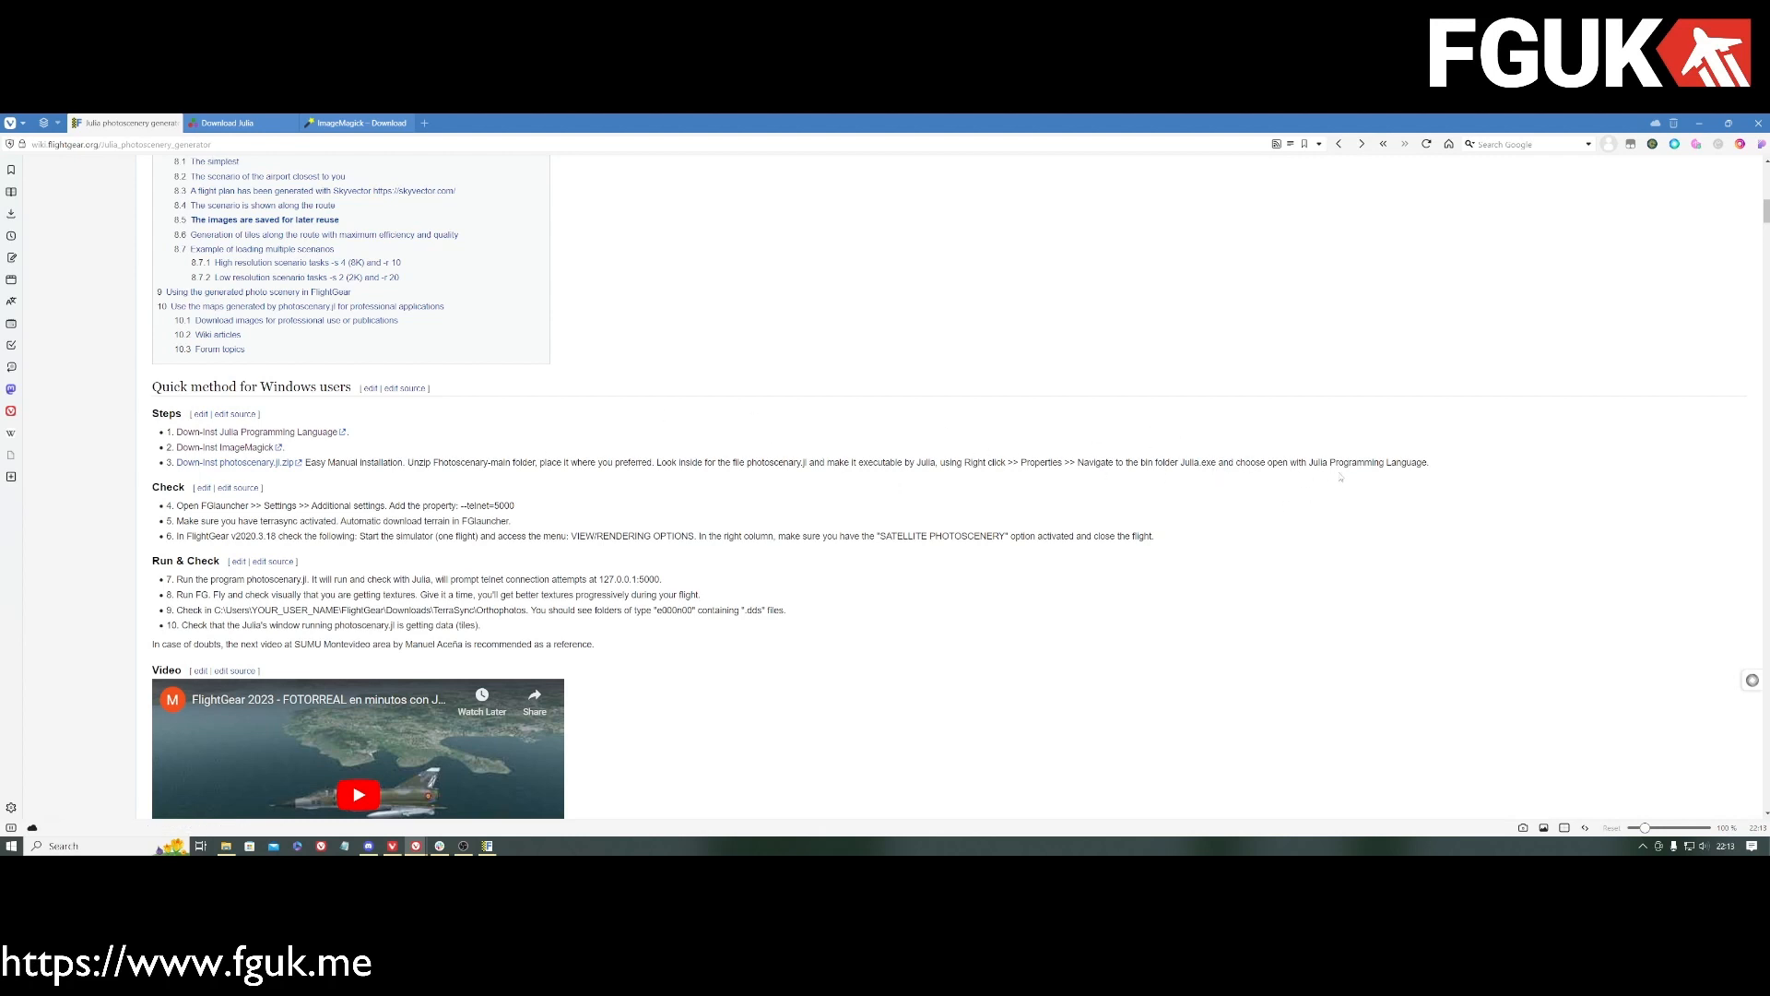
pyautogui.moveTo(759, 456)
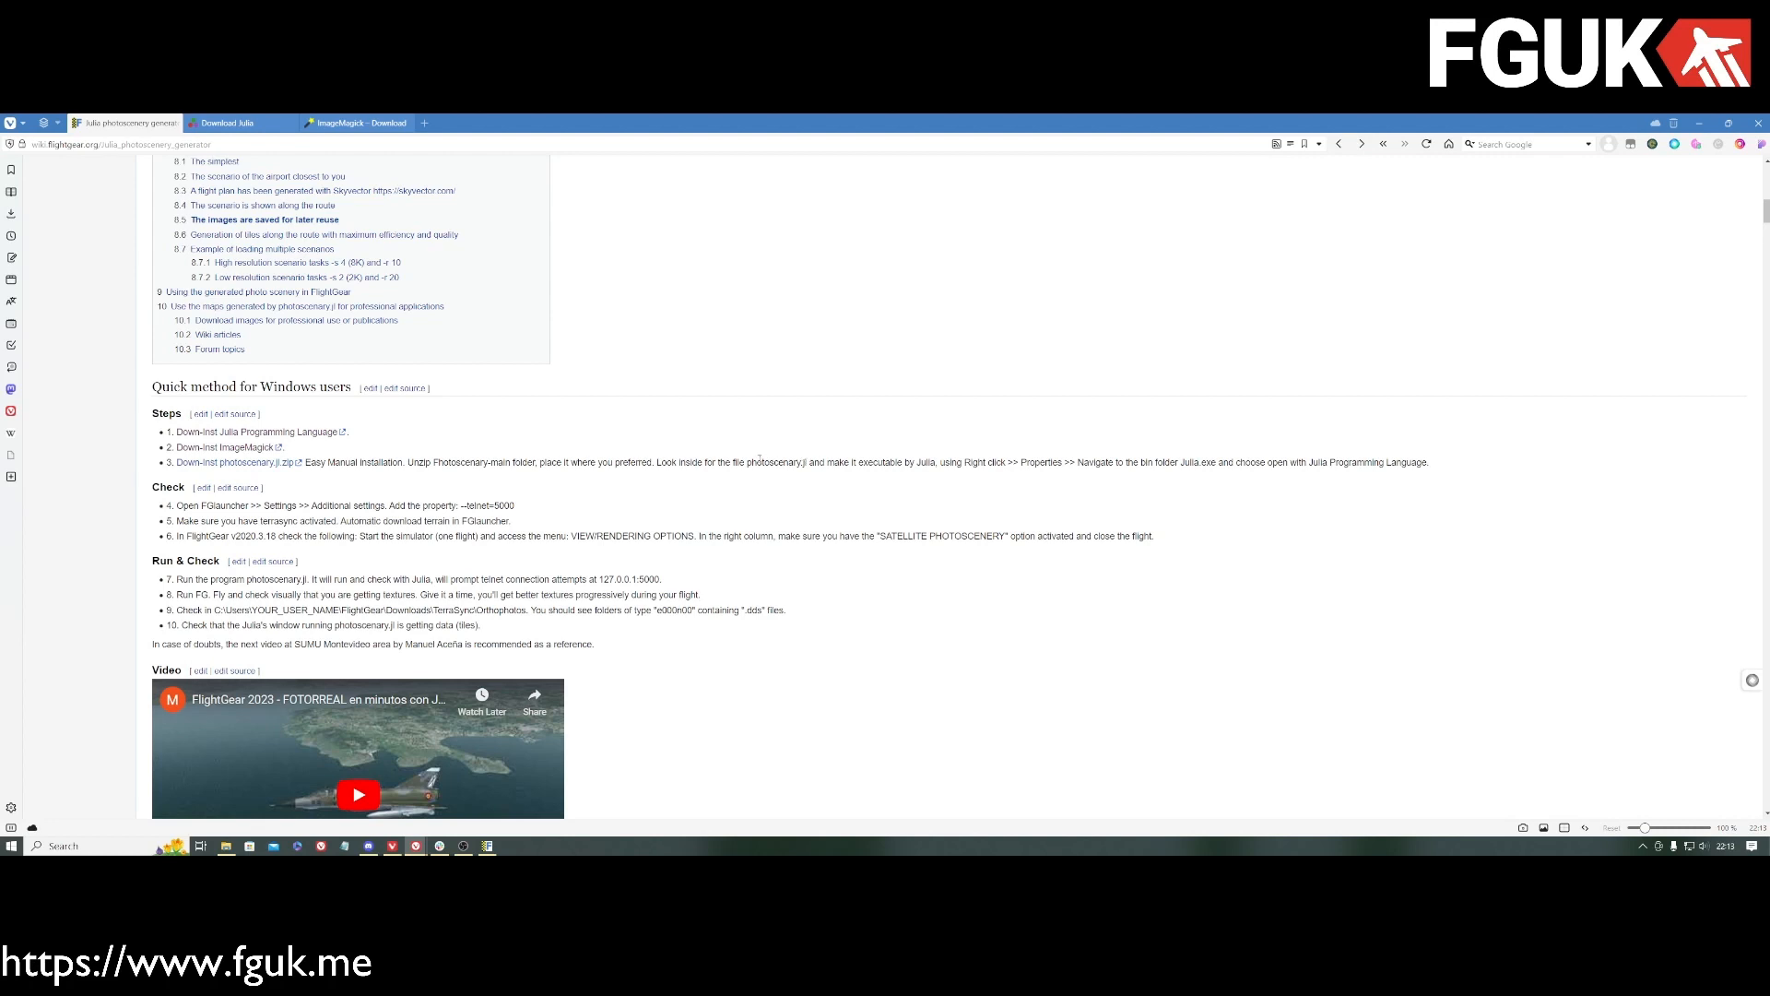
pyautogui.moveTo(977, 526)
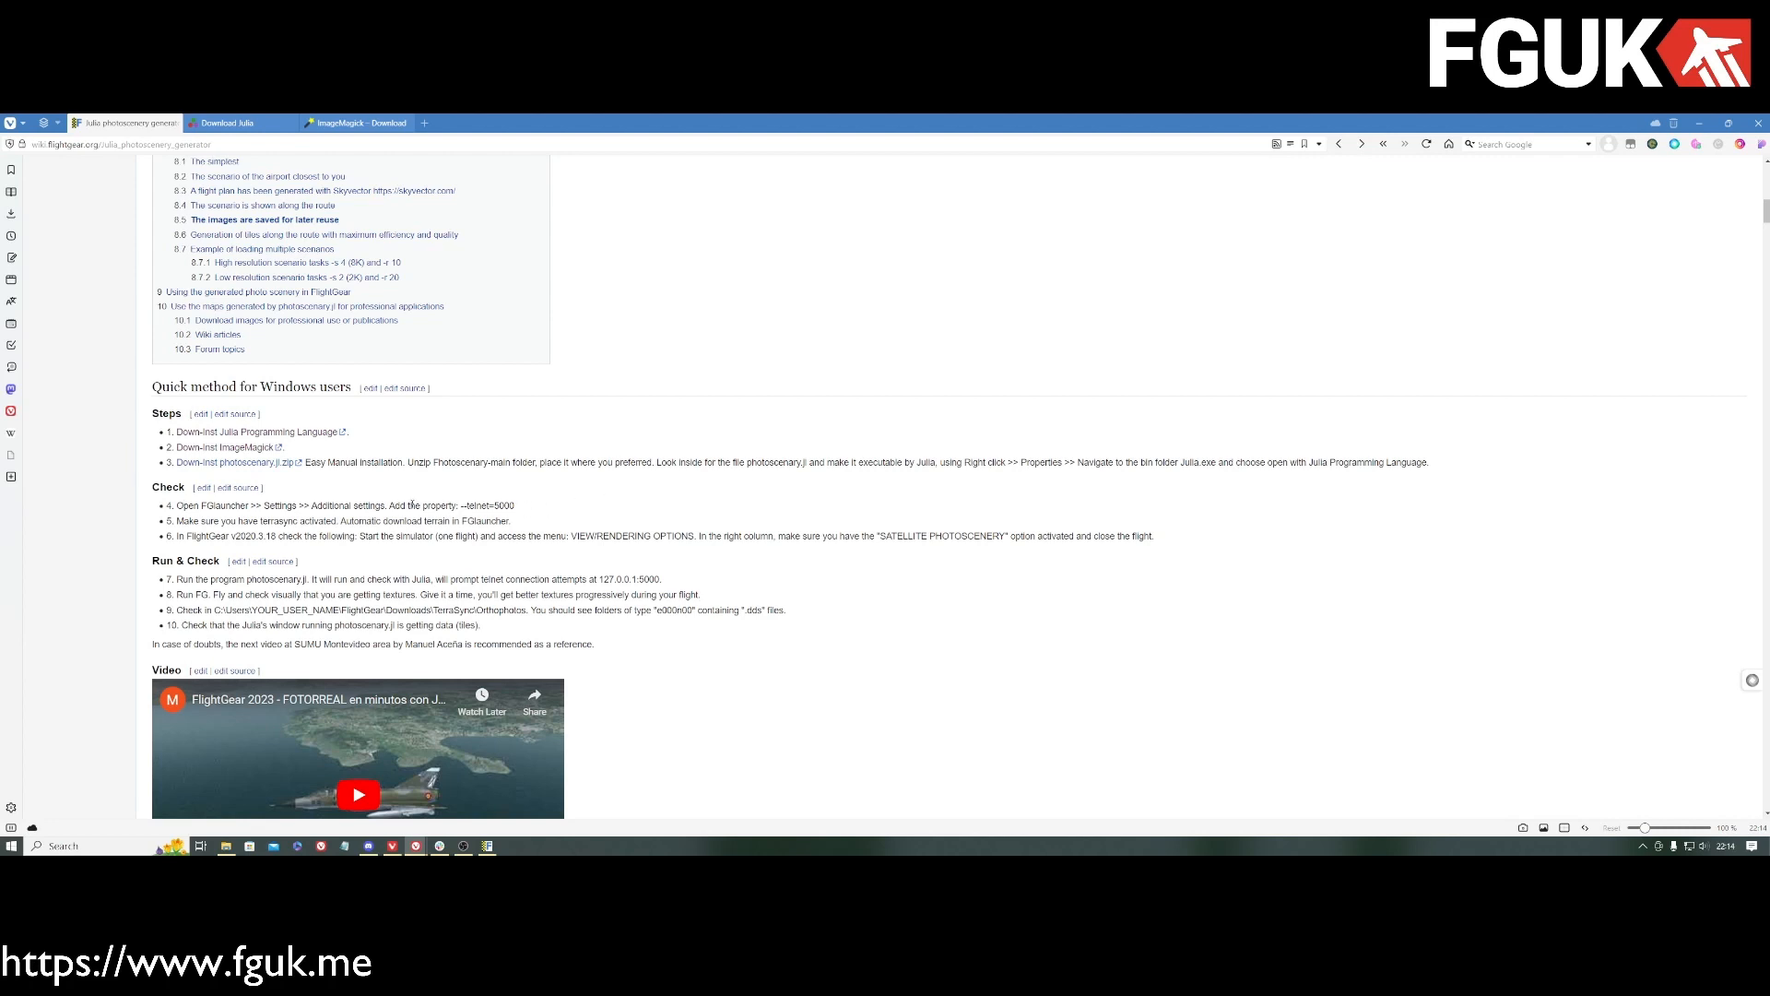
pyautogui.moveTo(549, 490)
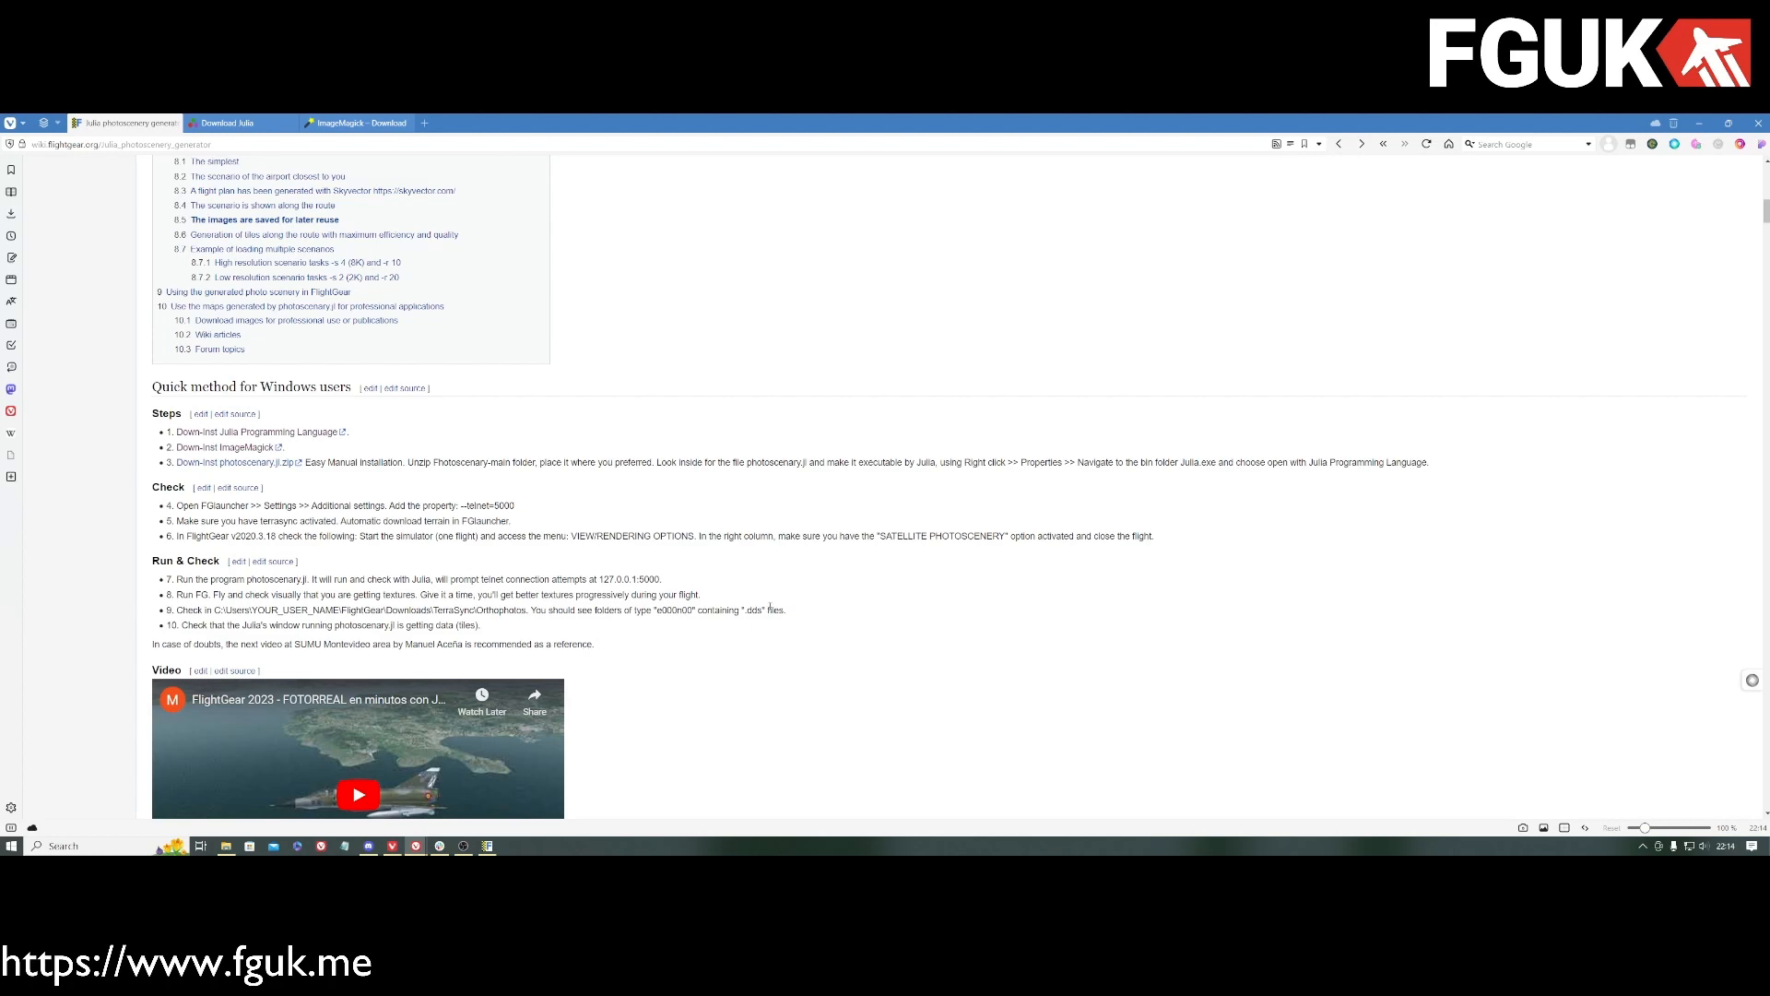
# Step: Scroll the guide past installation and multithreading to the -s resolution table and -odem/-over sections
pyautogui.scroll(-3)
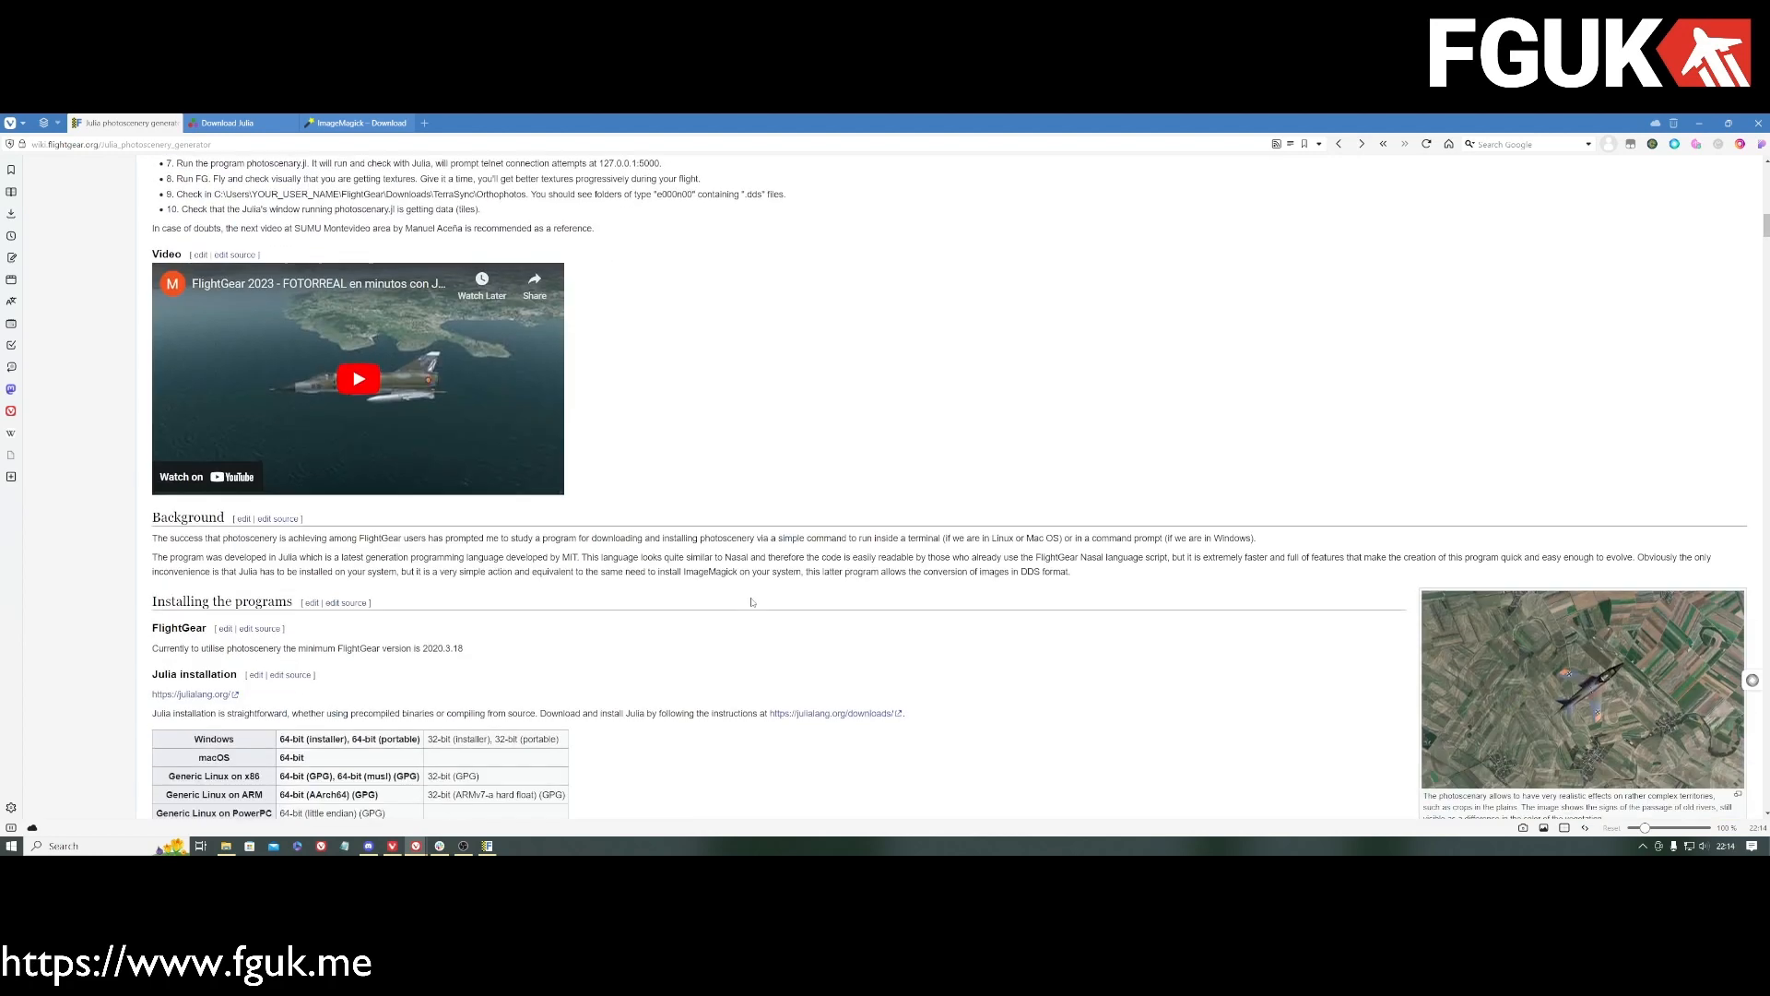
pyautogui.scroll(-3)
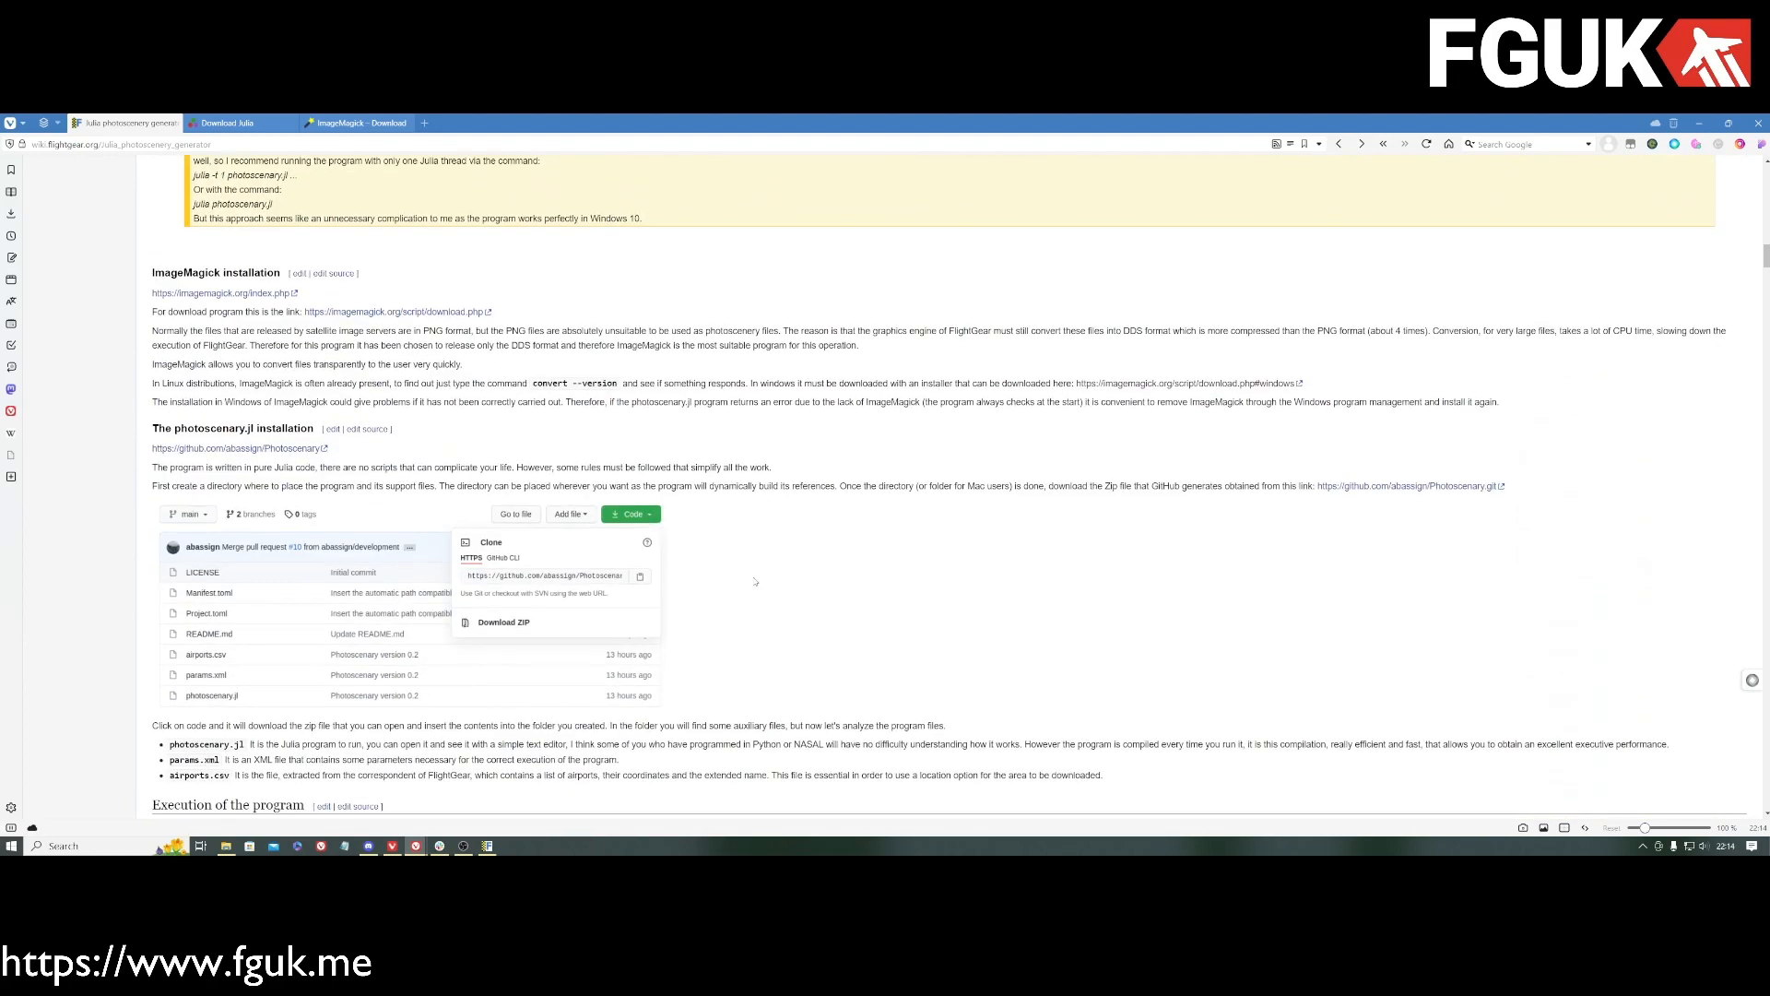
pyautogui.scroll(-3)
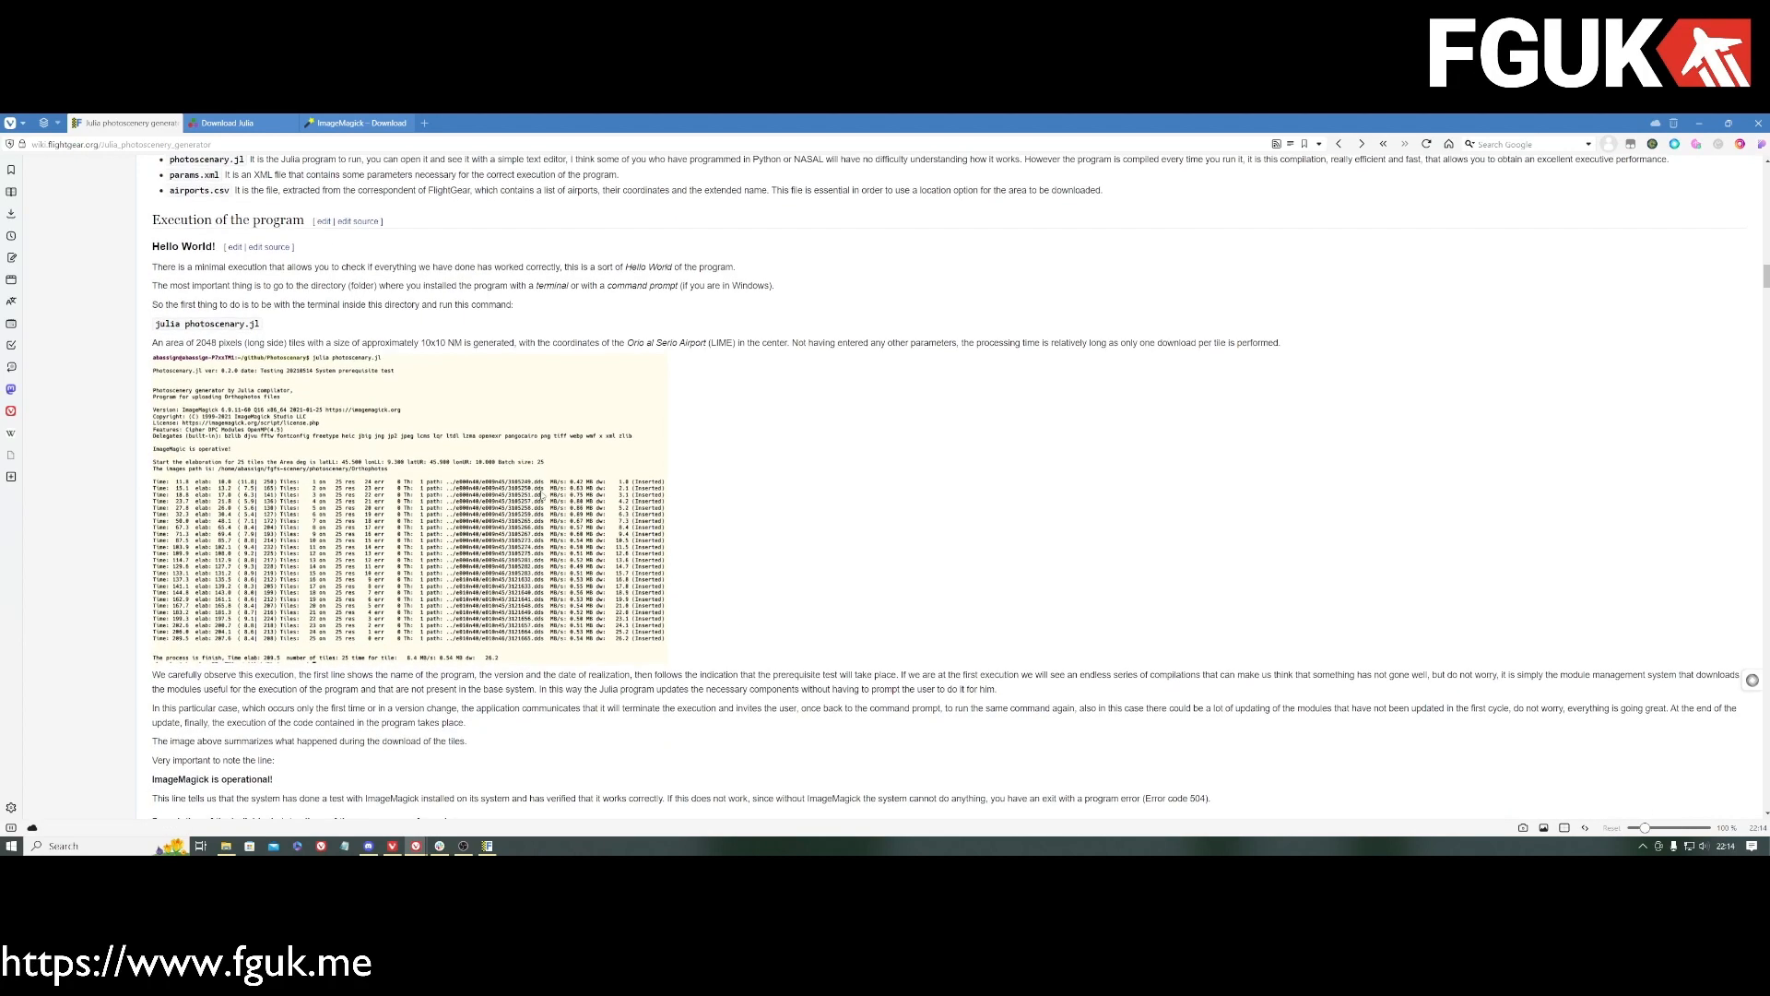
pyautogui.scroll(-3)
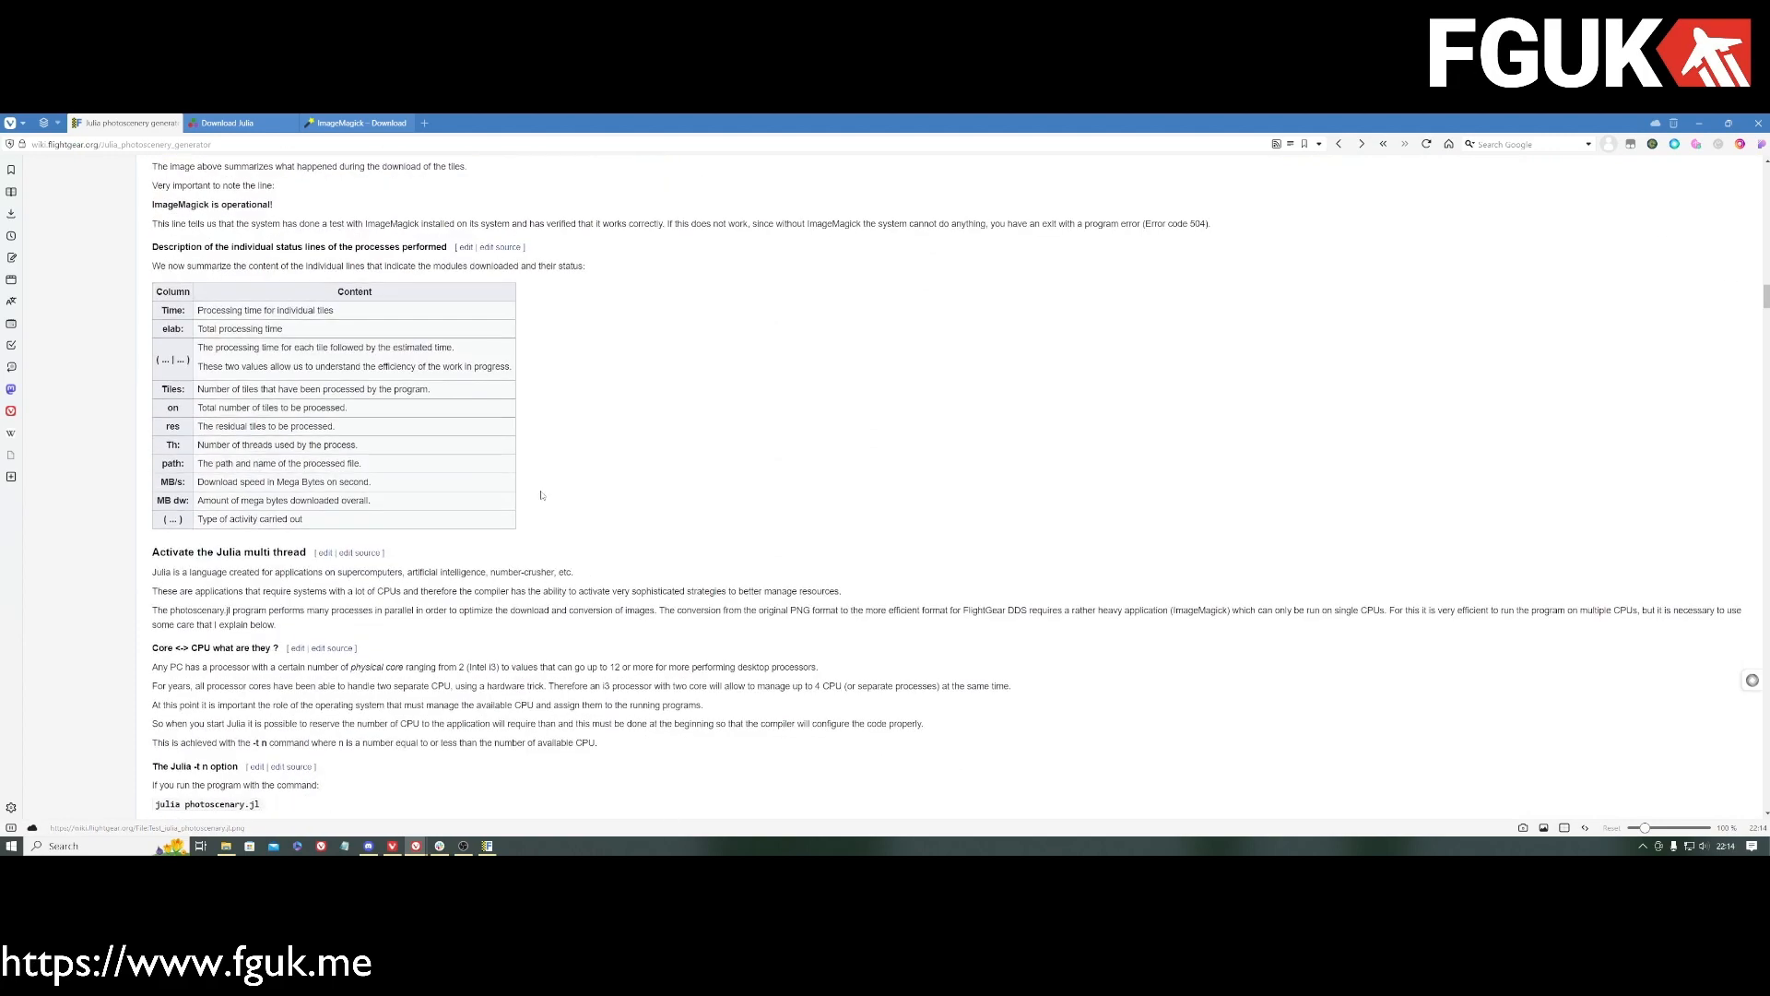
pyautogui.scroll(-3)
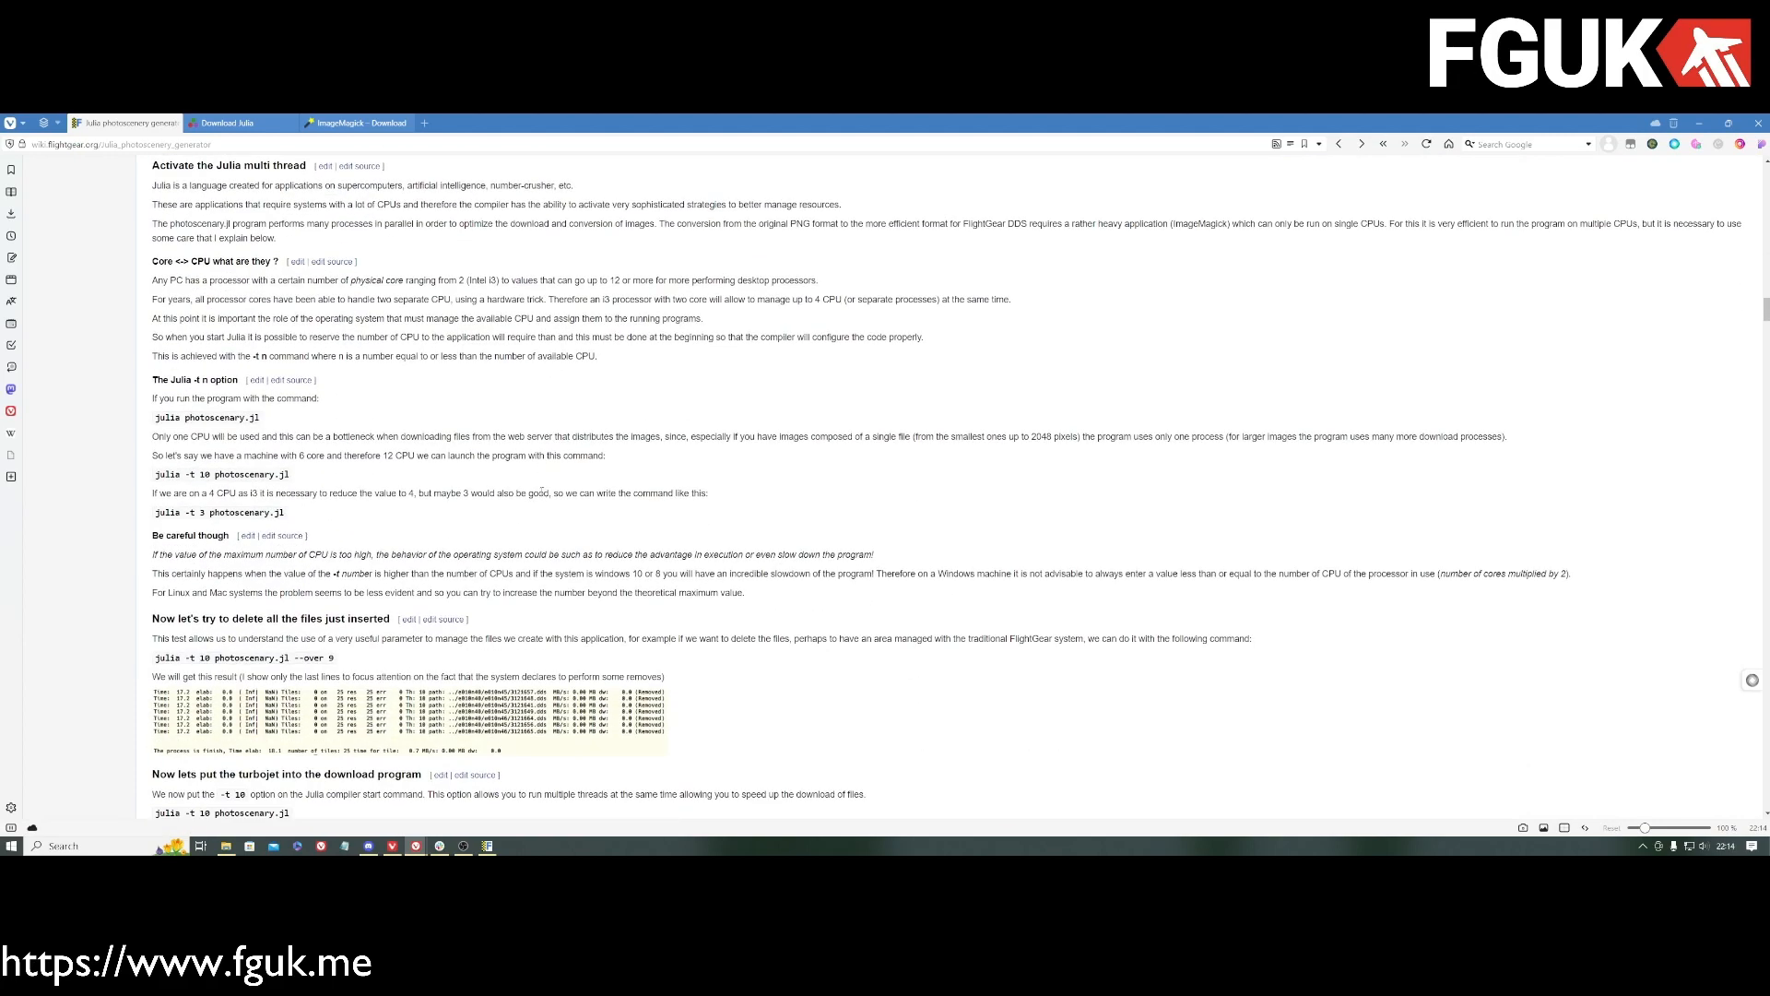
pyautogui.scroll(-3)
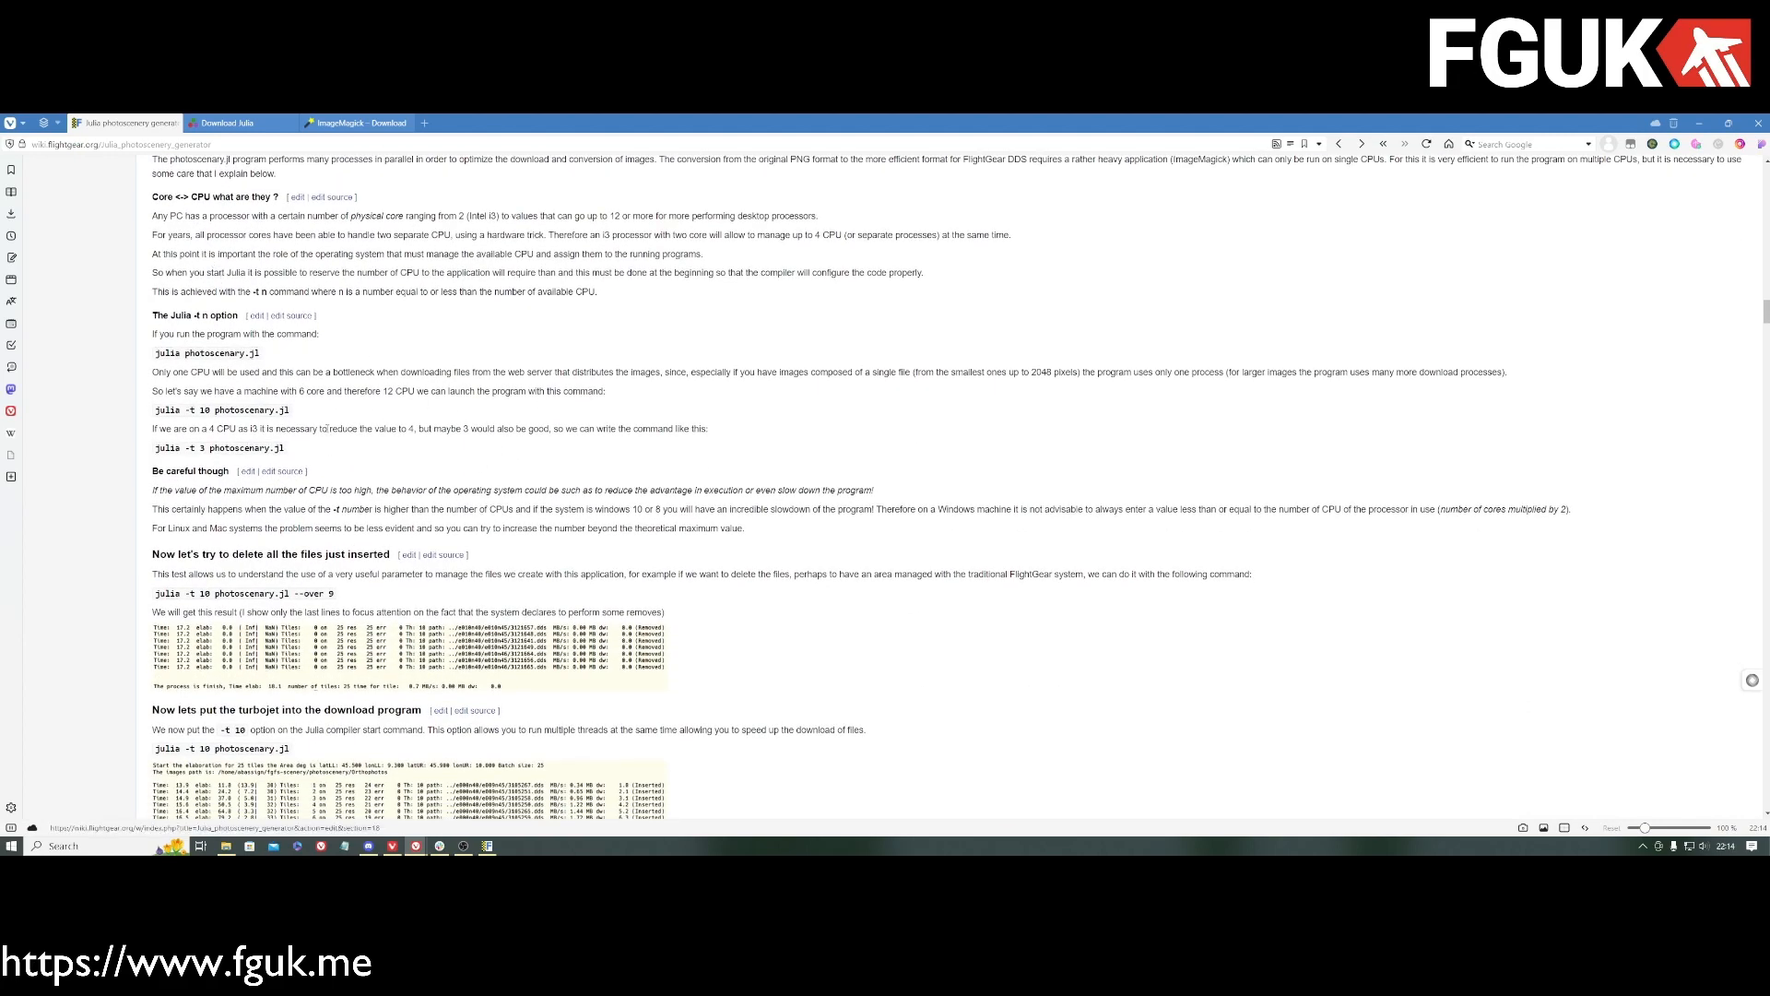
pyautogui.scroll(-3)
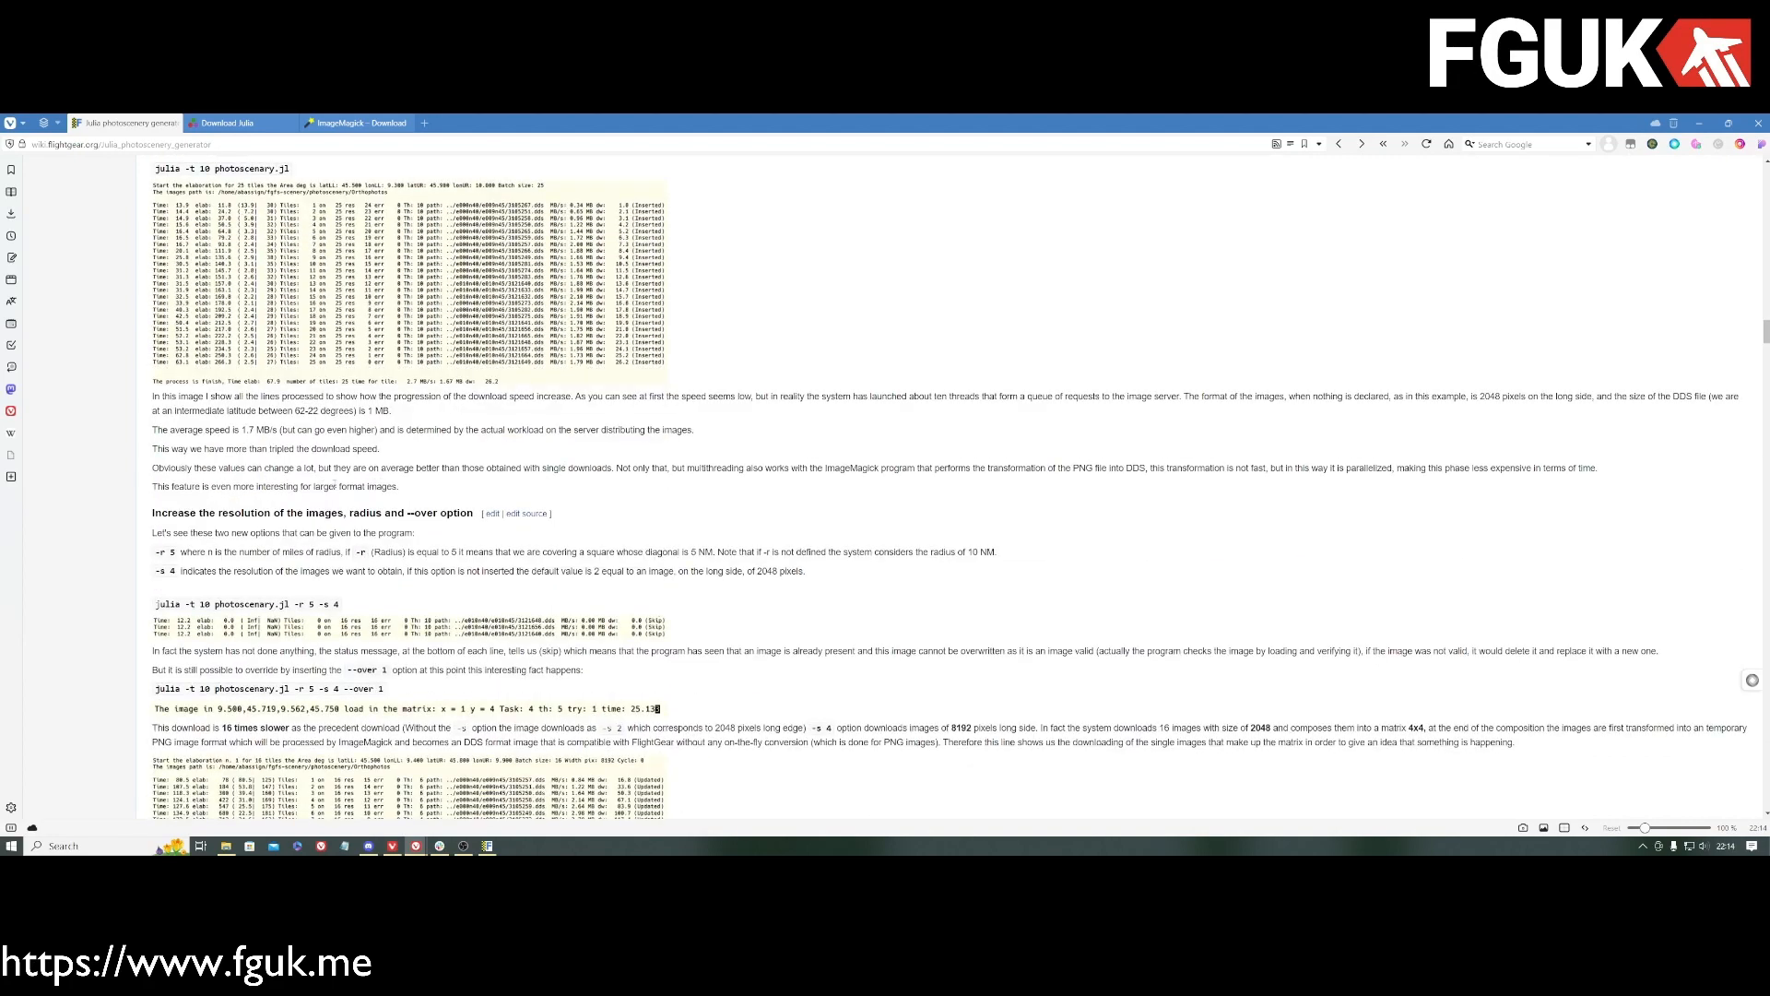
pyautogui.scroll(-3)
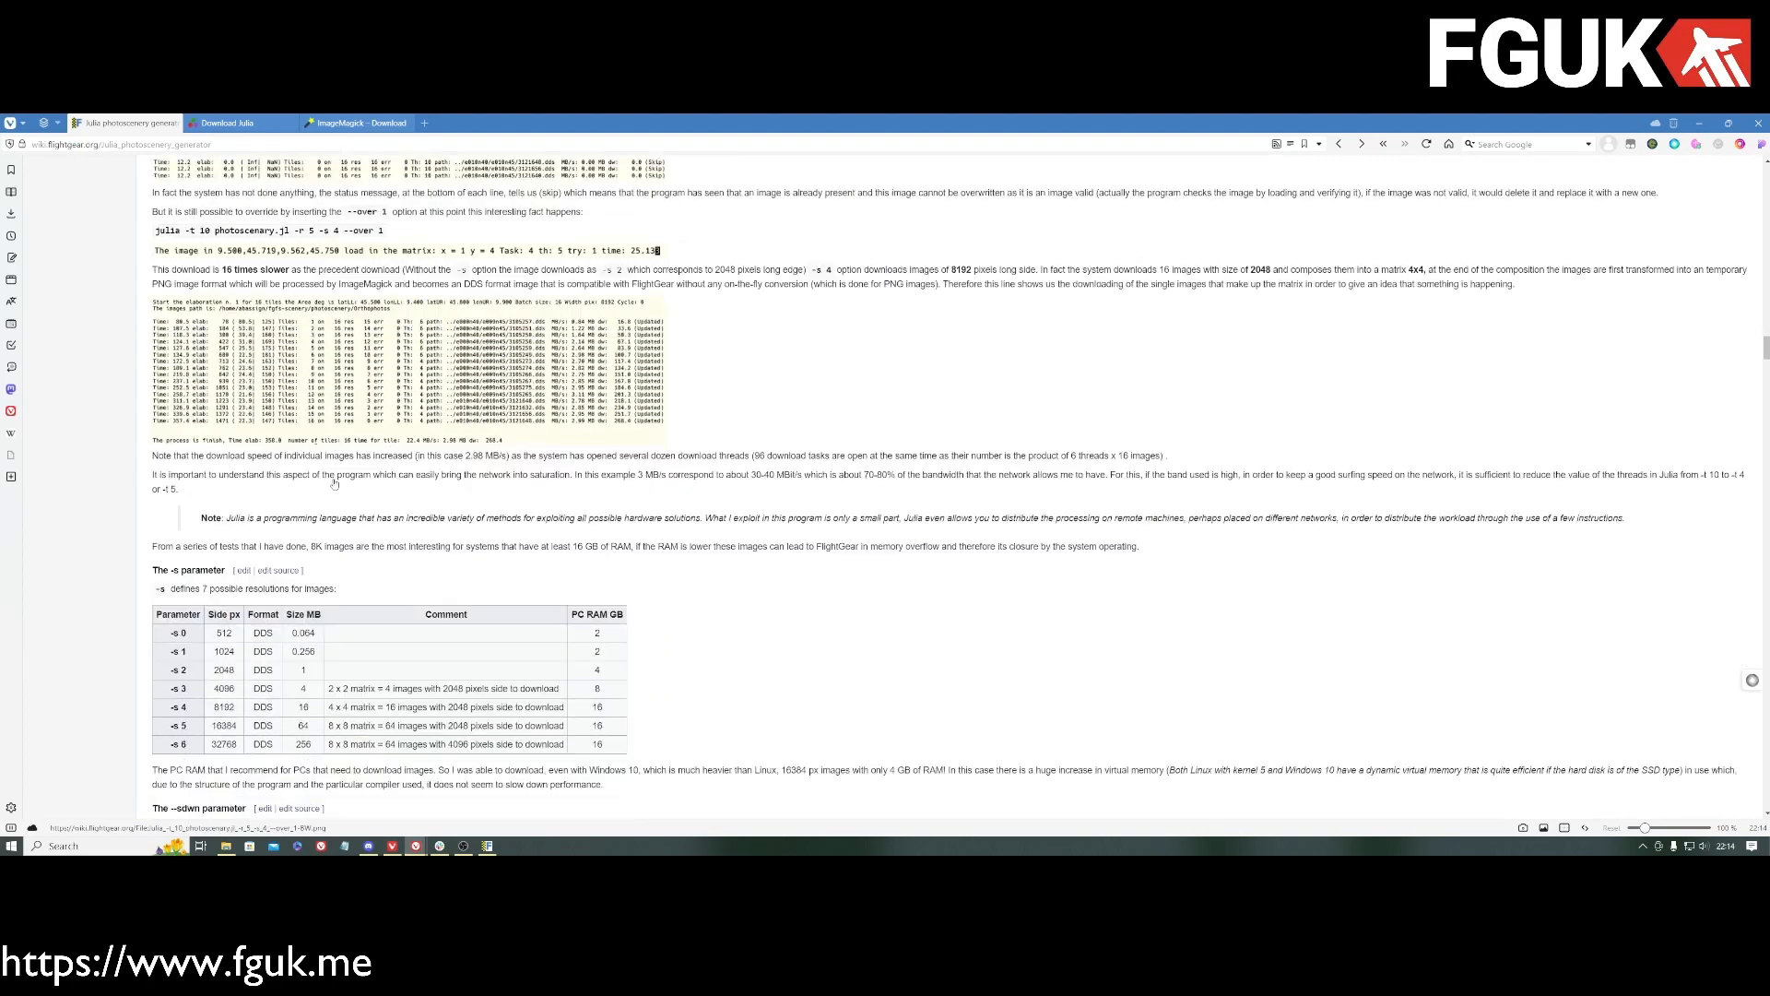
pyautogui.scroll(-3)
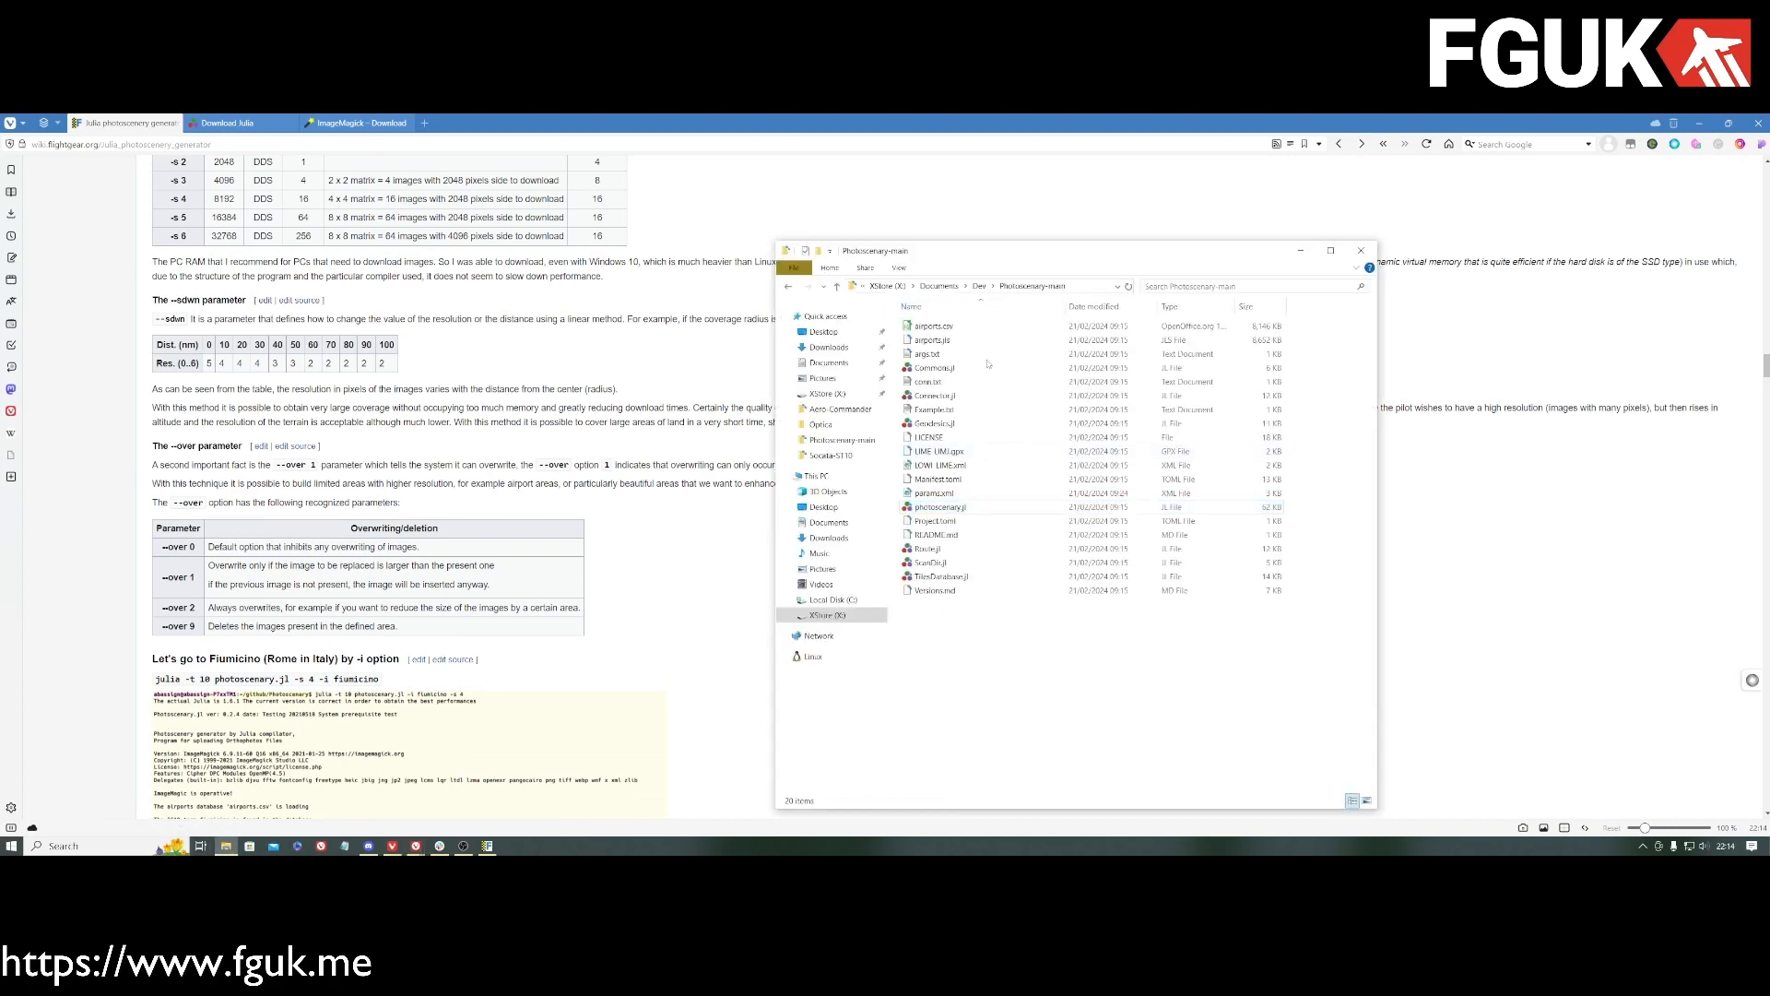
# Step: View Example.txt's sample photoscenery.jl command line in the Photoscenery-main folder, then close it
pyautogui.click(931, 409)
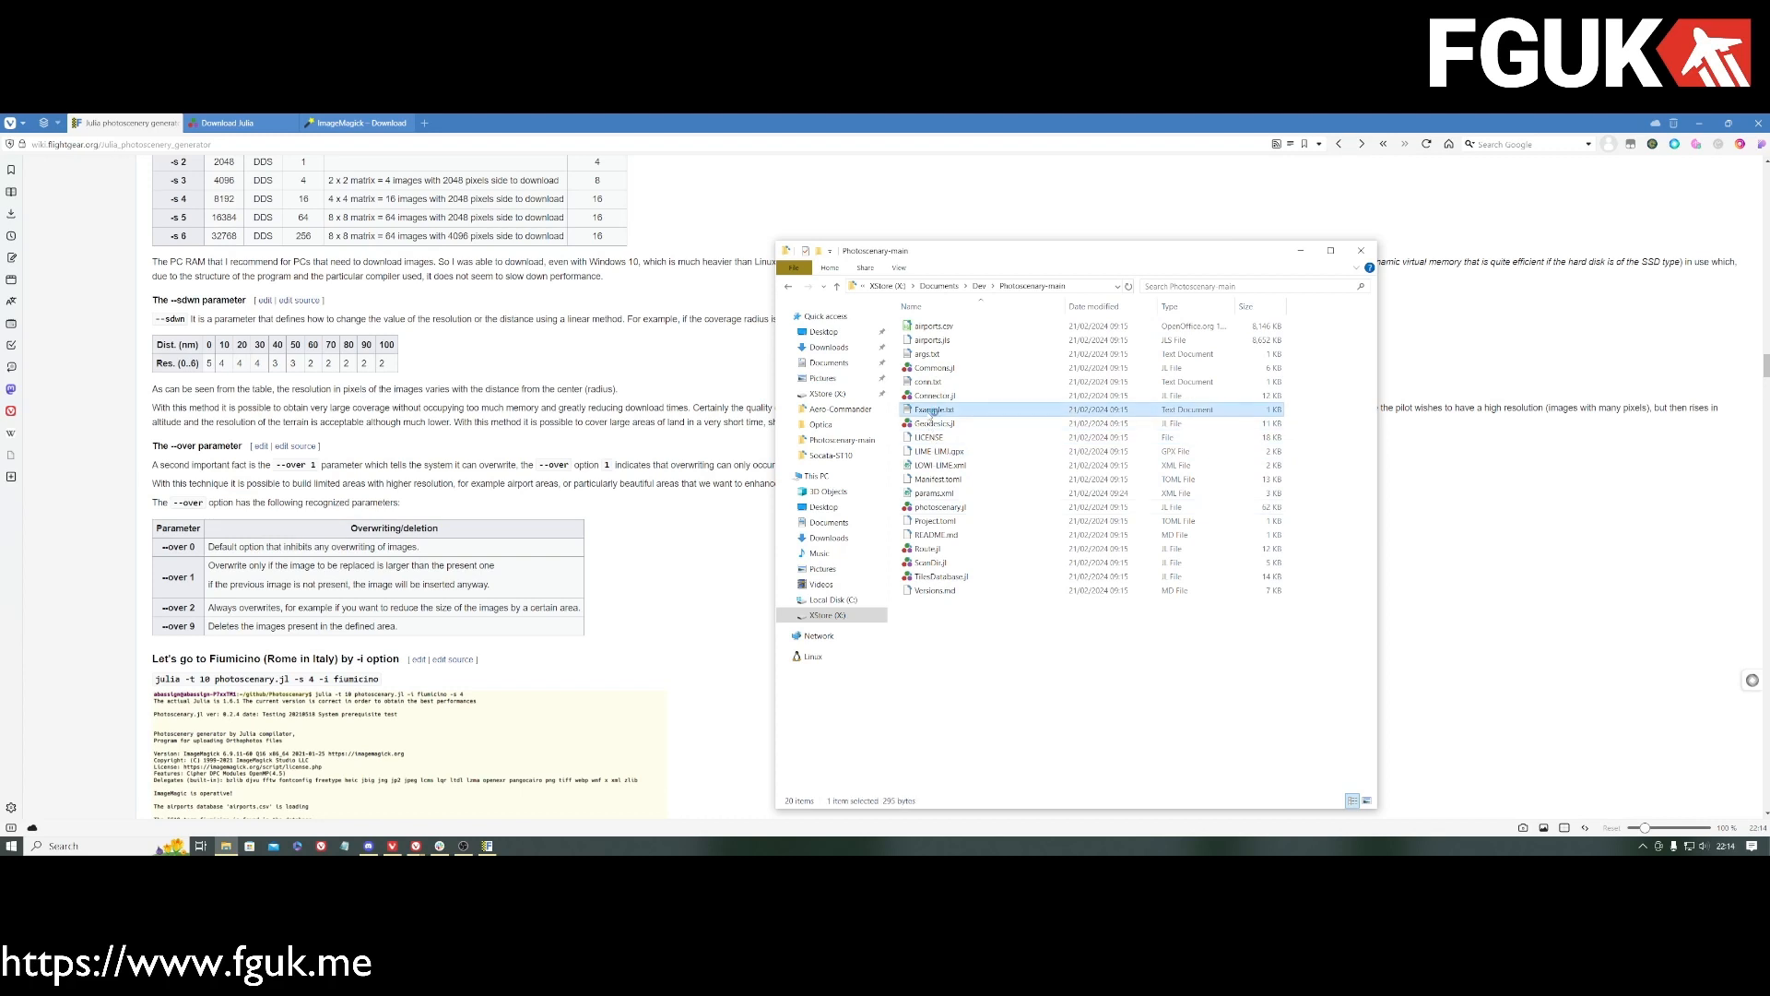
pyautogui.doubleClick(932, 410)
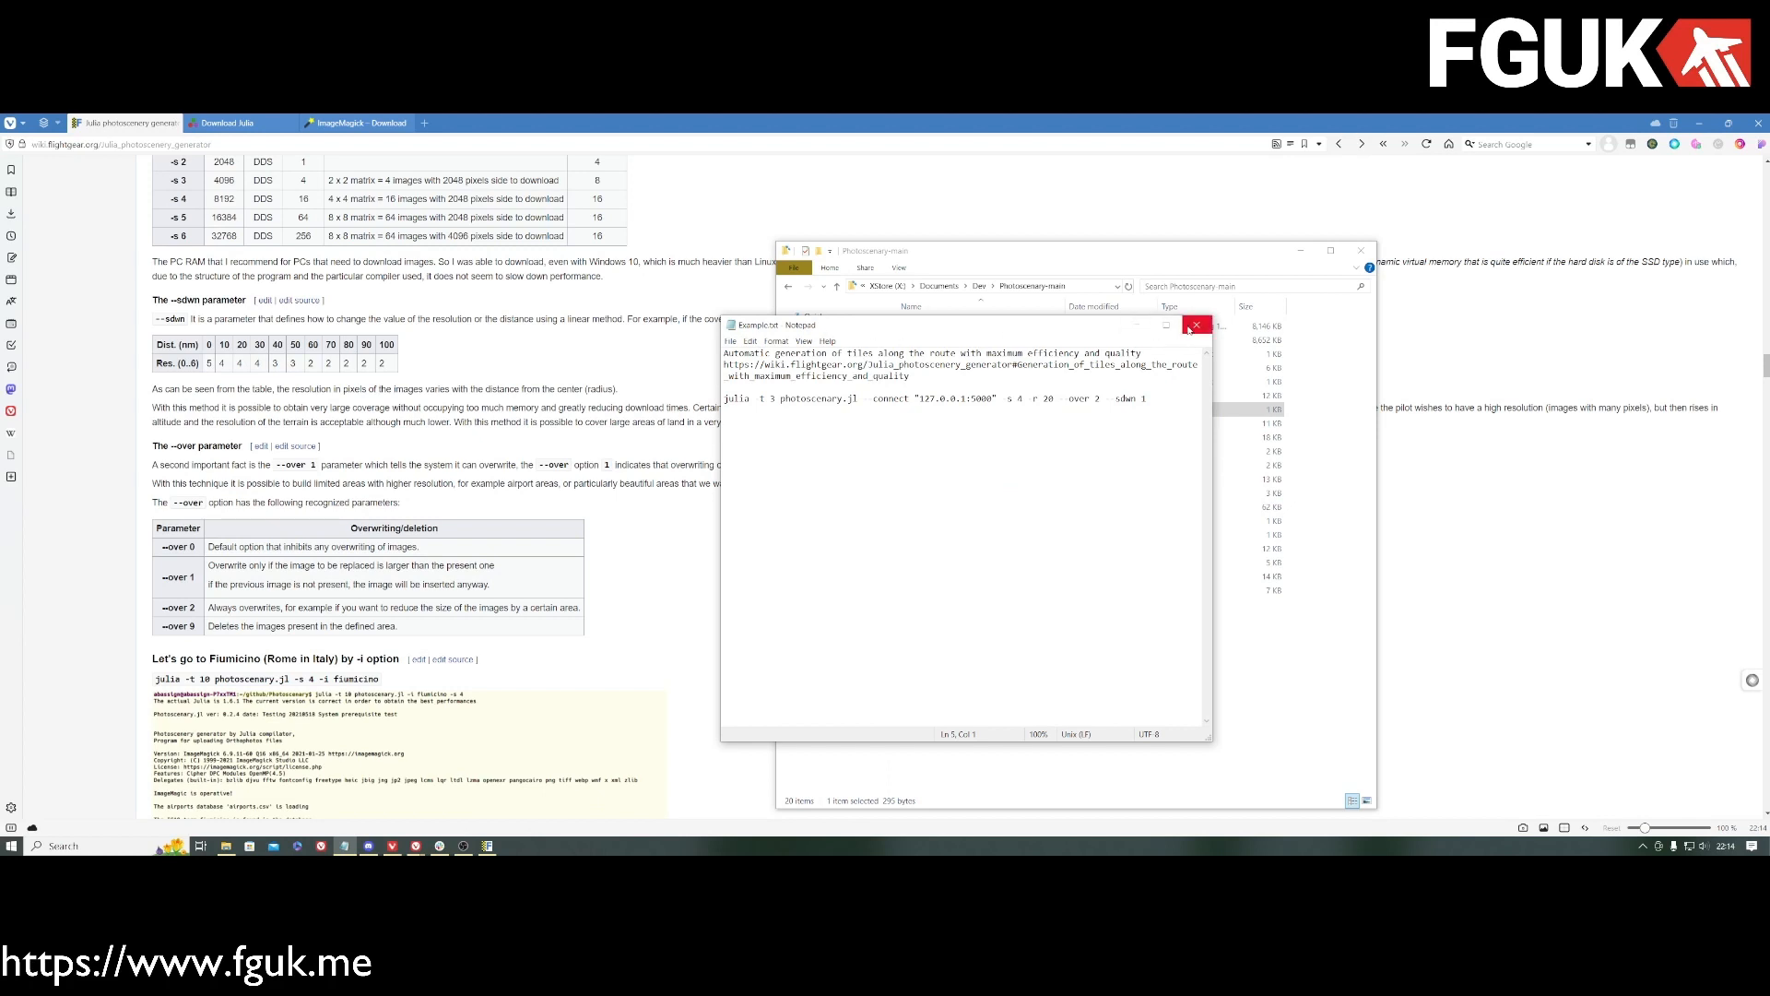
pyautogui.click(1198, 325)
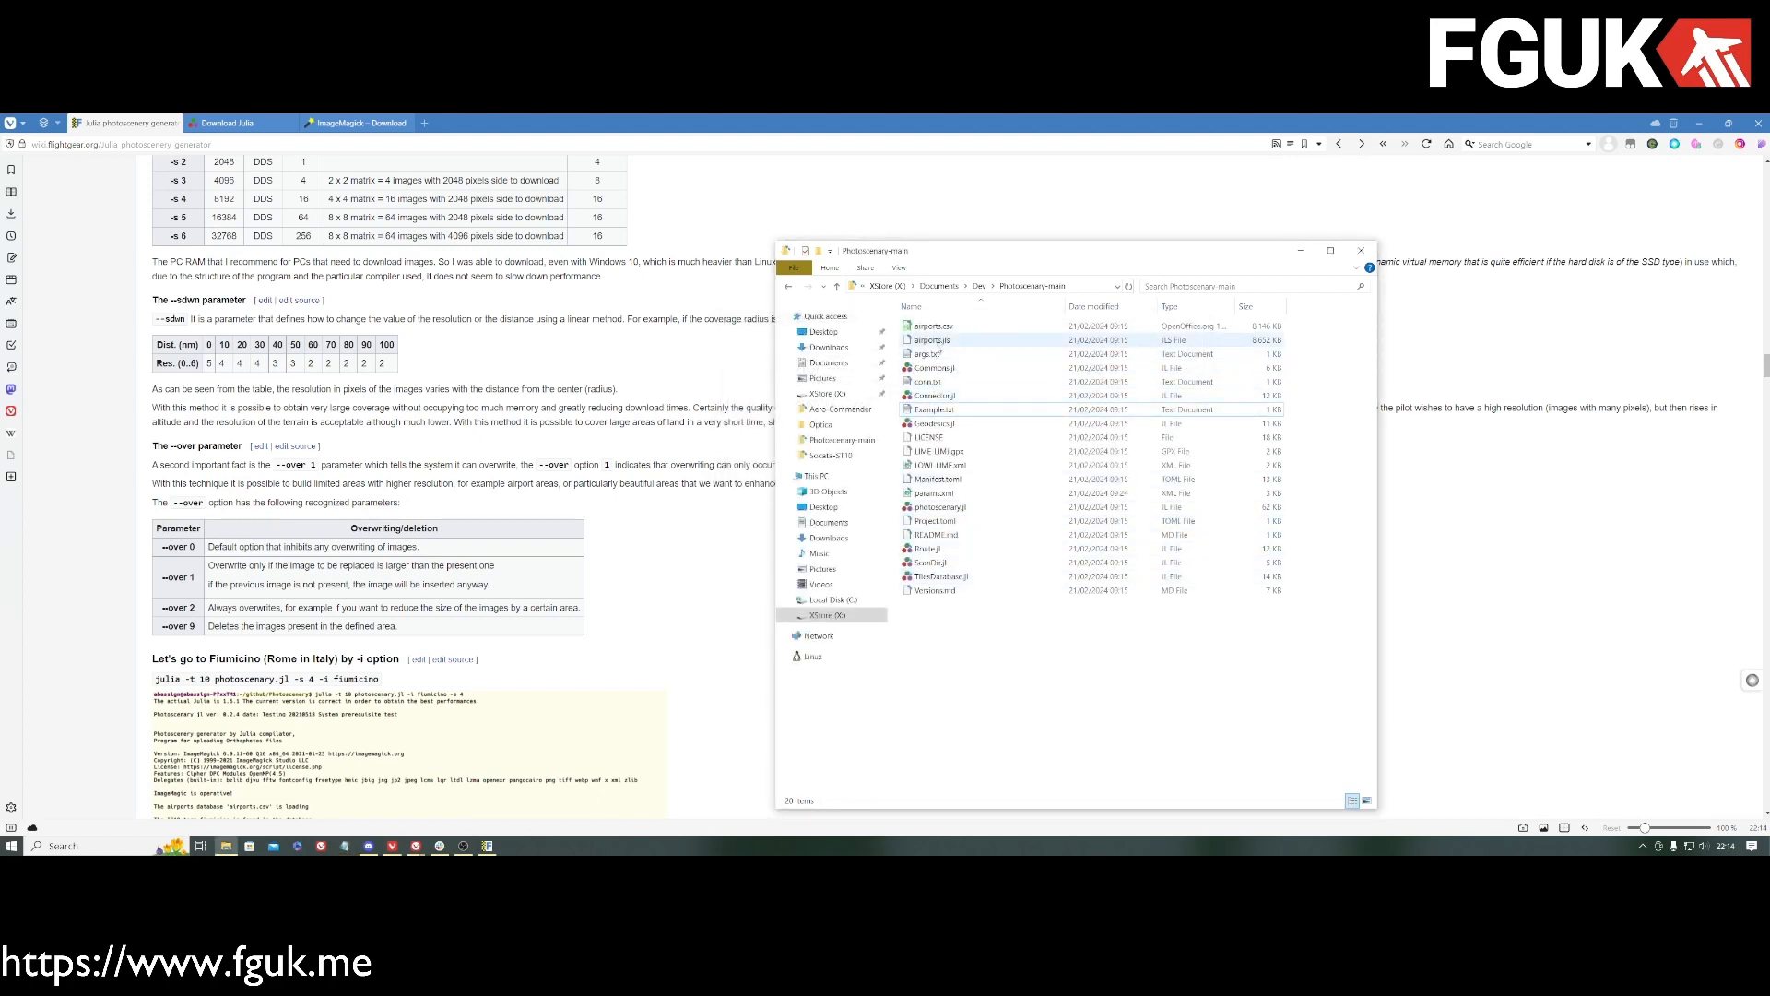
pyautogui.doubleClick(925, 354)
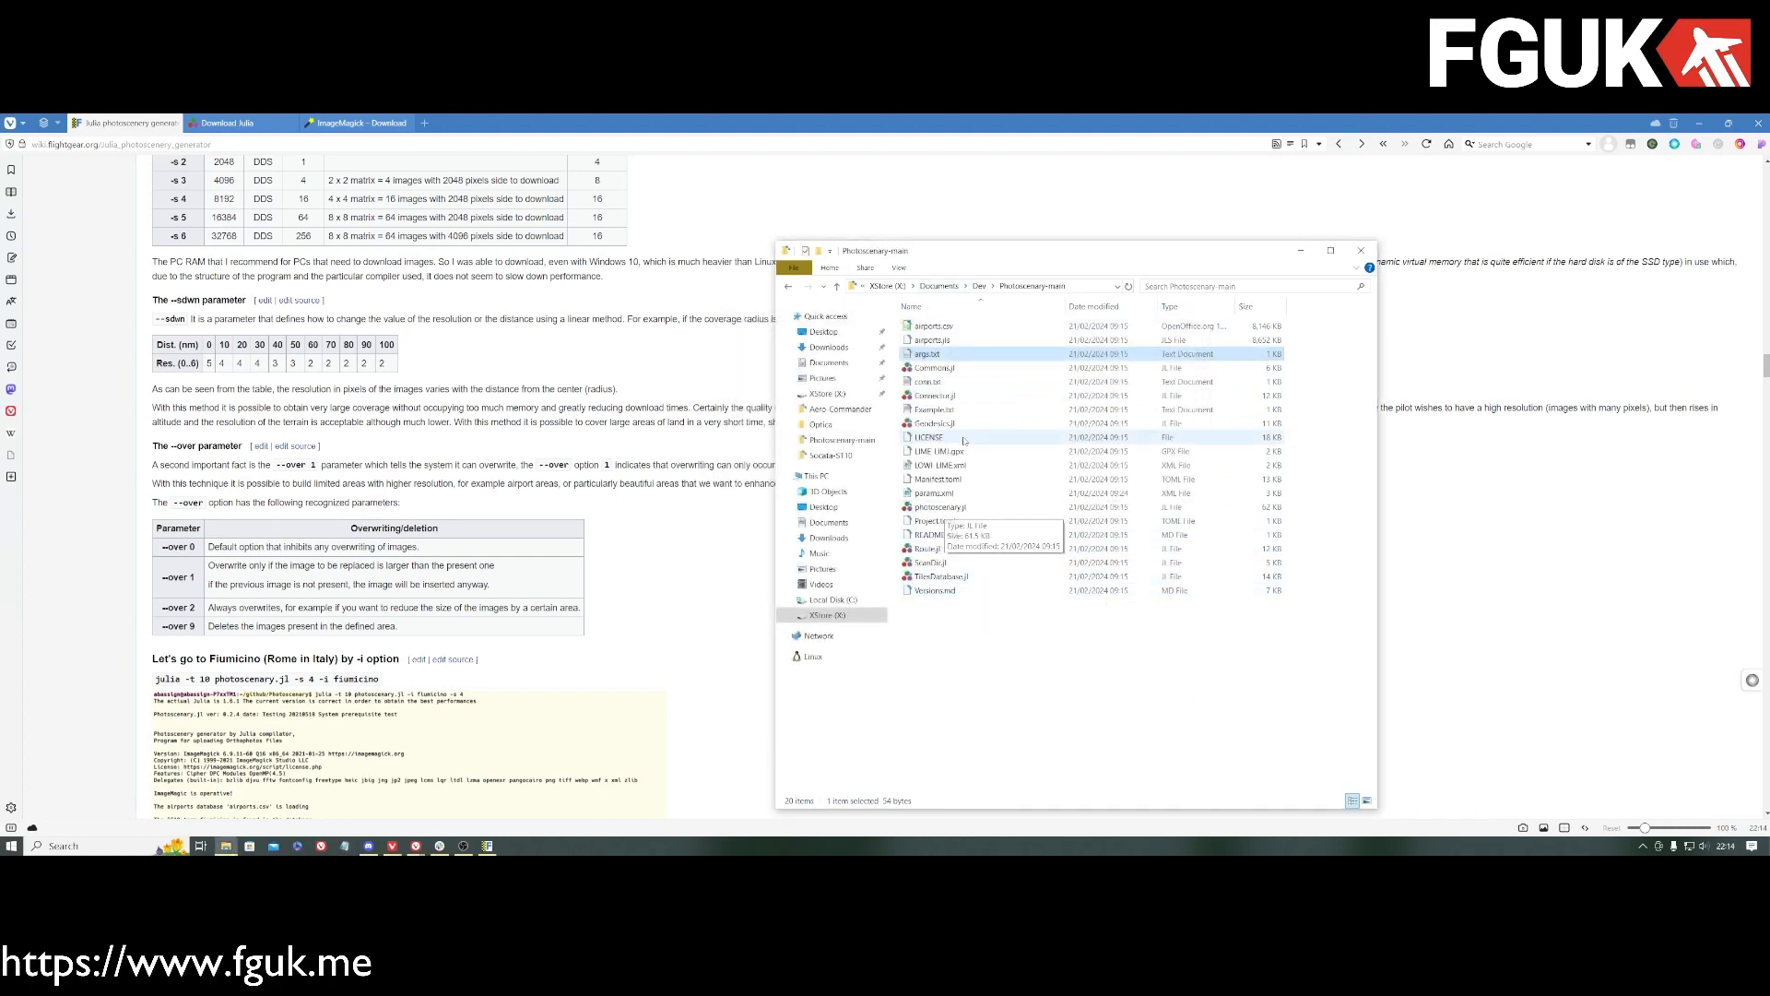
pyautogui.click(939, 505)
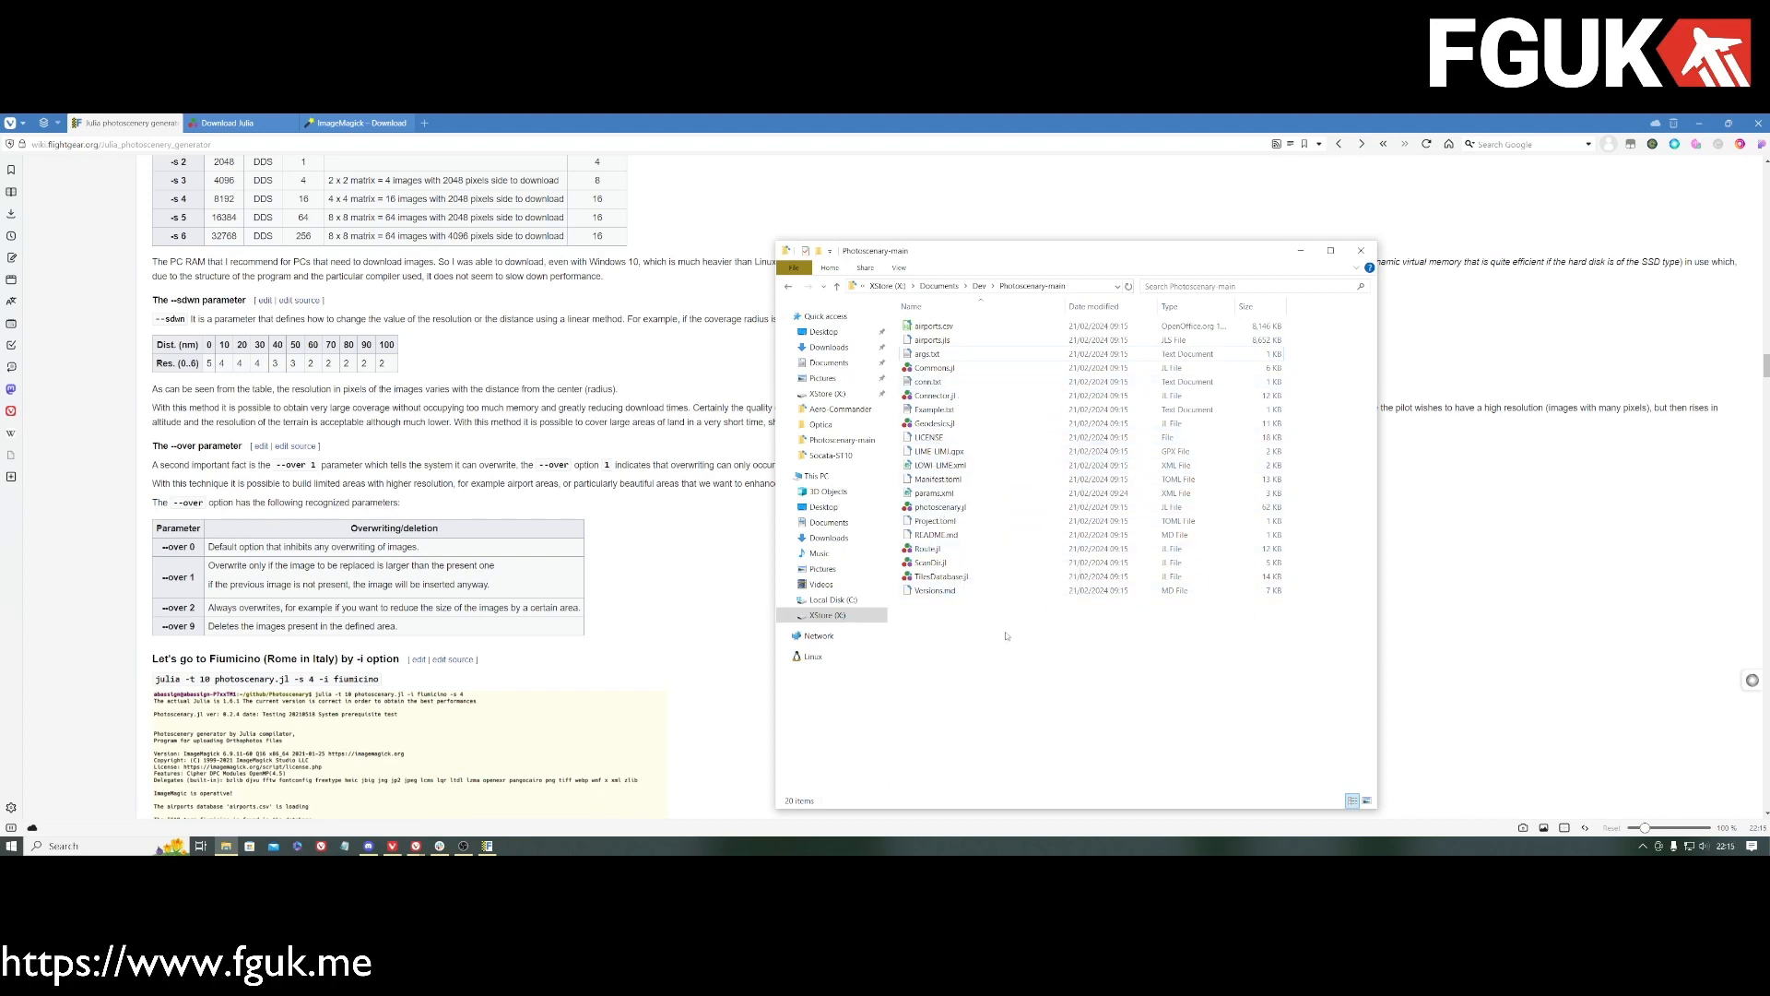
pyautogui.moveTo(1005, 637)
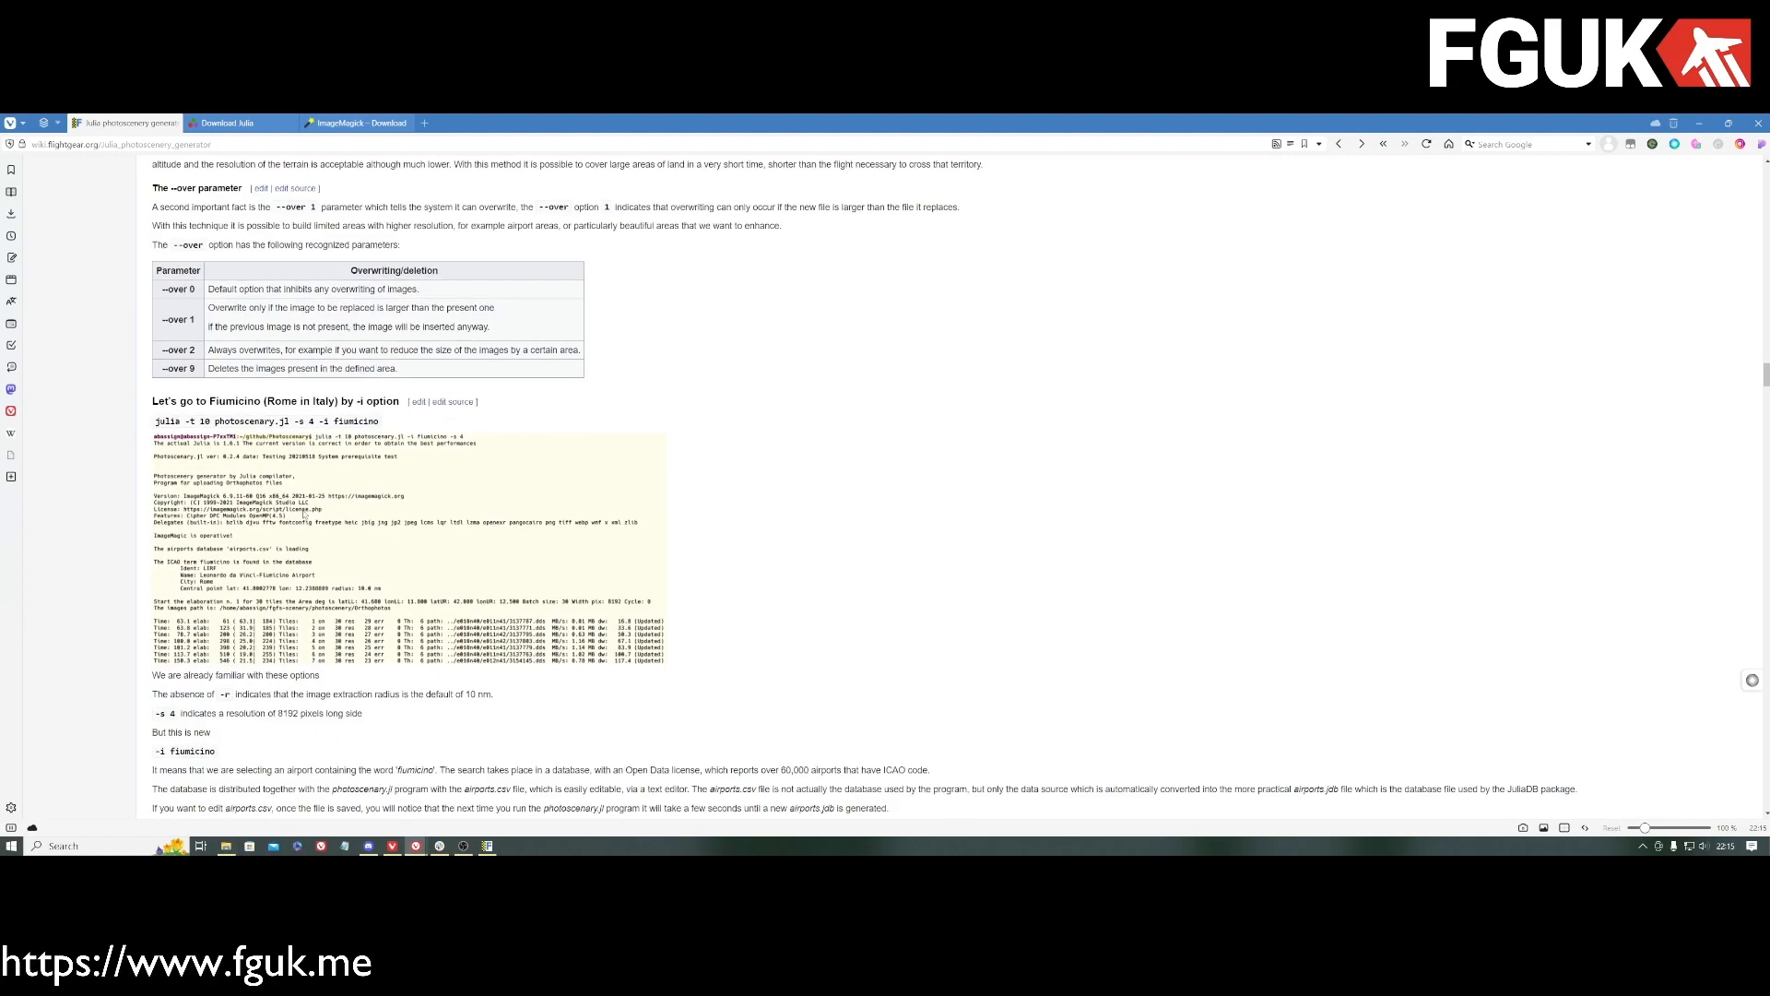
# Step: Scroll the wiki guide down to the 'Dynamically download orthographic images by --connect' simple example
pyautogui.scroll(-3)
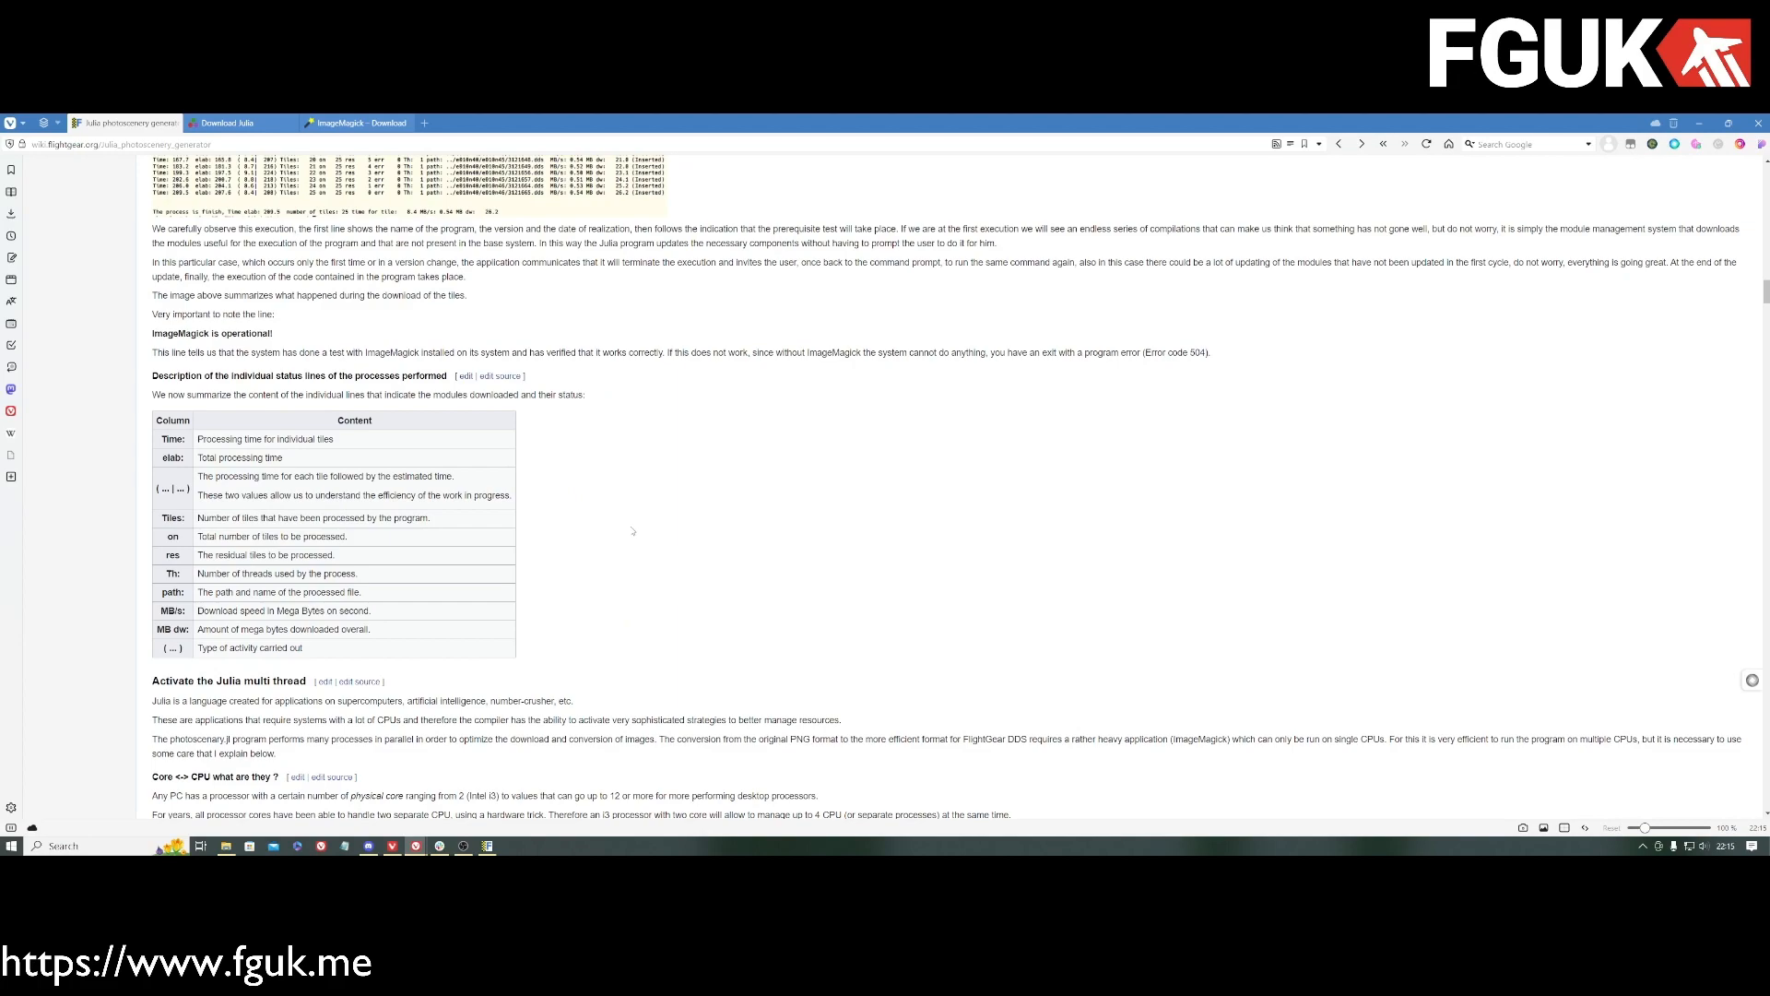
pyautogui.scroll(3)
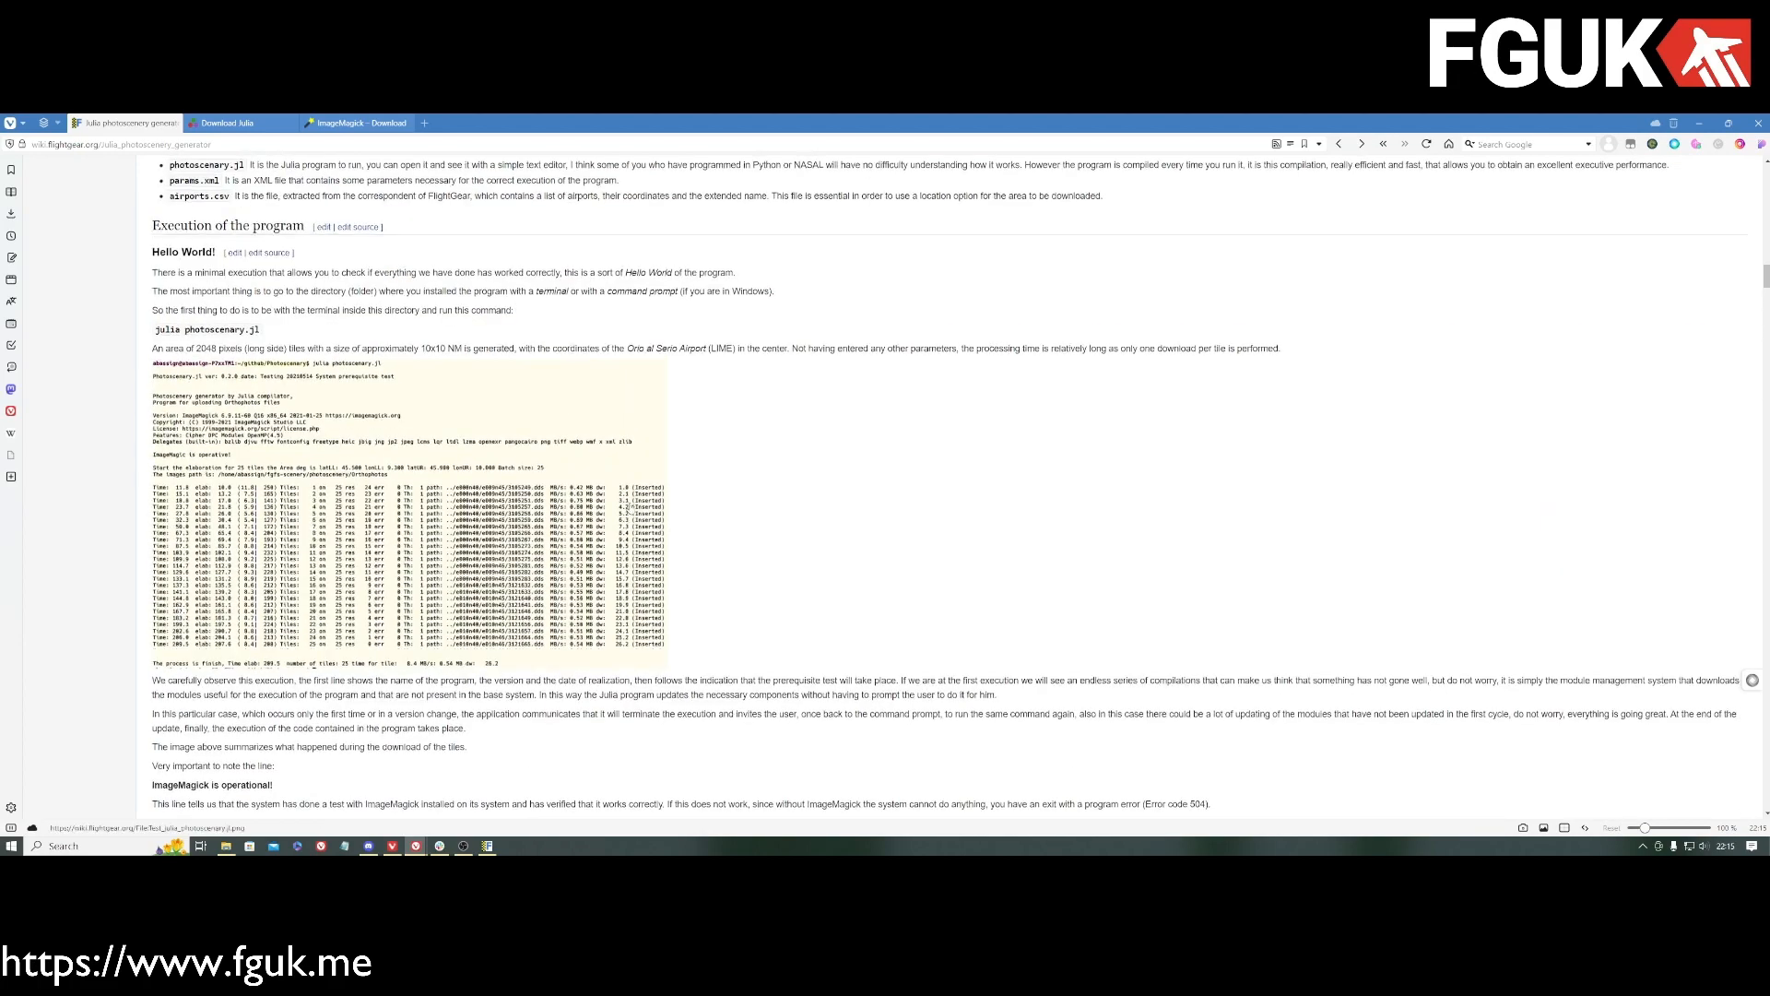
pyautogui.scroll(3)
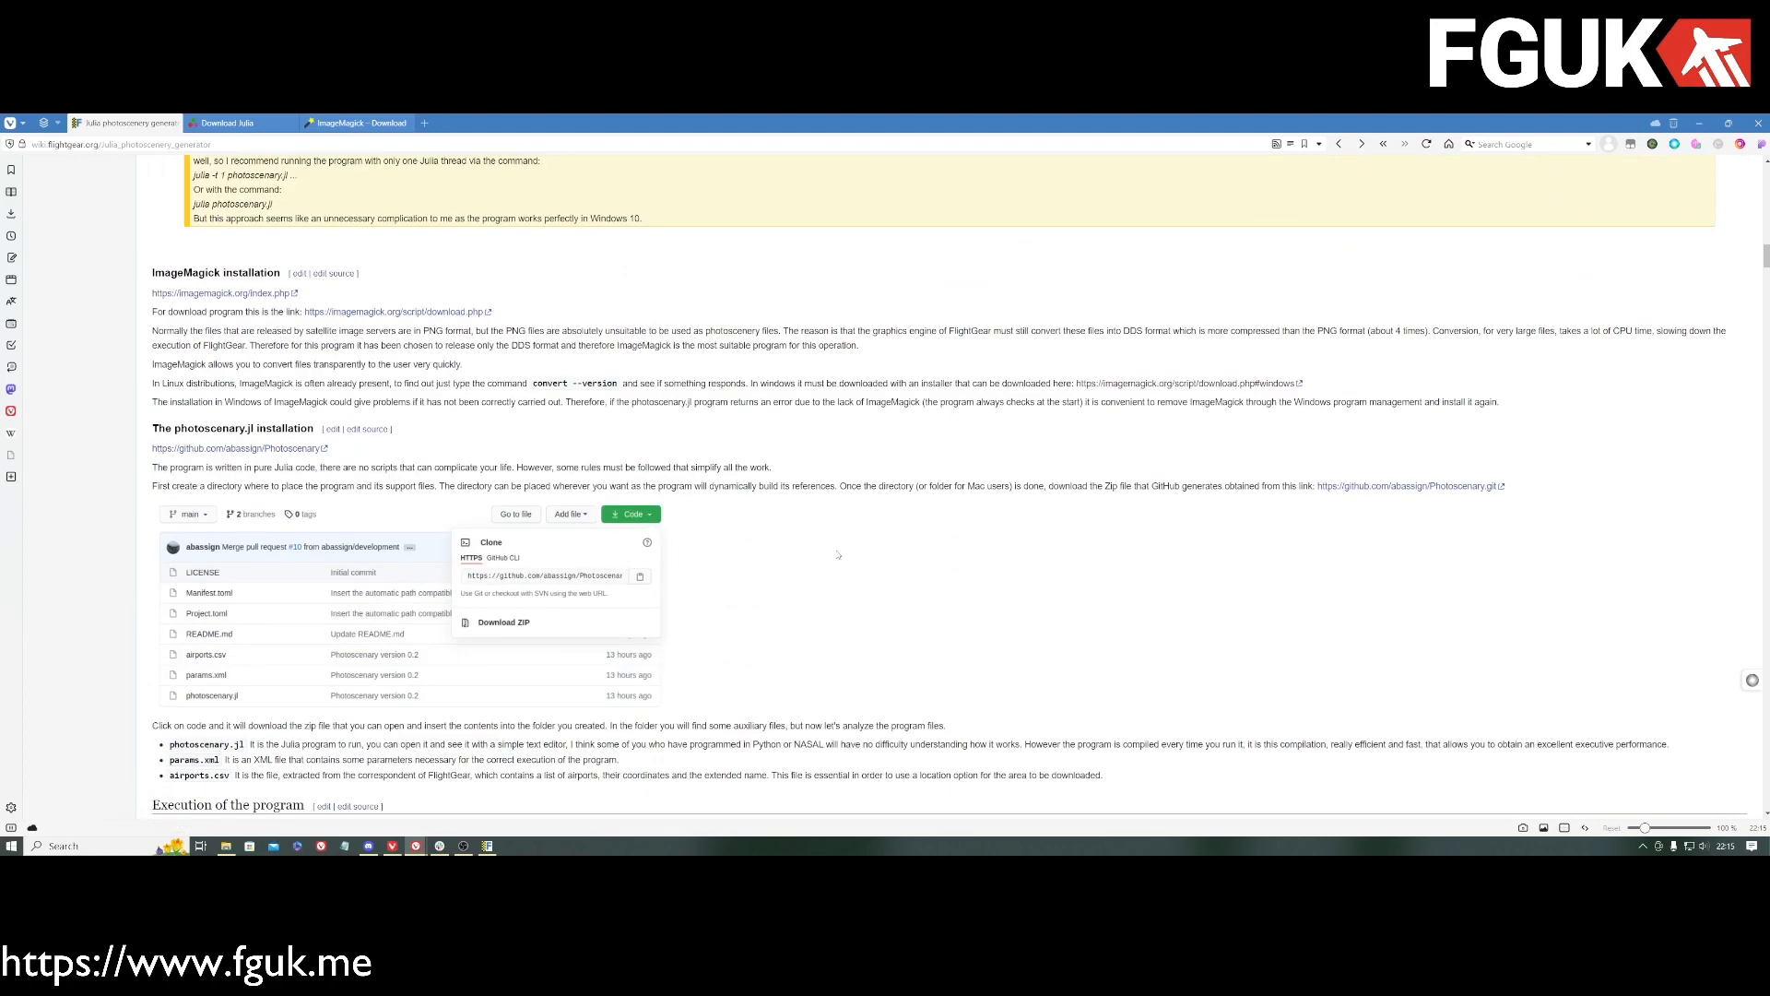
pyautogui.scroll(-3)
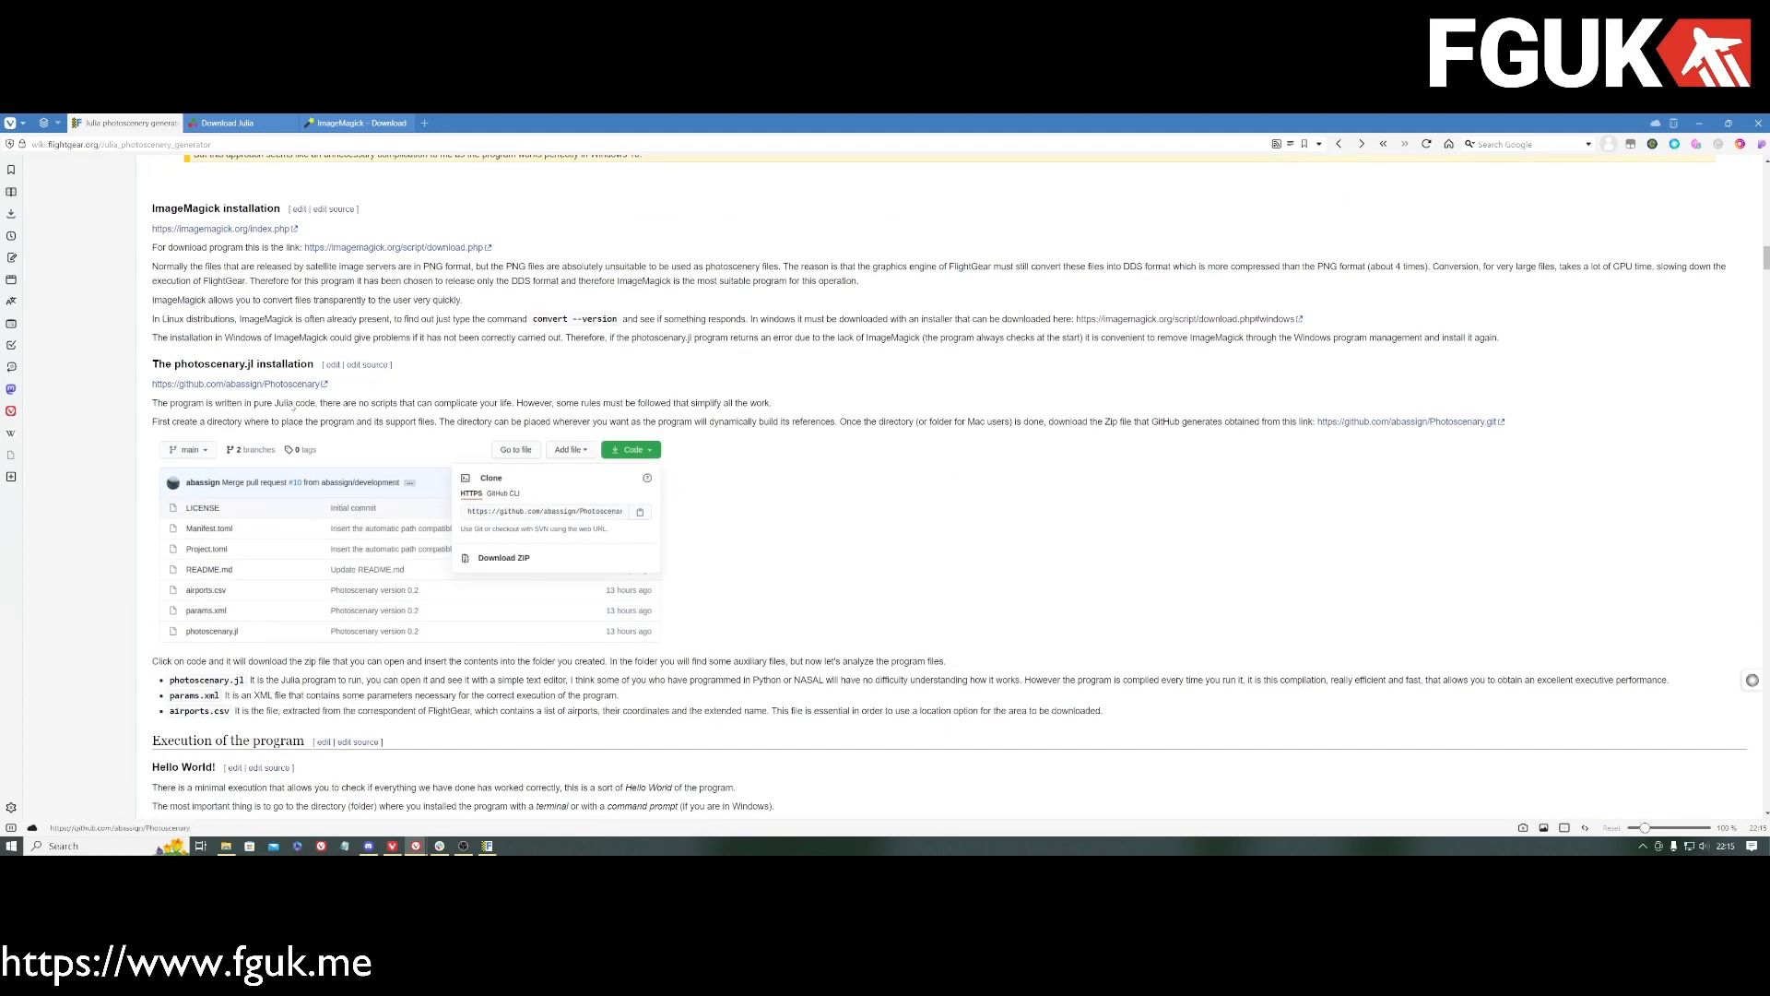
pyautogui.scroll(-3)
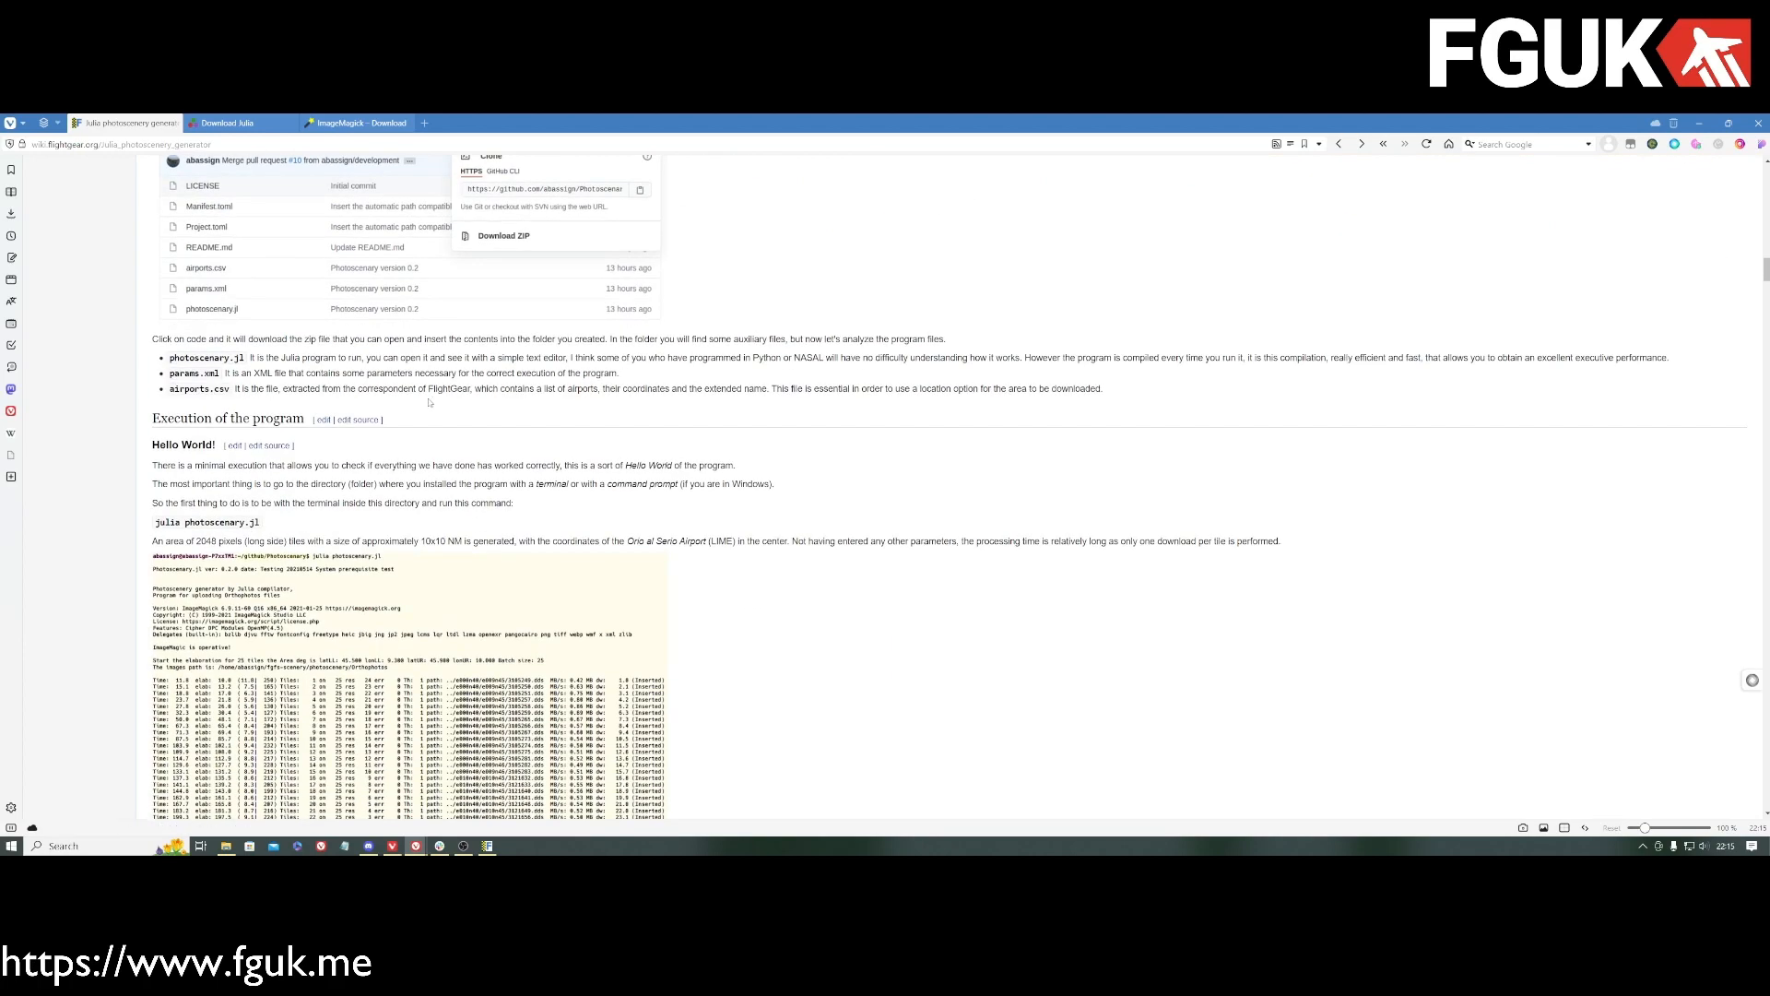
pyautogui.scroll(-3)
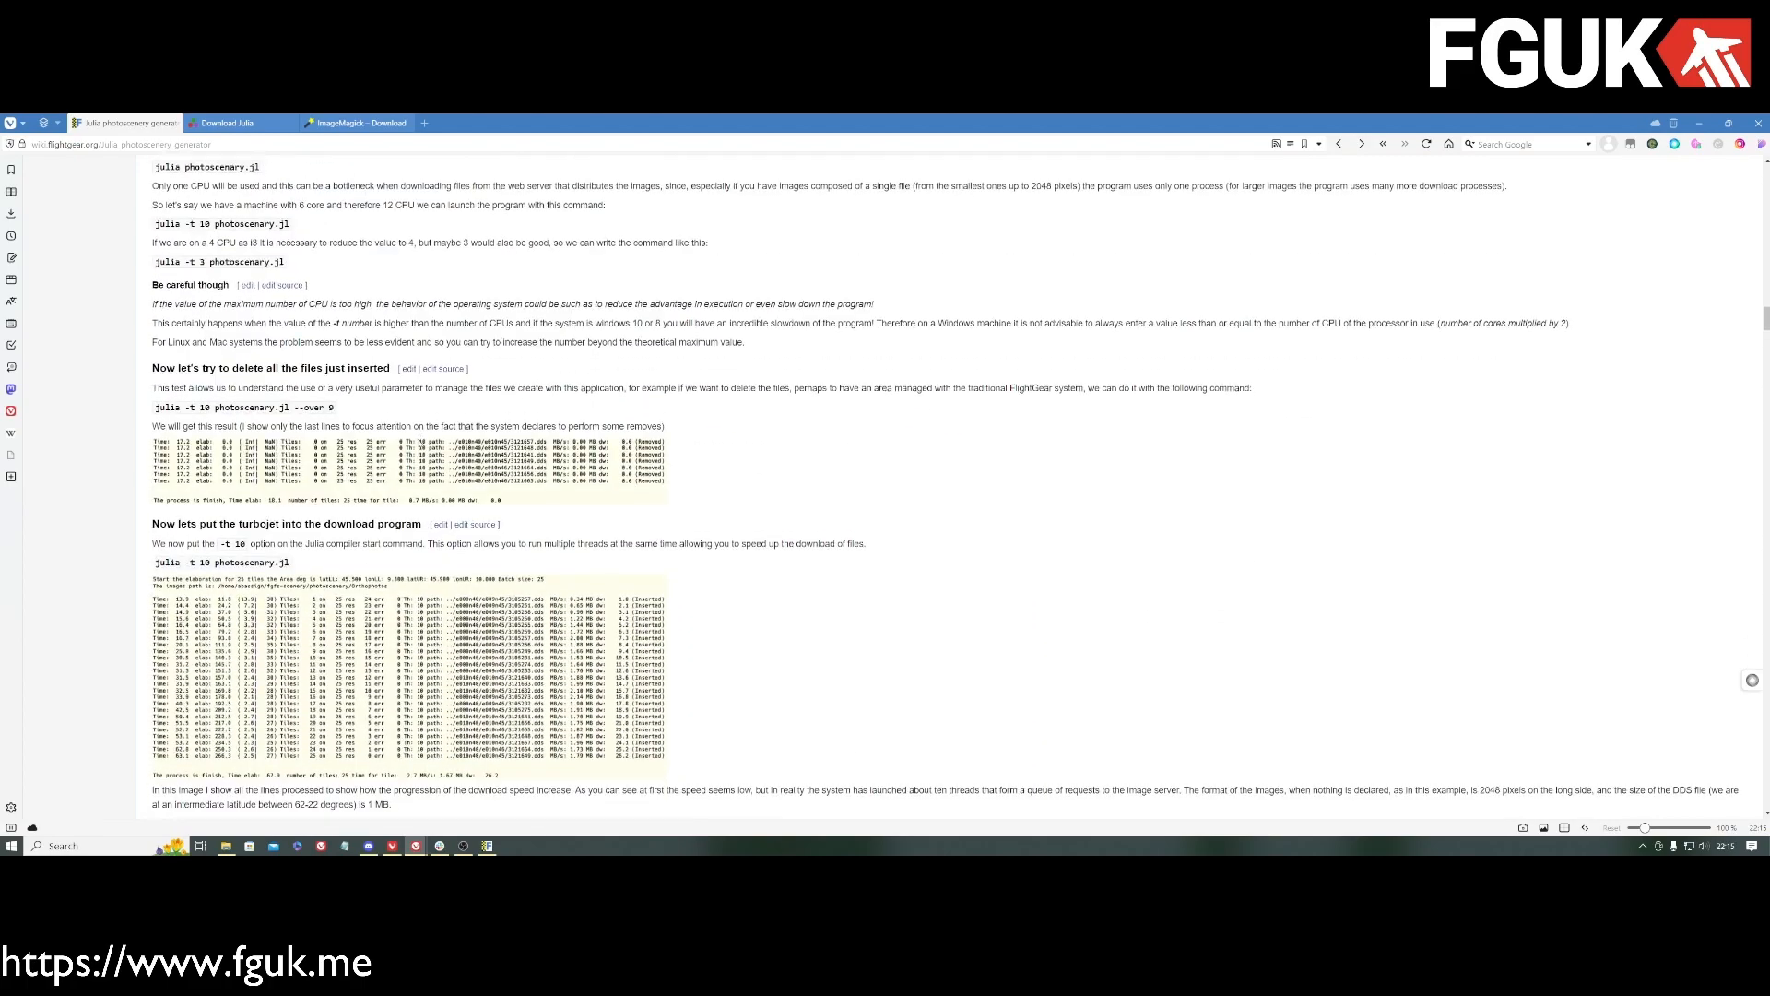
pyautogui.scroll(-3)
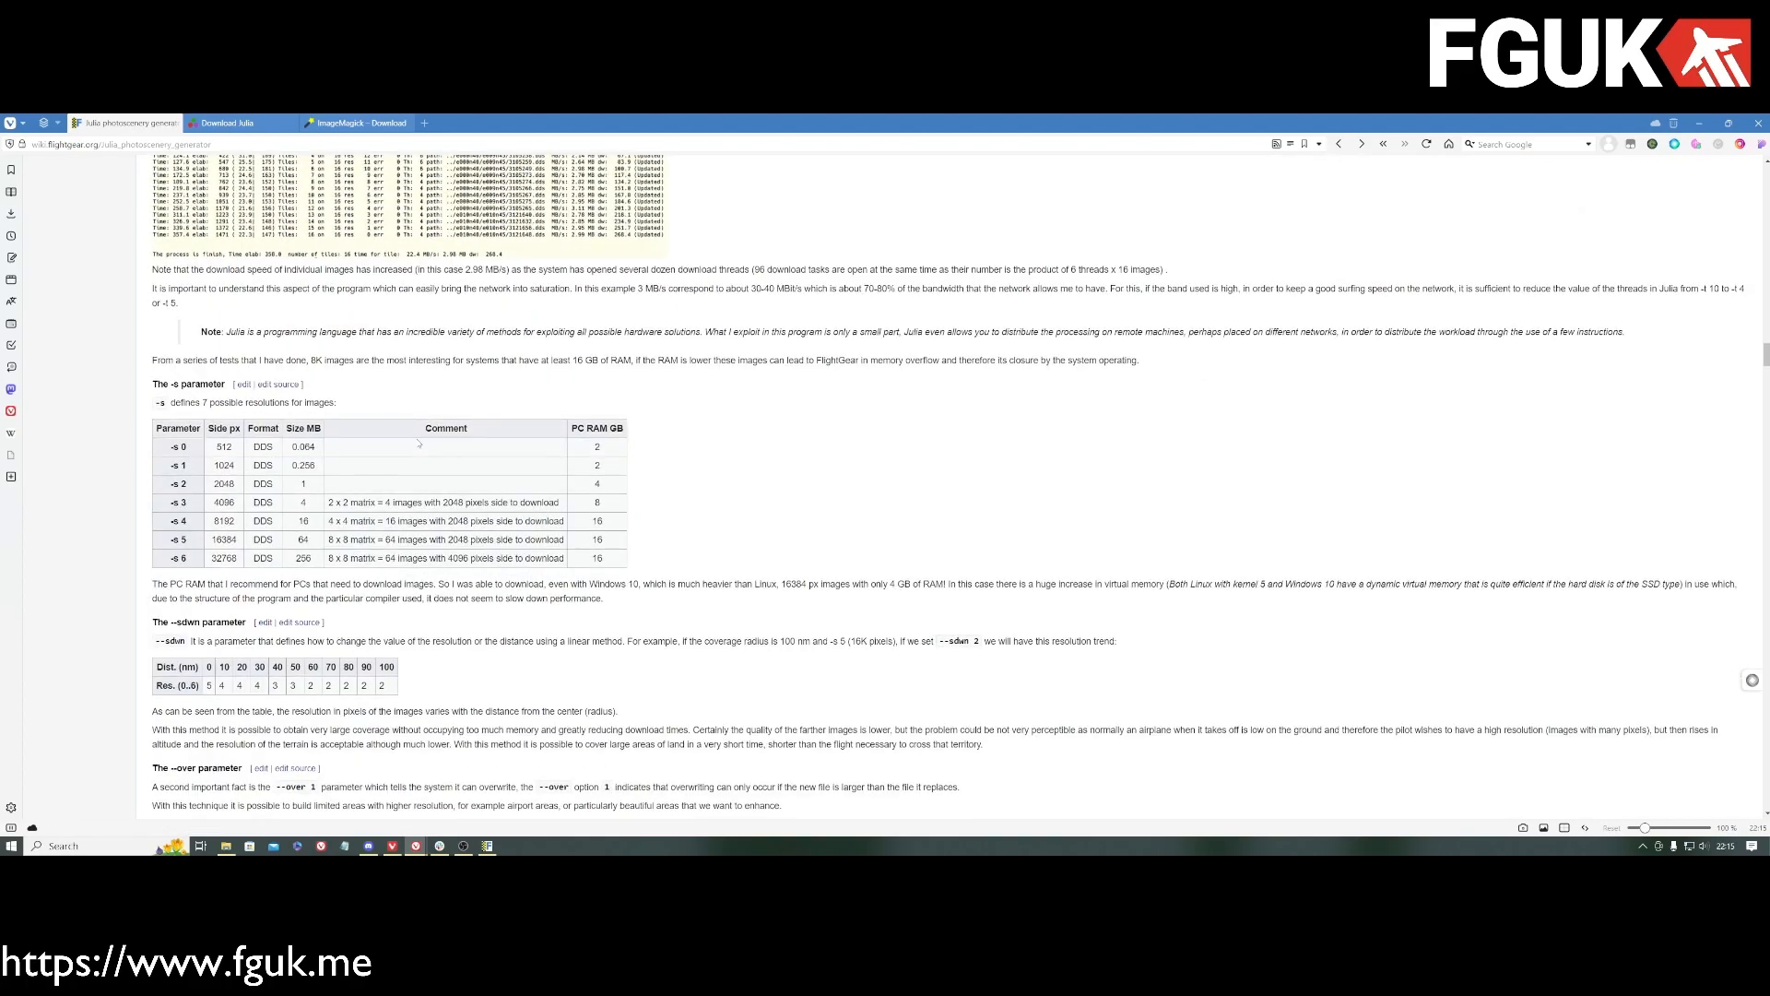
pyautogui.scroll(-3)
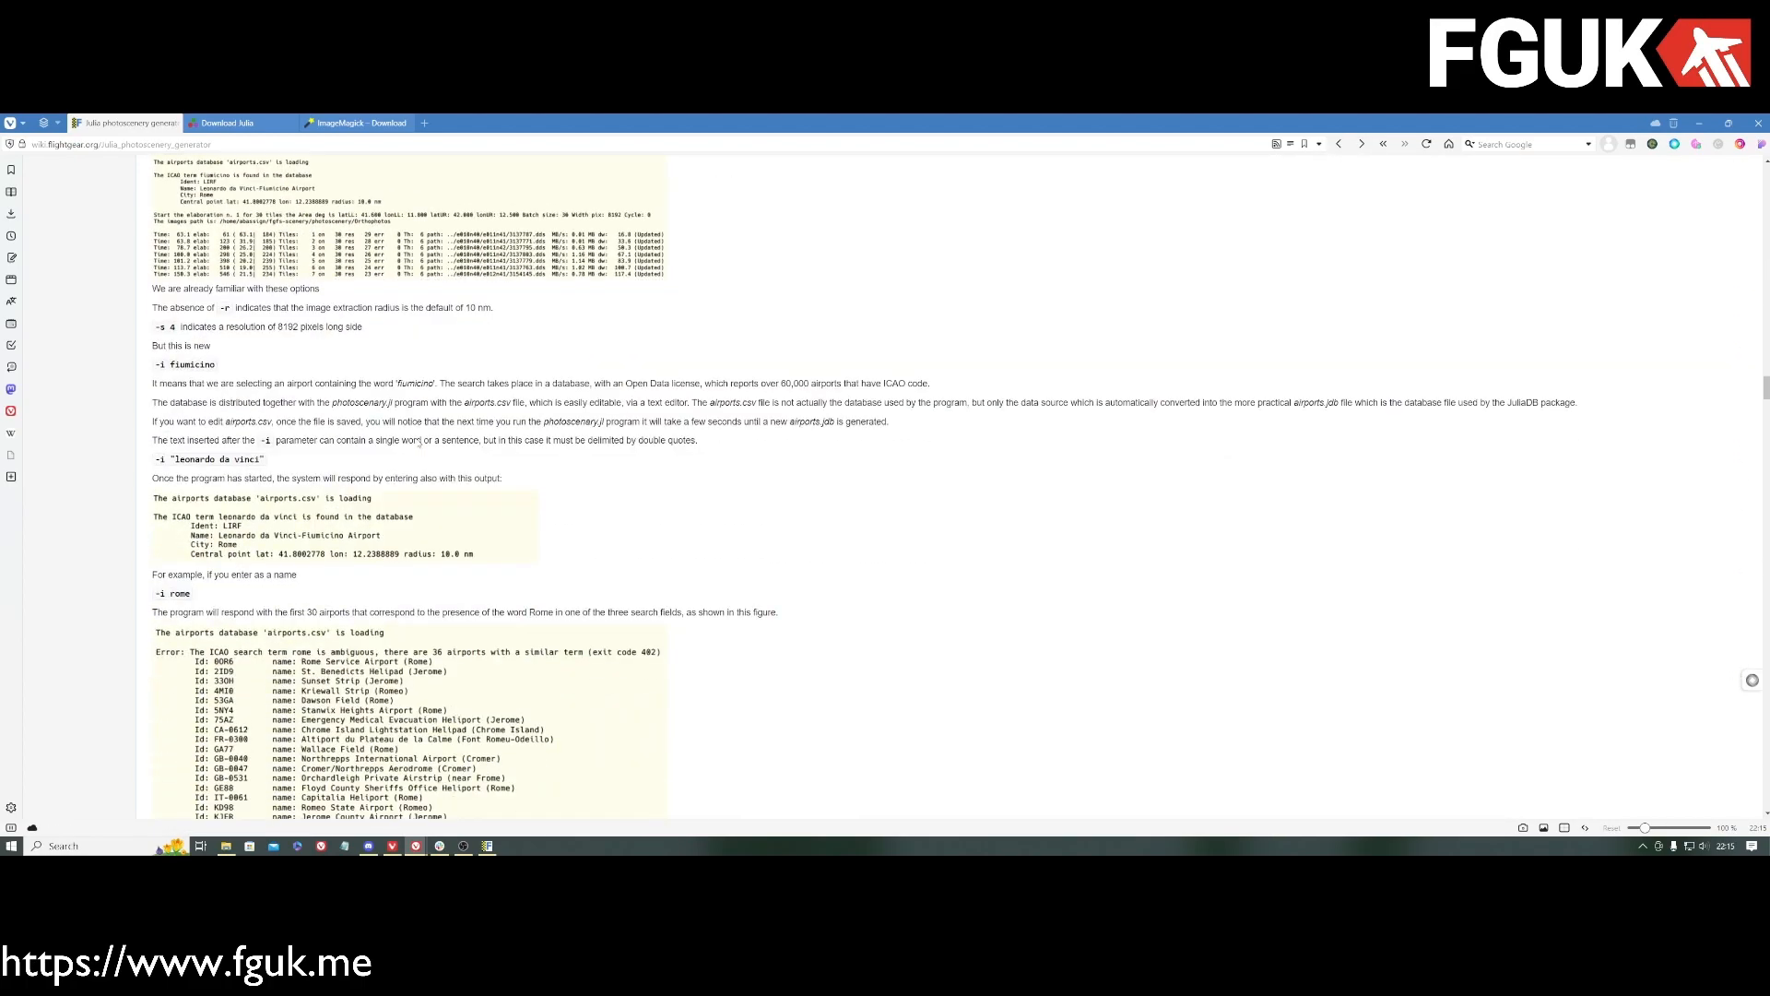
pyautogui.scroll(-3)
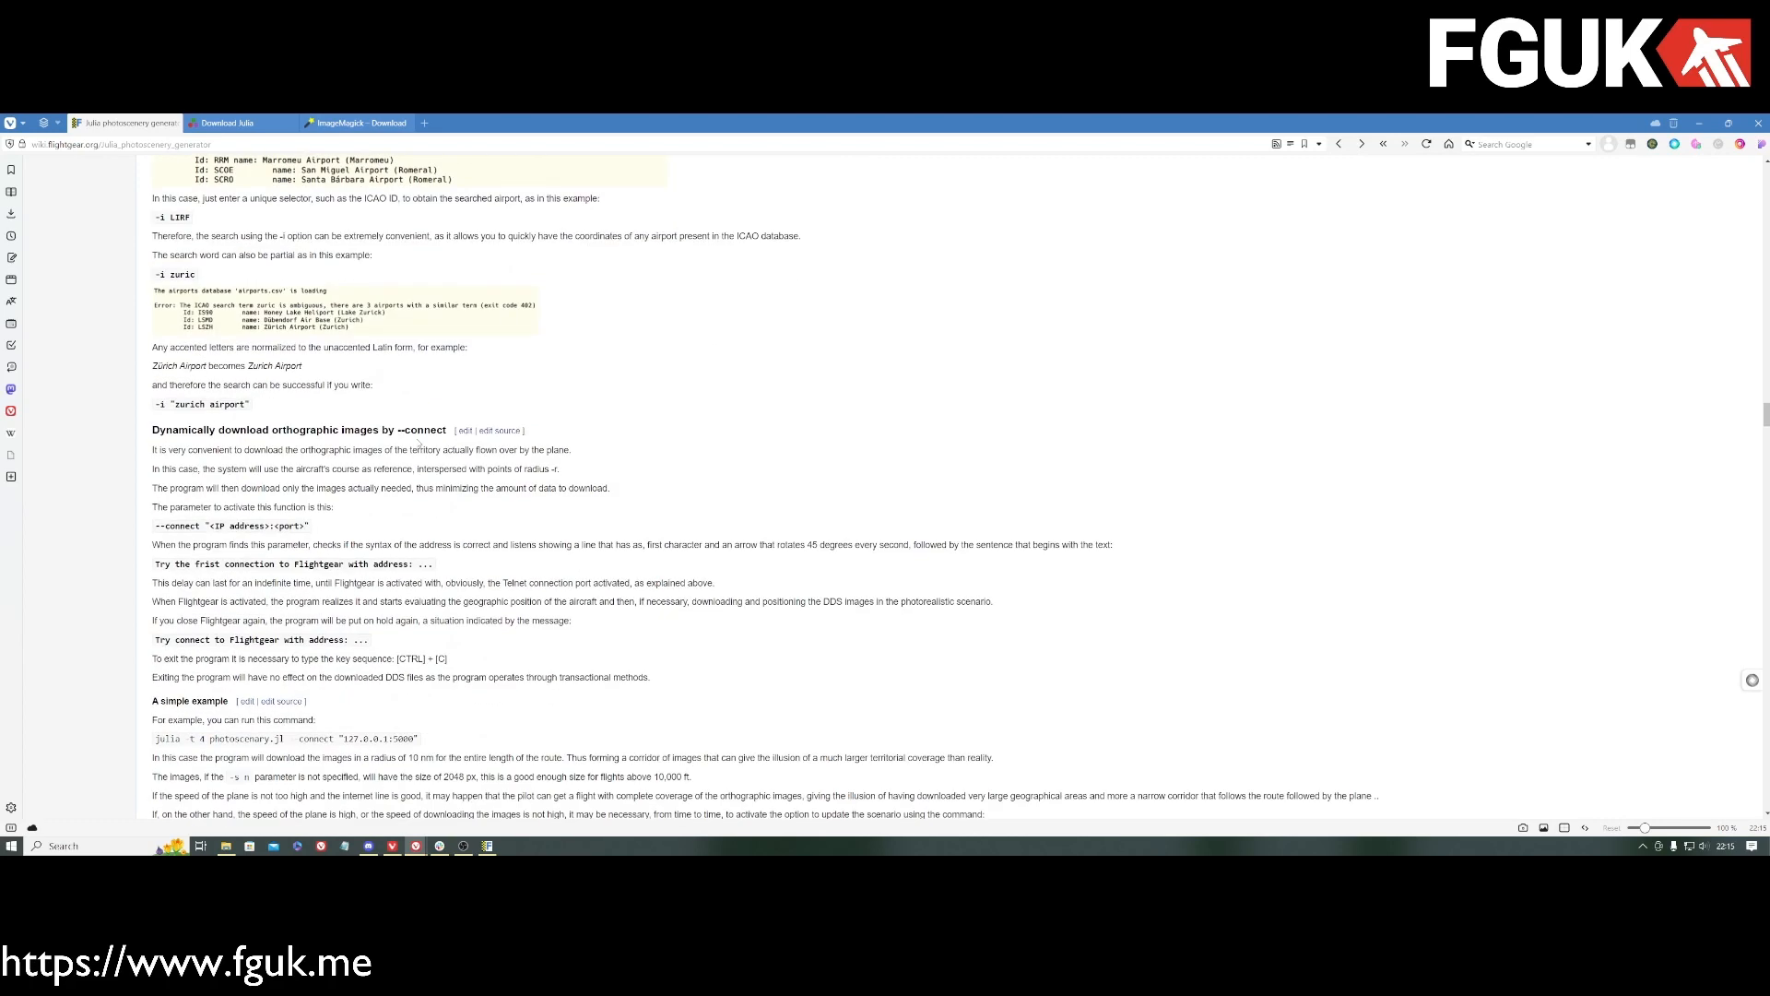
pyautogui.scroll(-3)
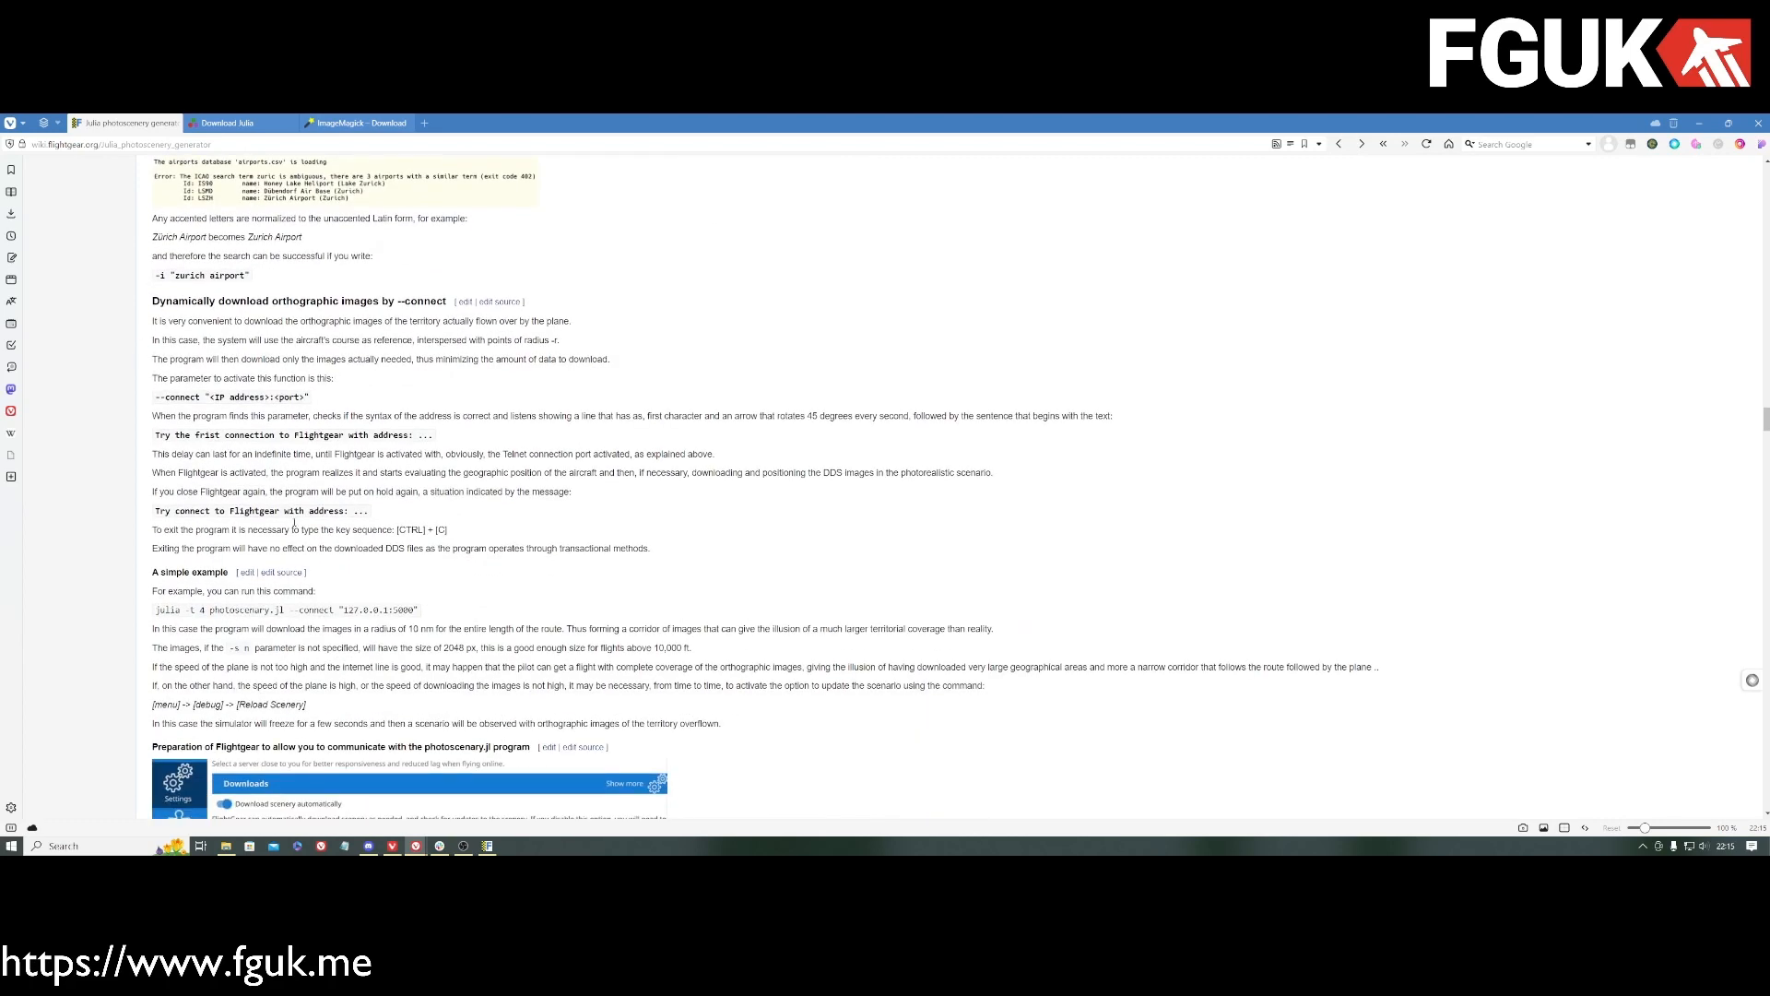
pyautogui.moveTo(167, 301); pyautogui.dragTo(798, 745)
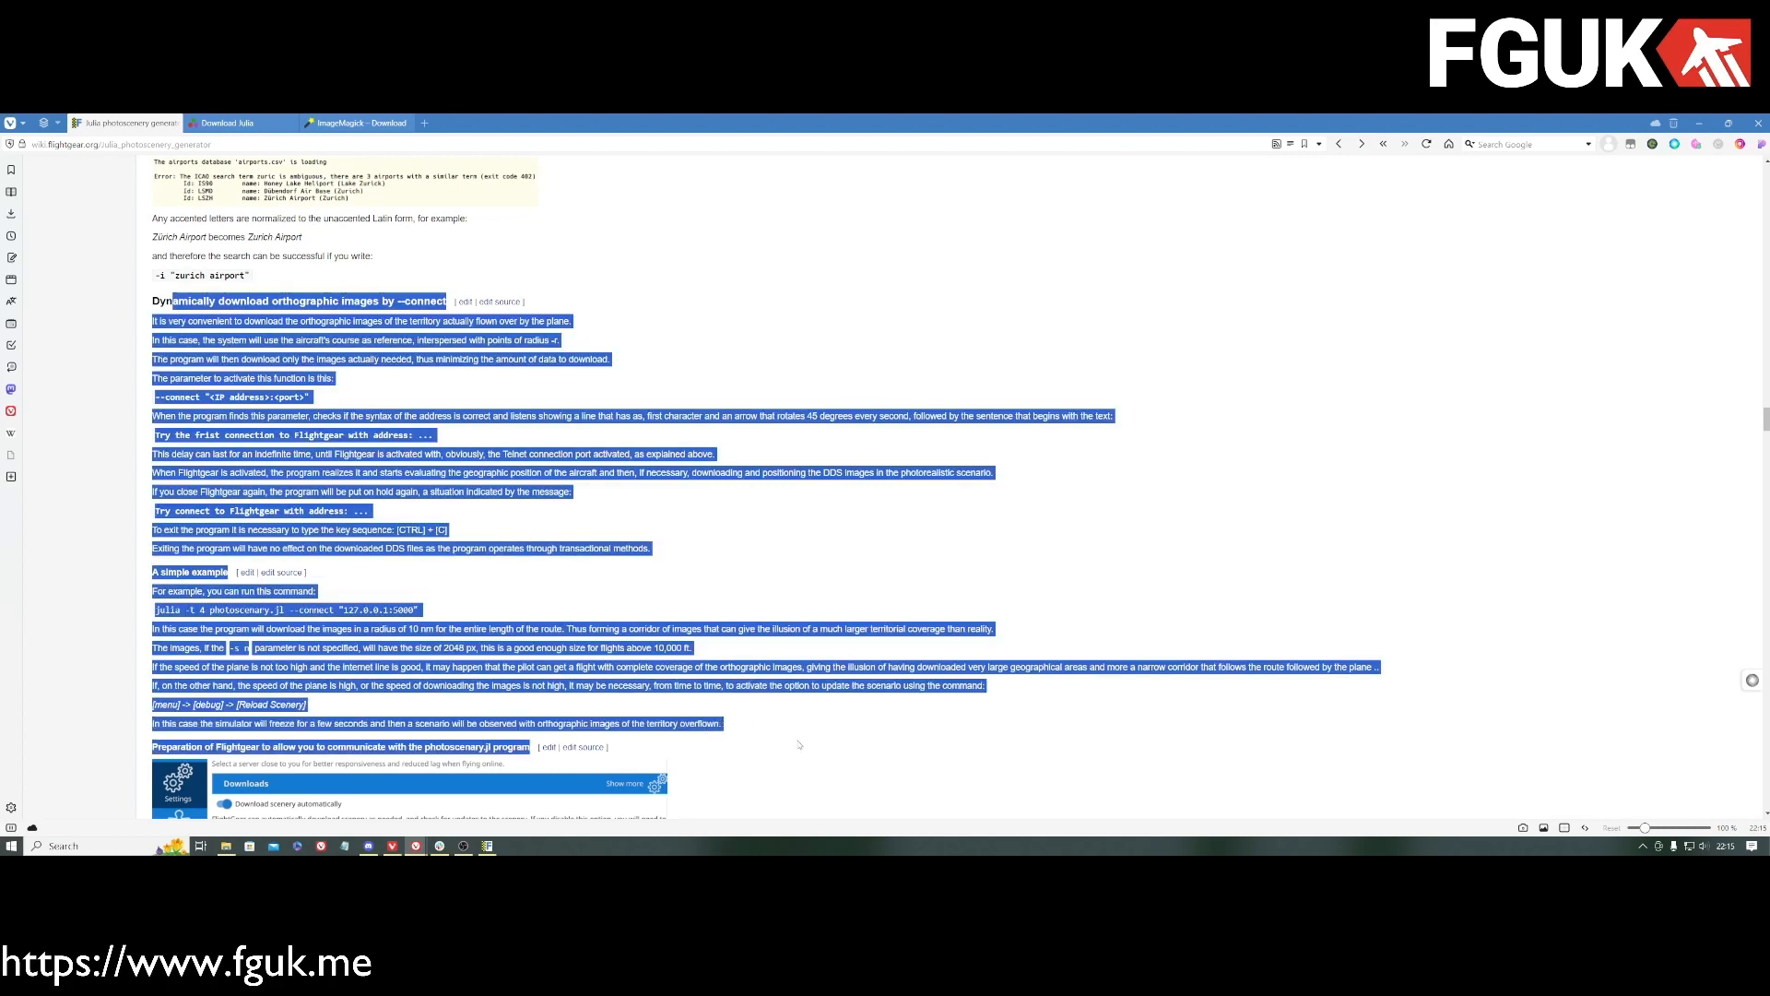
pyautogui.click(798, 745)
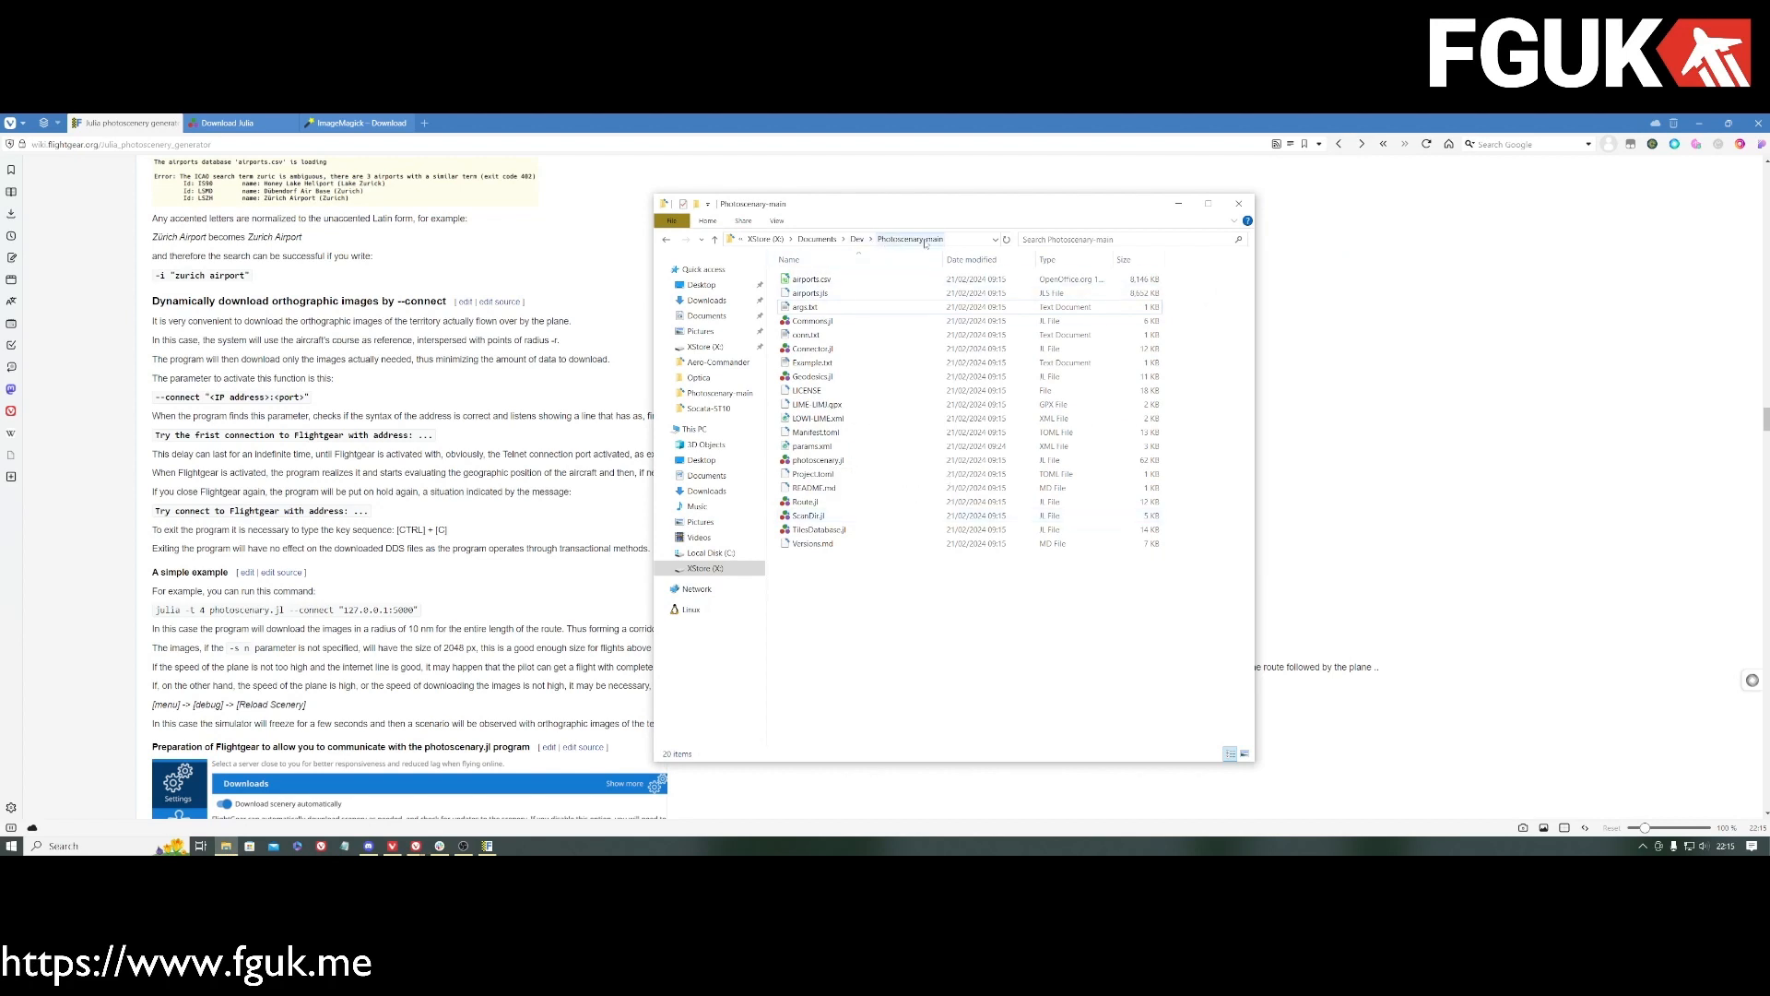
# Step: View the Properties of photoscenery.jl (JL file, about 61 KB) and close the dialog
pyautogui.click(805, 334)
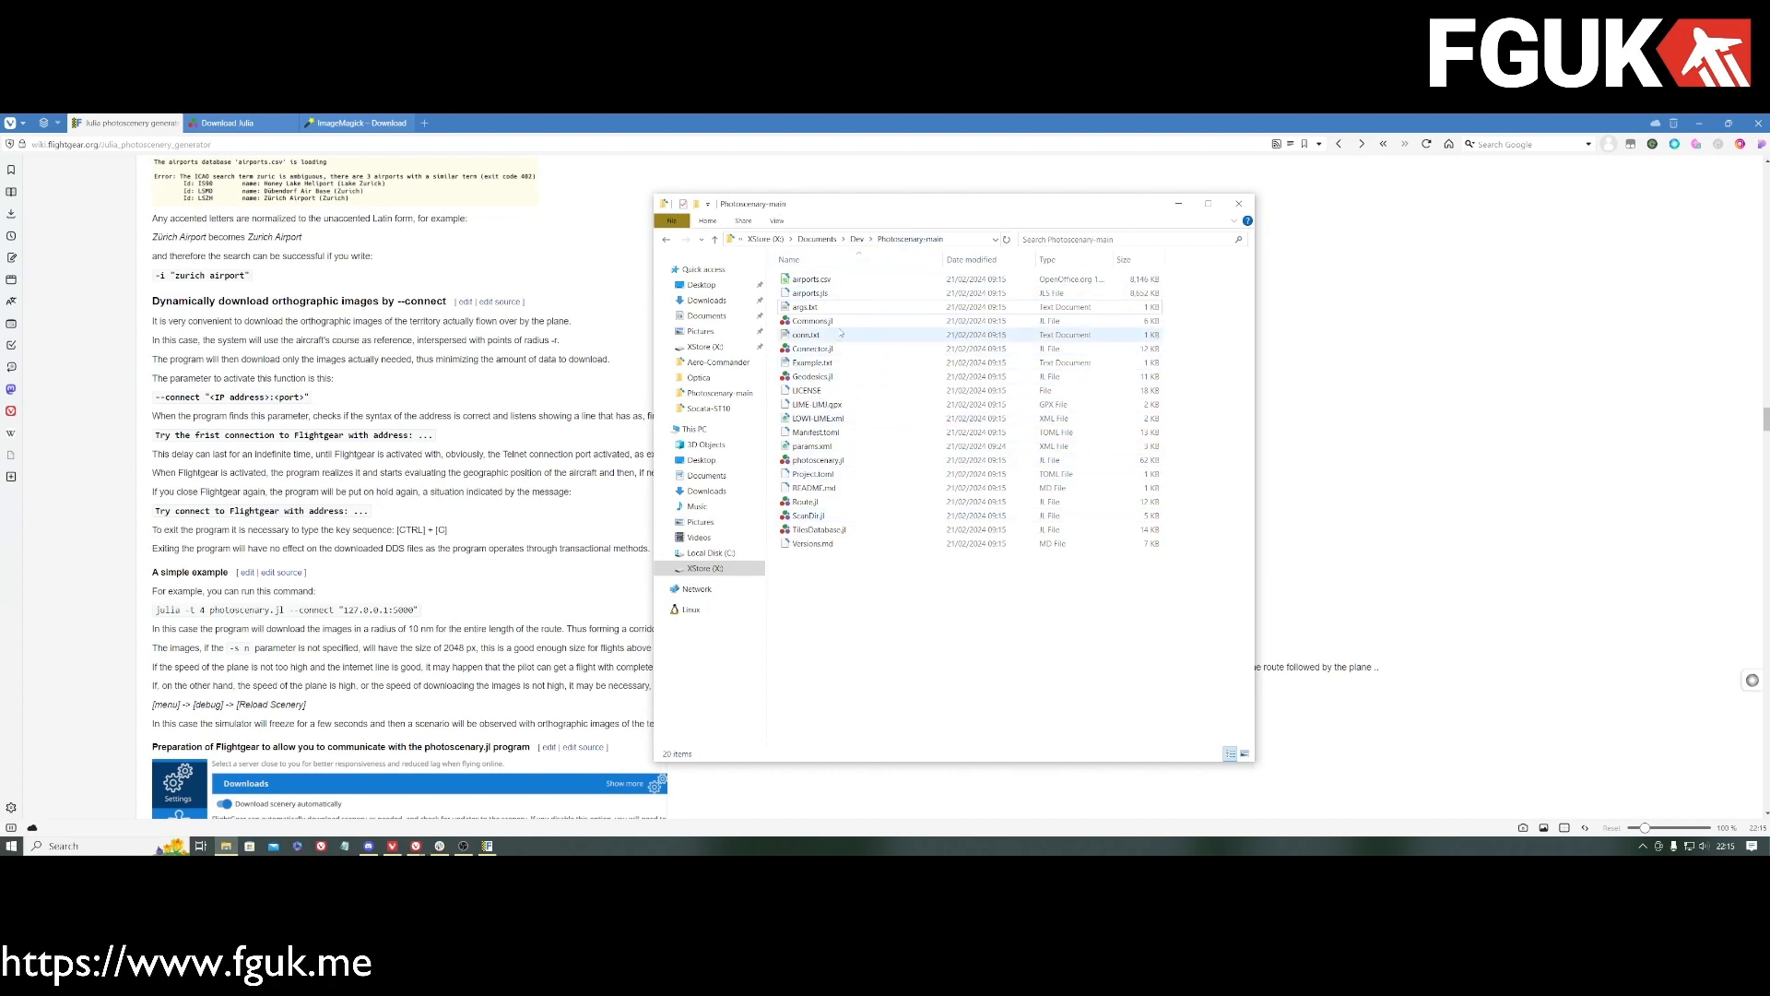
pyautogui.click(812, 445)
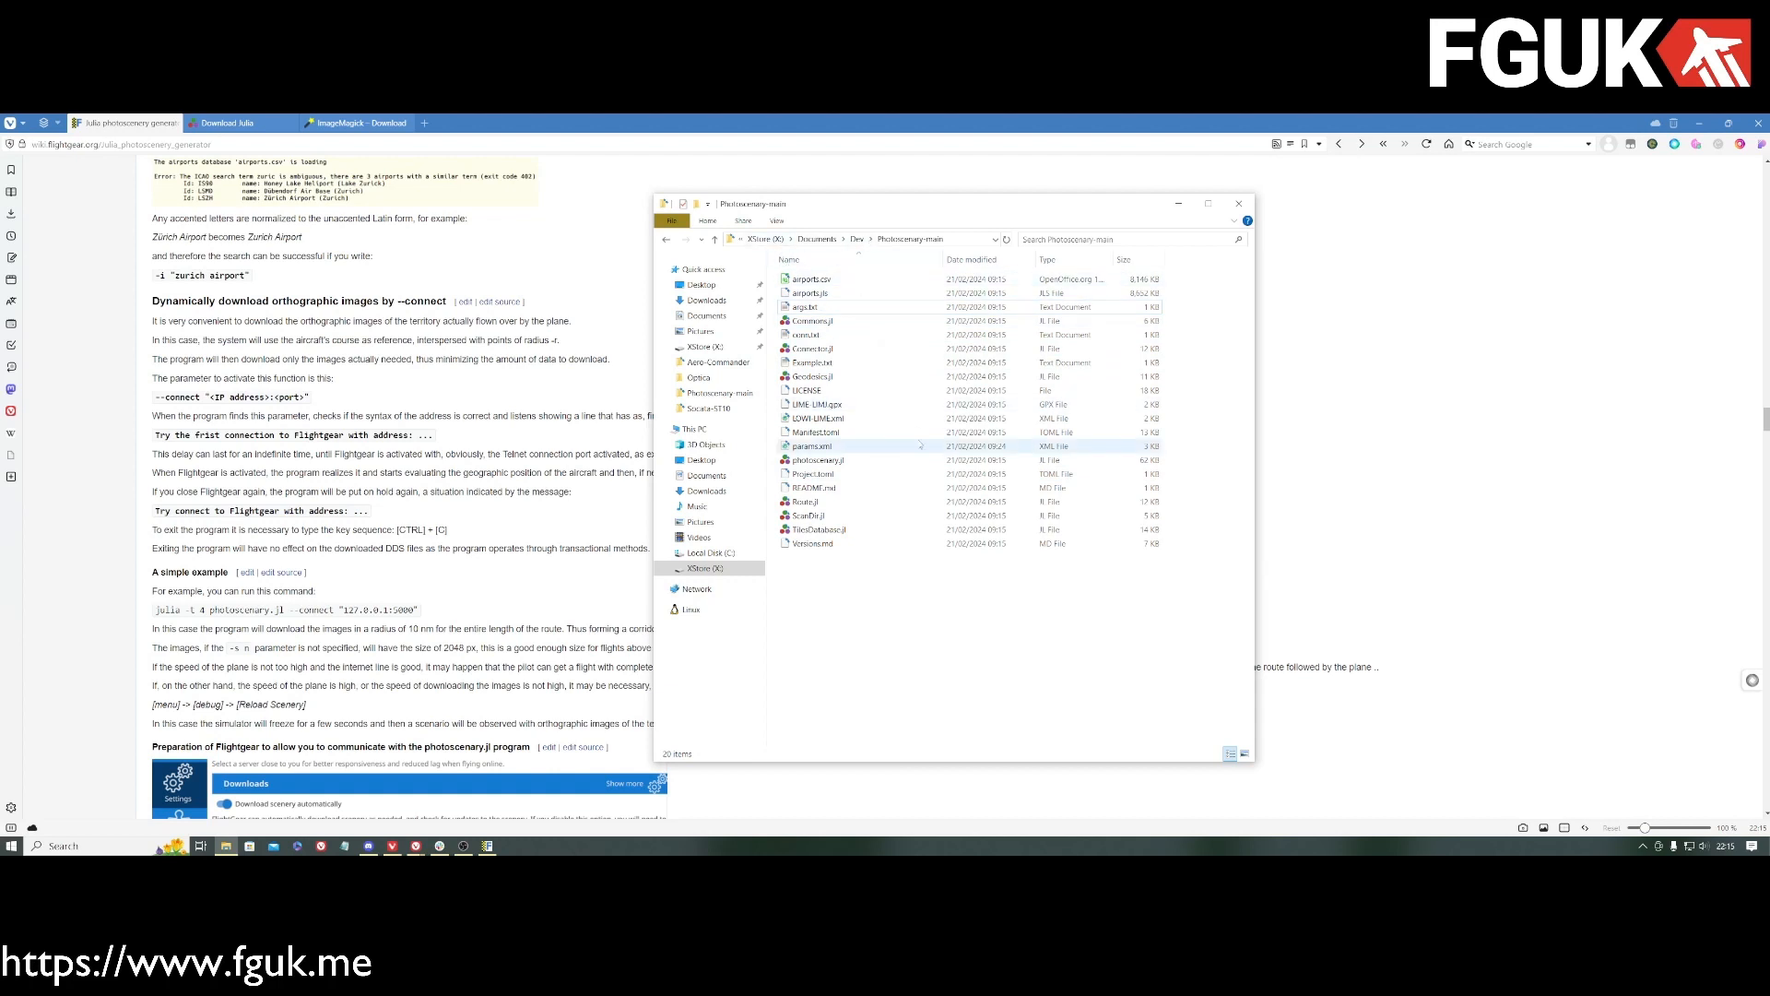
pyautogui.click(813, 474)
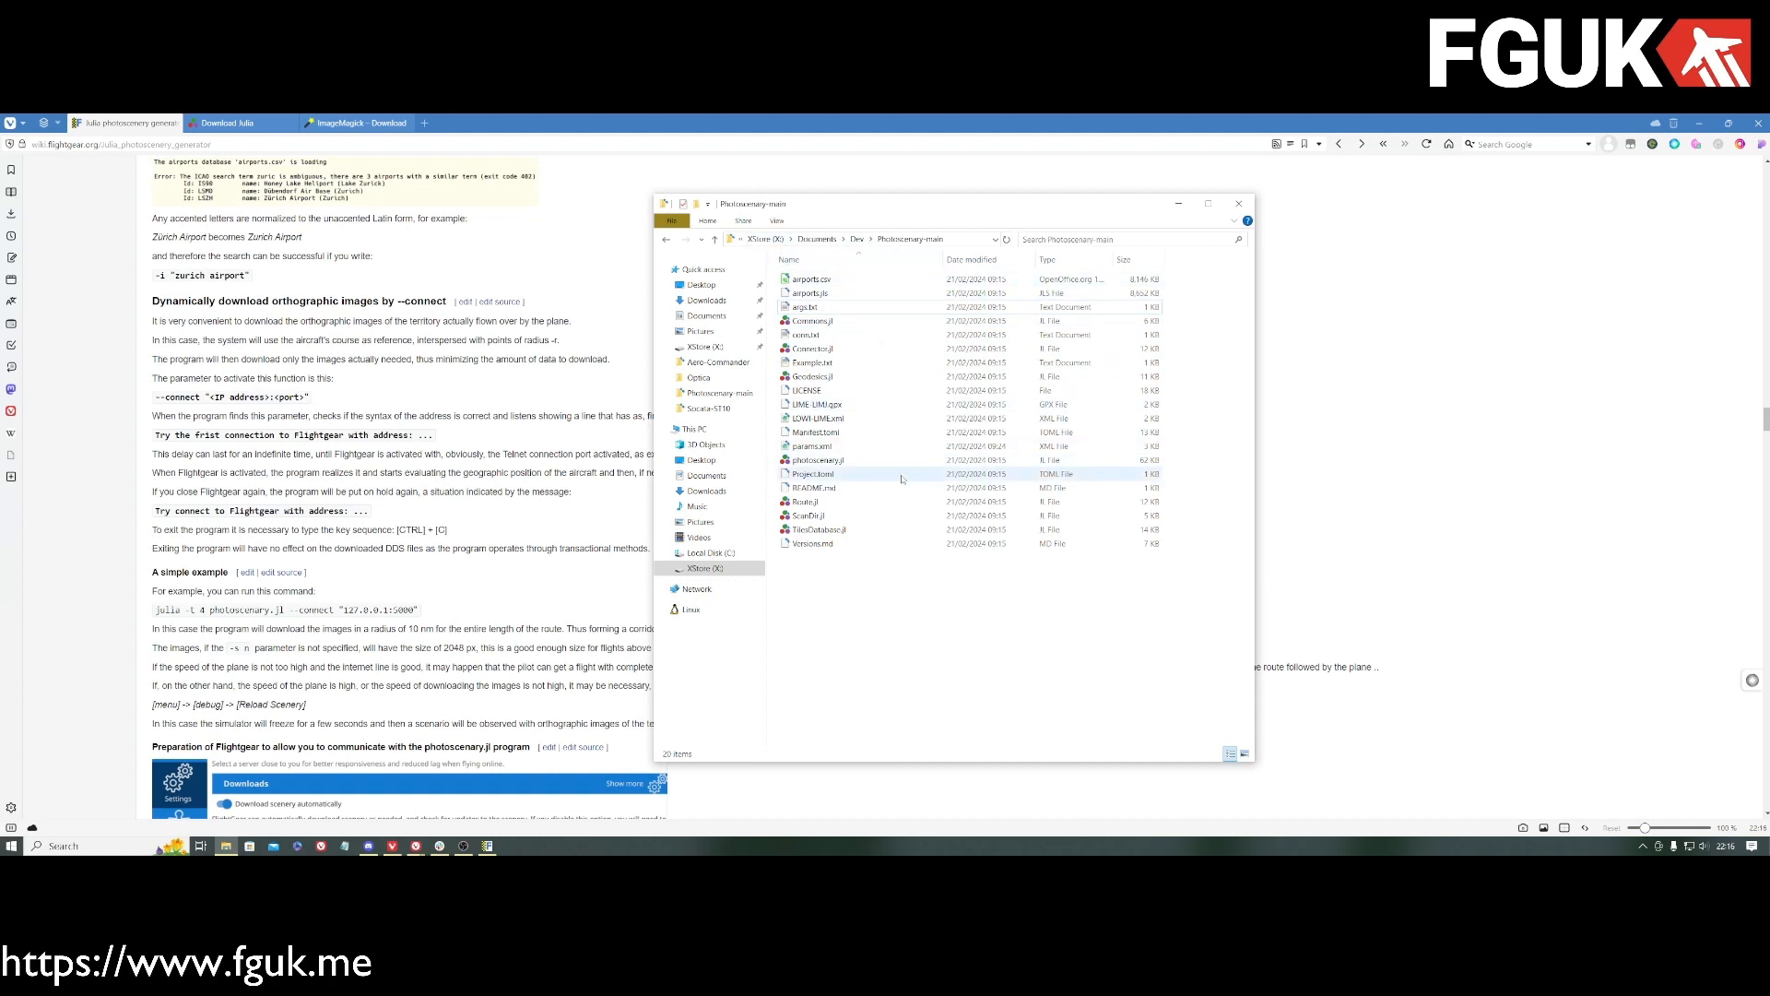
pyautogui.moveTo(813, 459)
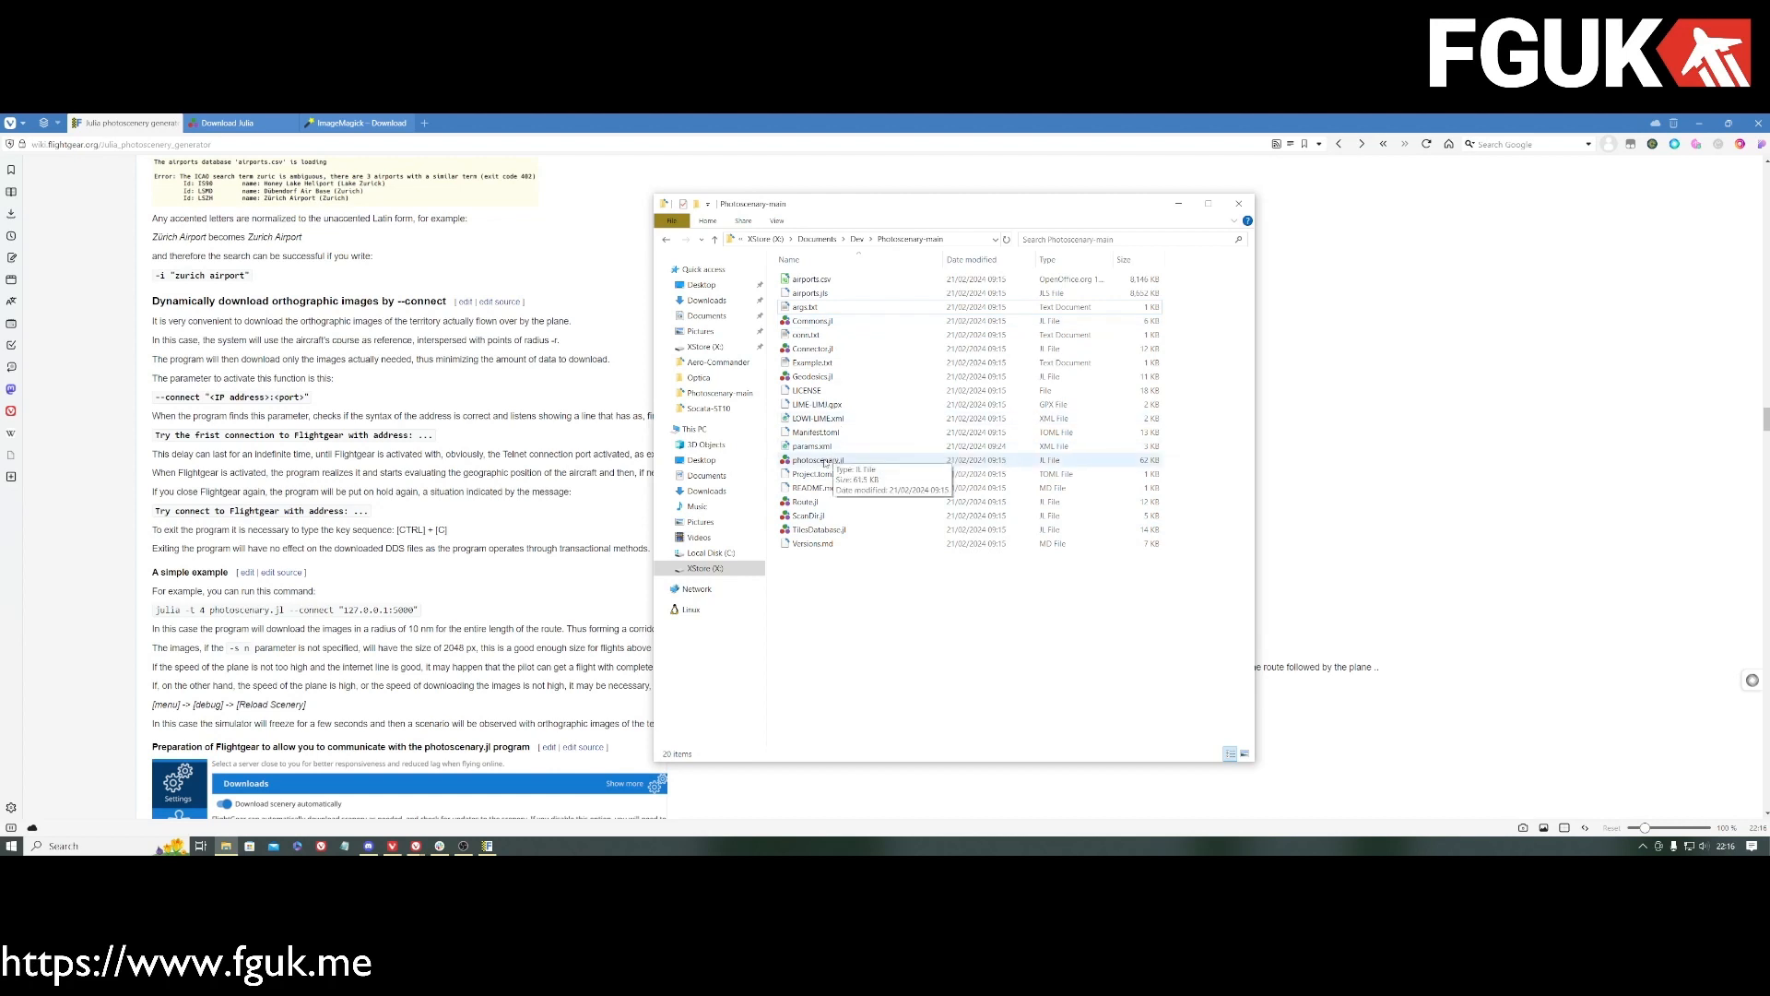
pyautogui.rightClick(811, 459)
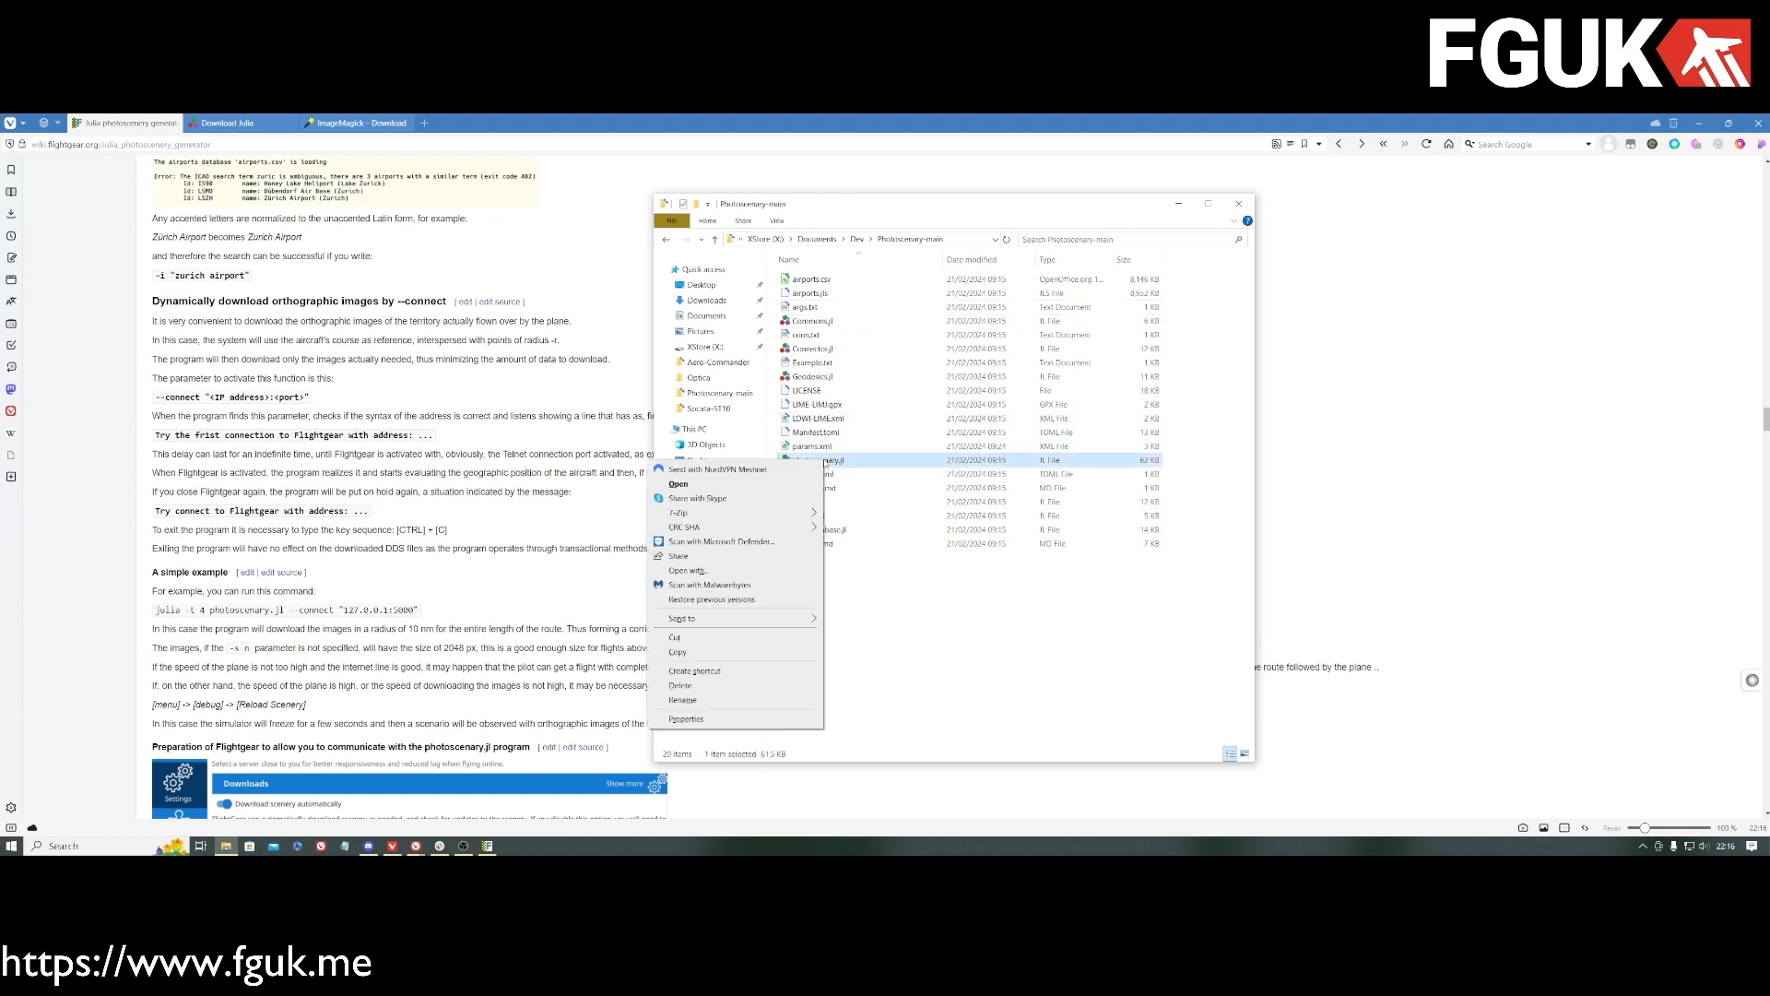
pyautogui.moveTo(898, 697)
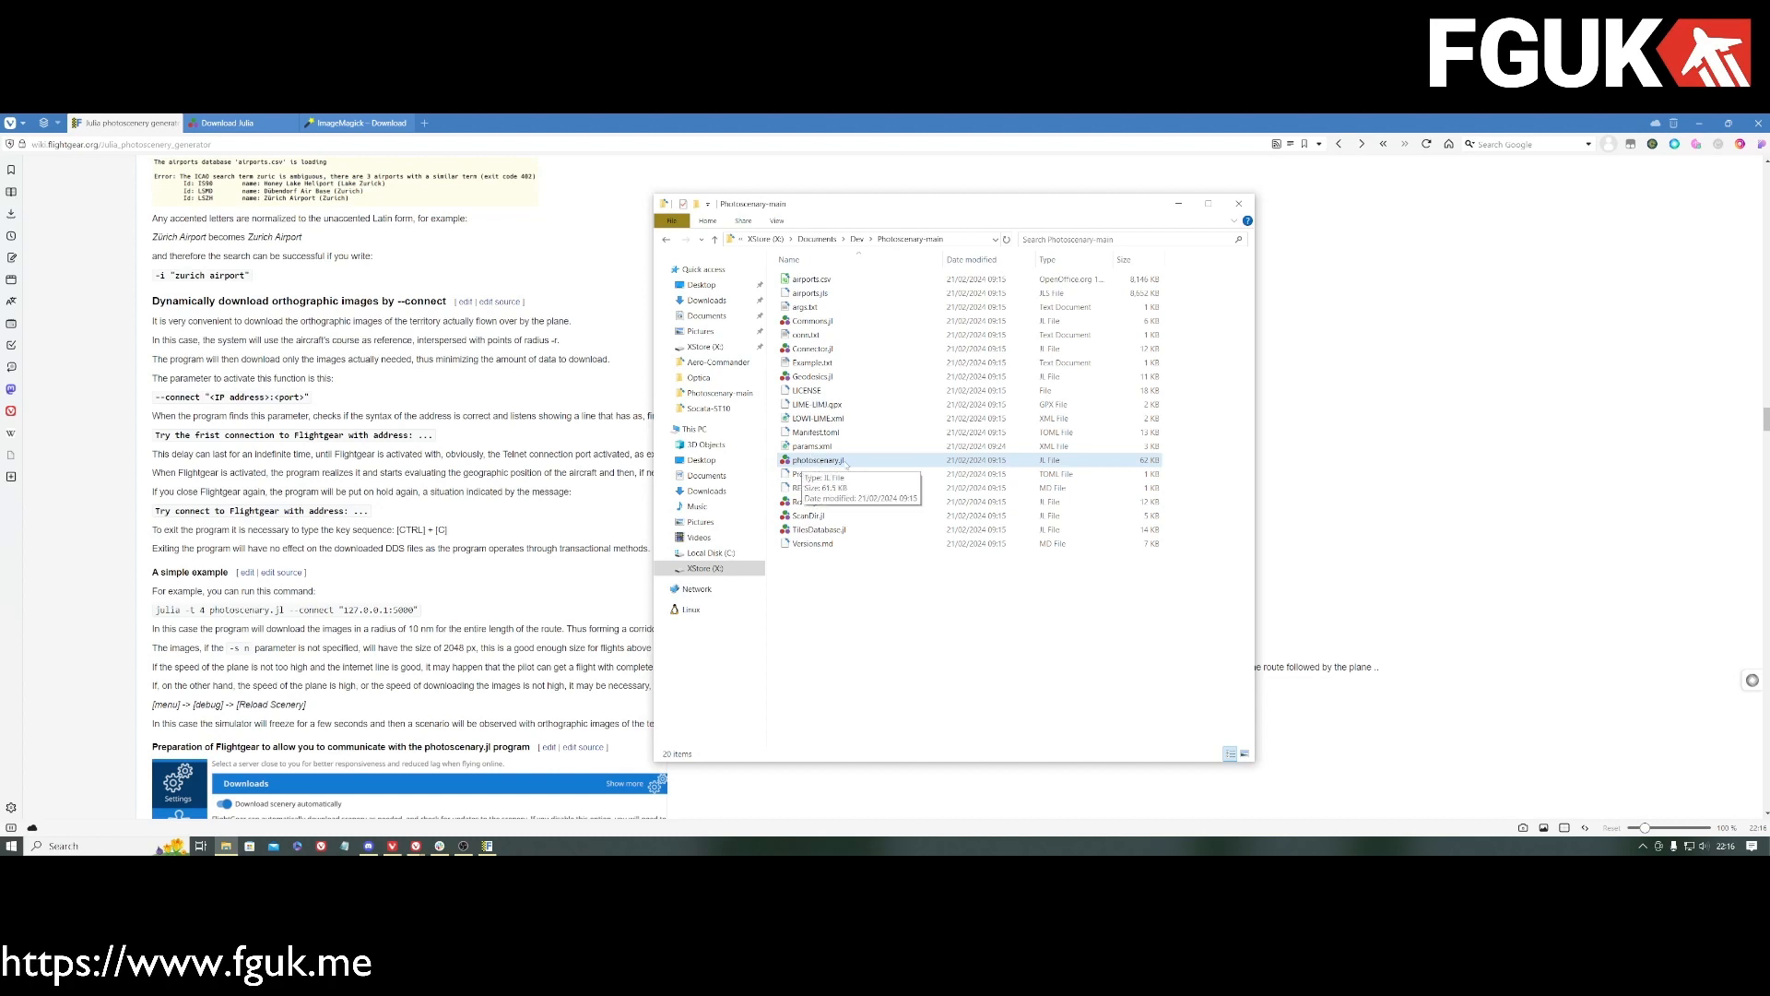
pyautogui.click(813, 459)
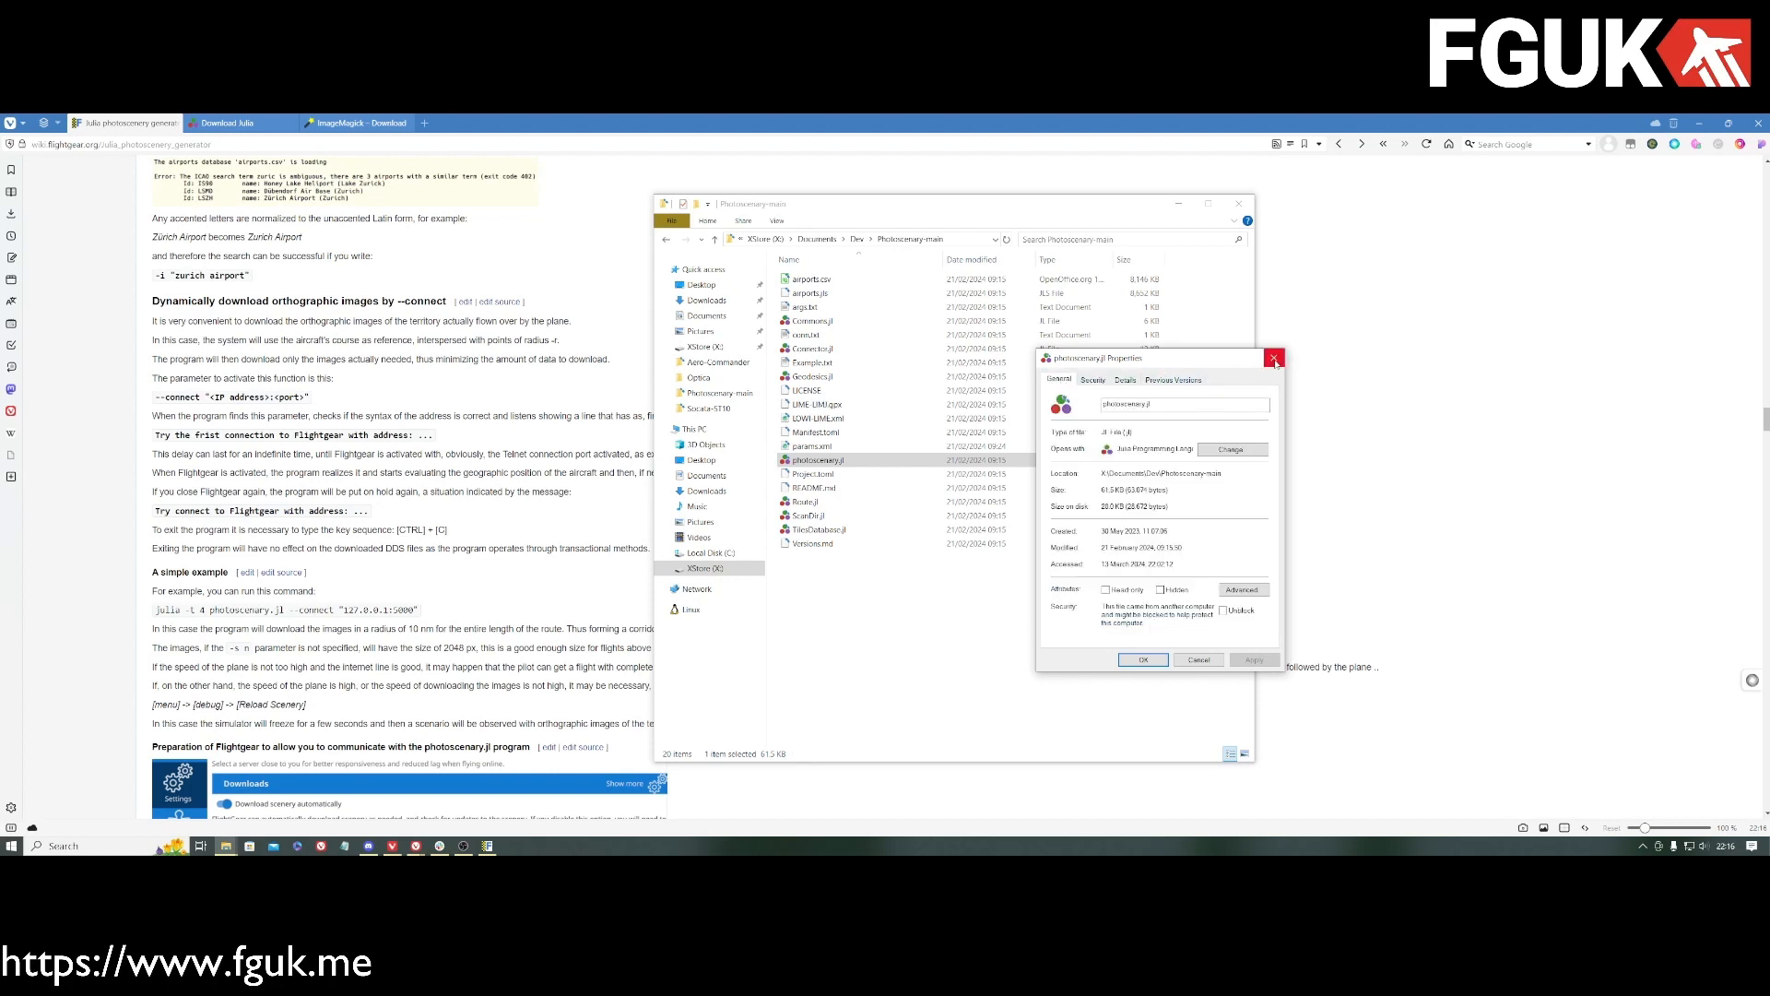
pyautogui.click(1274, 358)
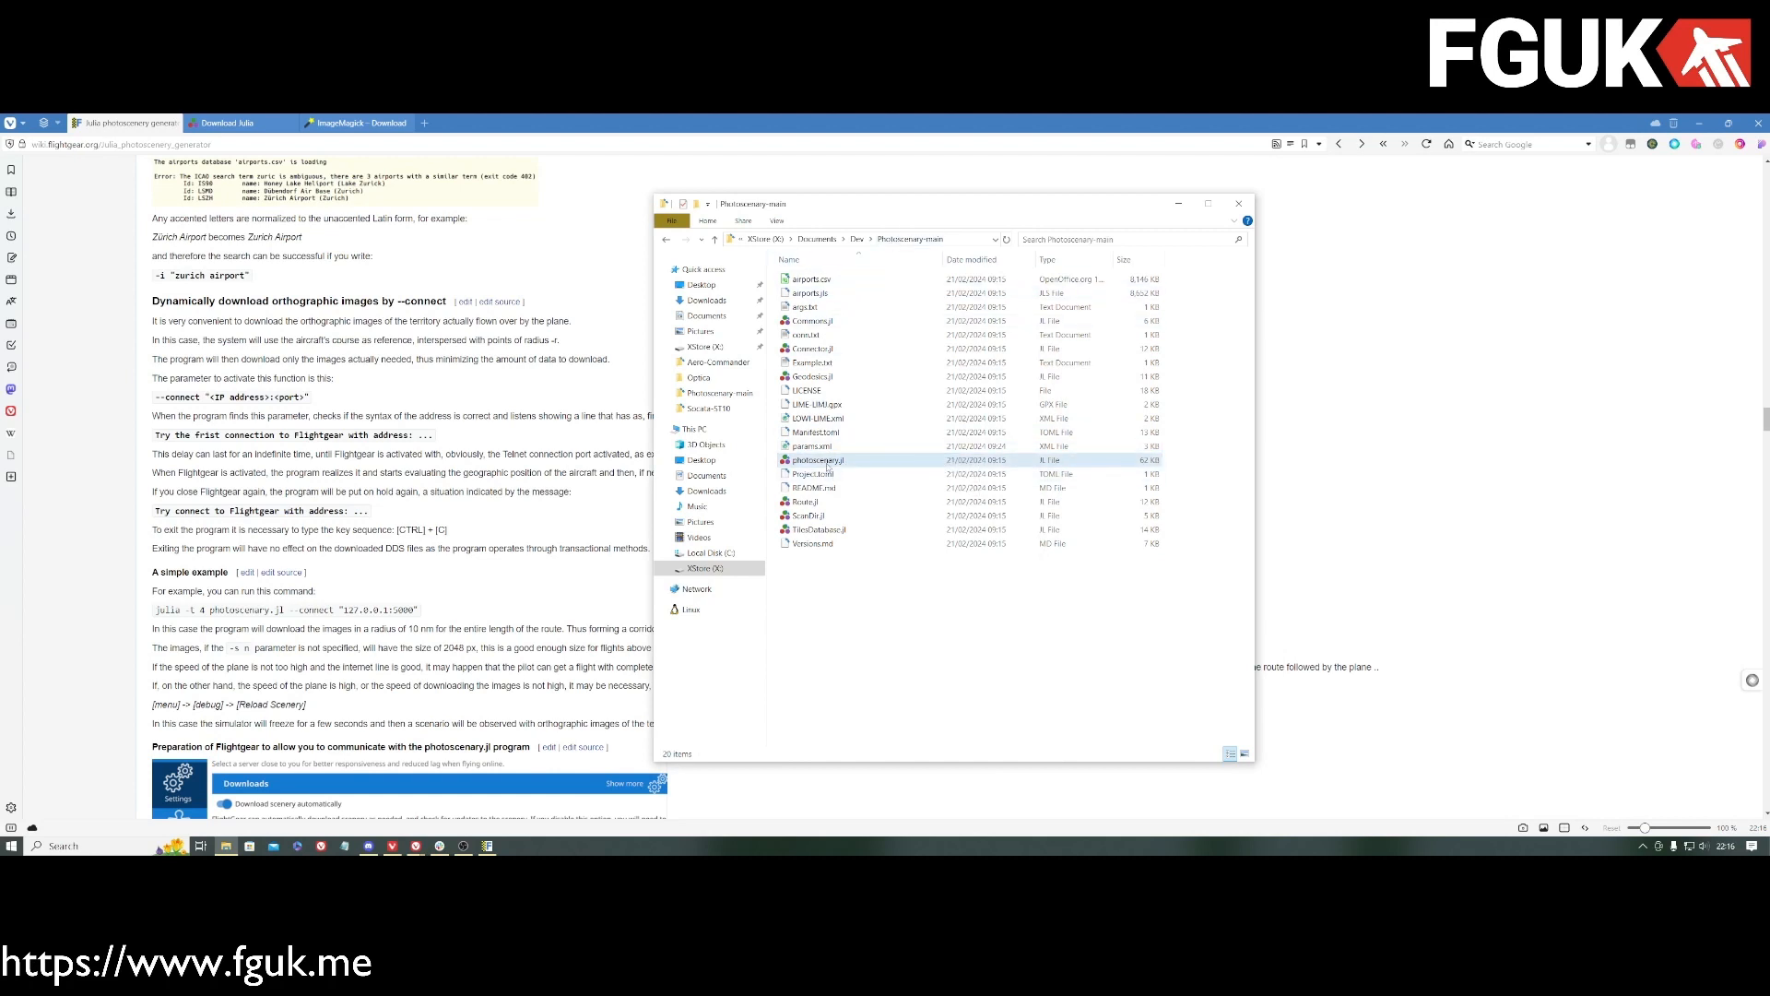
# Step: Run photoscenery.jl in Julia so it waits to connect to FlightGear at 127.0.0.1:5000
pyautogui.doubleClick(819, 459)
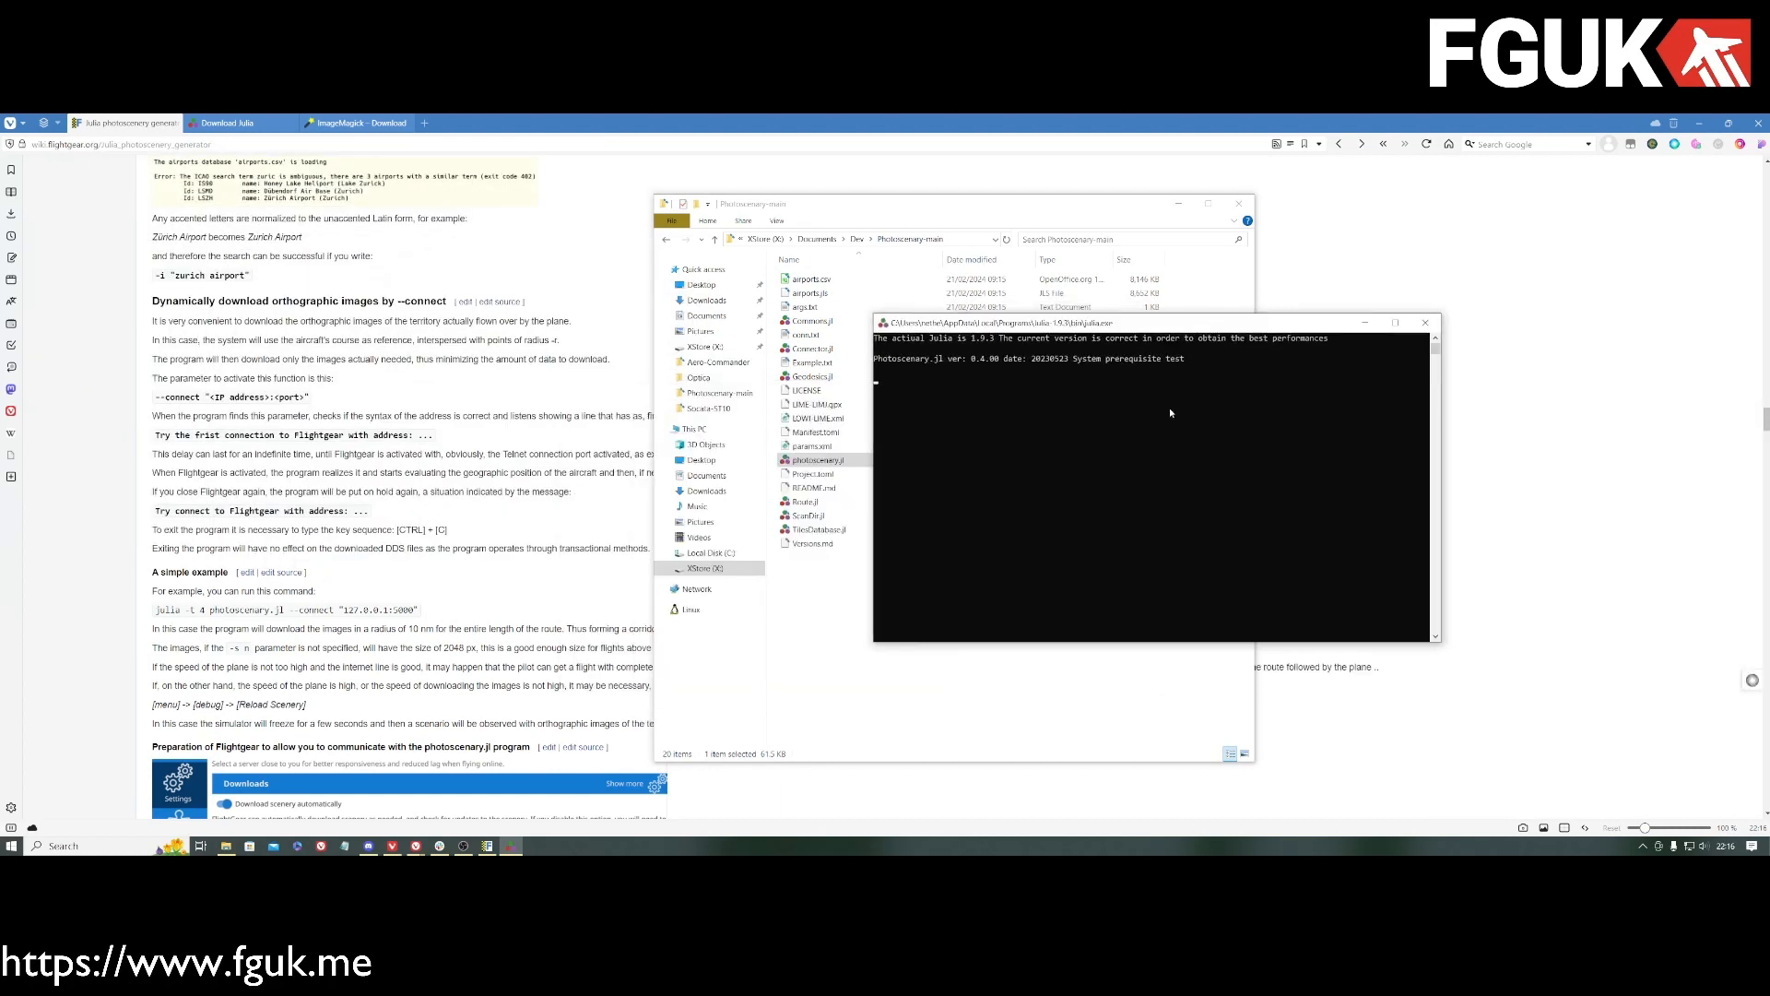
pyautogui.moveTo(1151, 400)
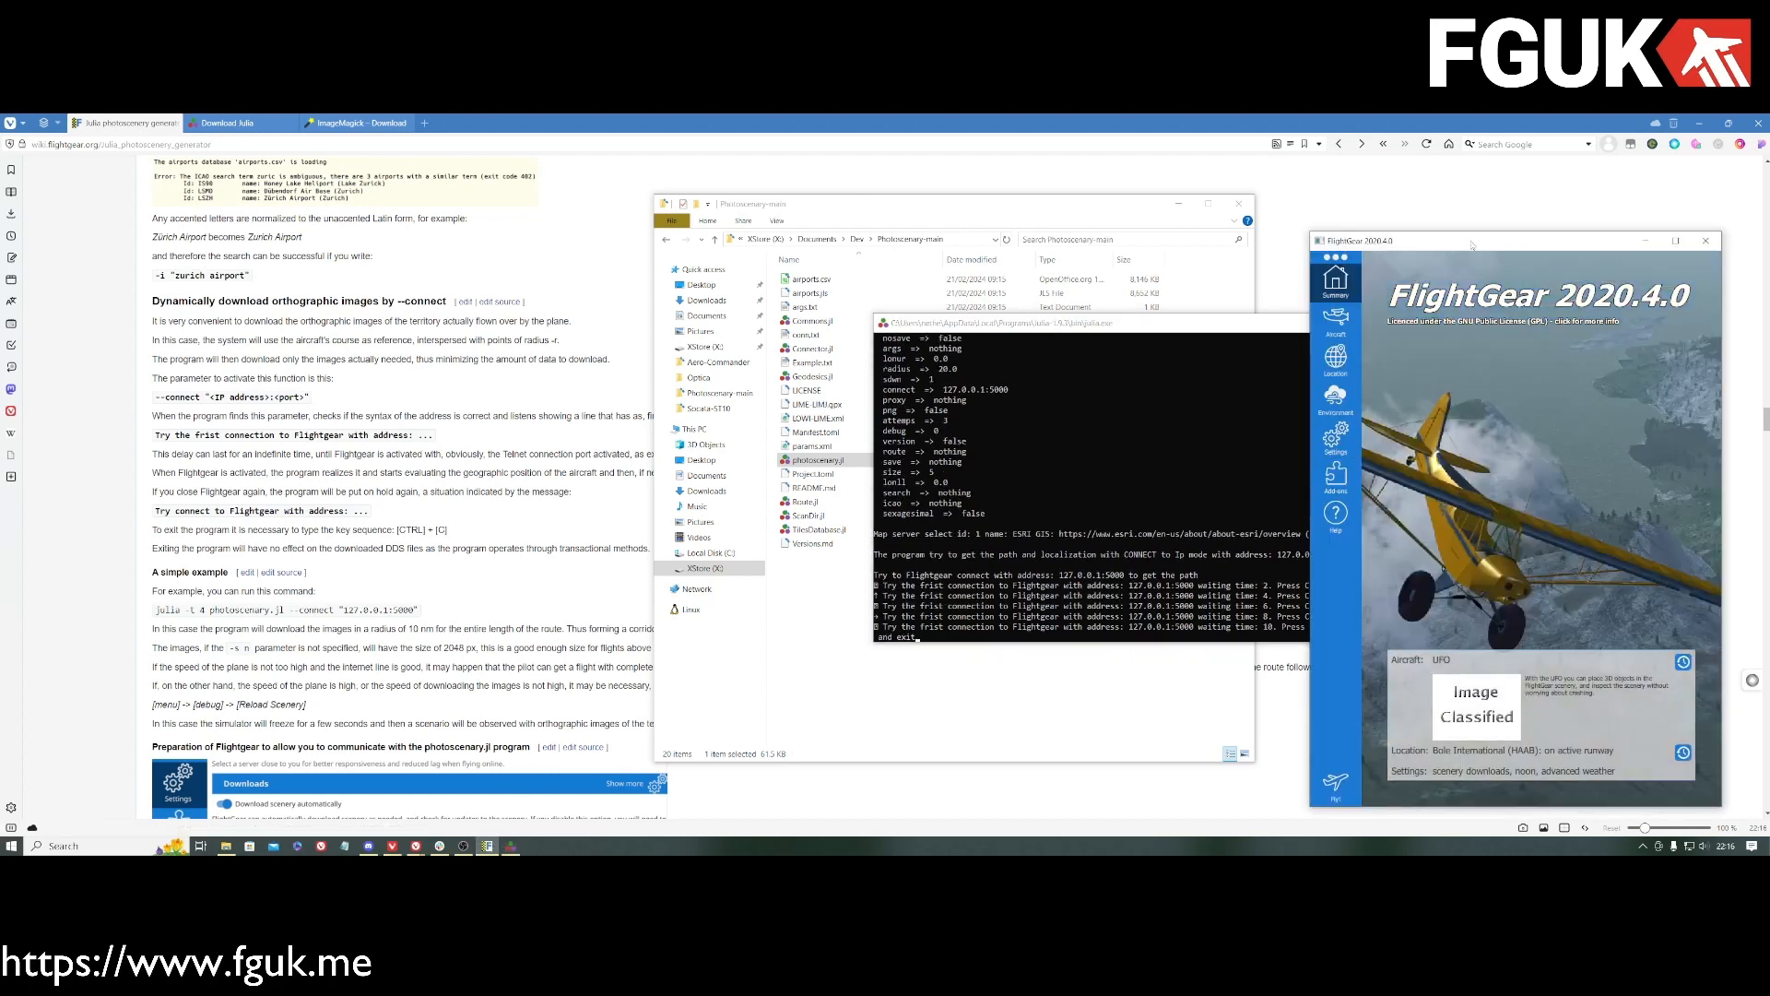
# Step: Bring the launcher into view and show its Settings page with Additional Settings enabled
pyautogui.moveTo(1467, 240); pyautogui.dragTo(983, 168)
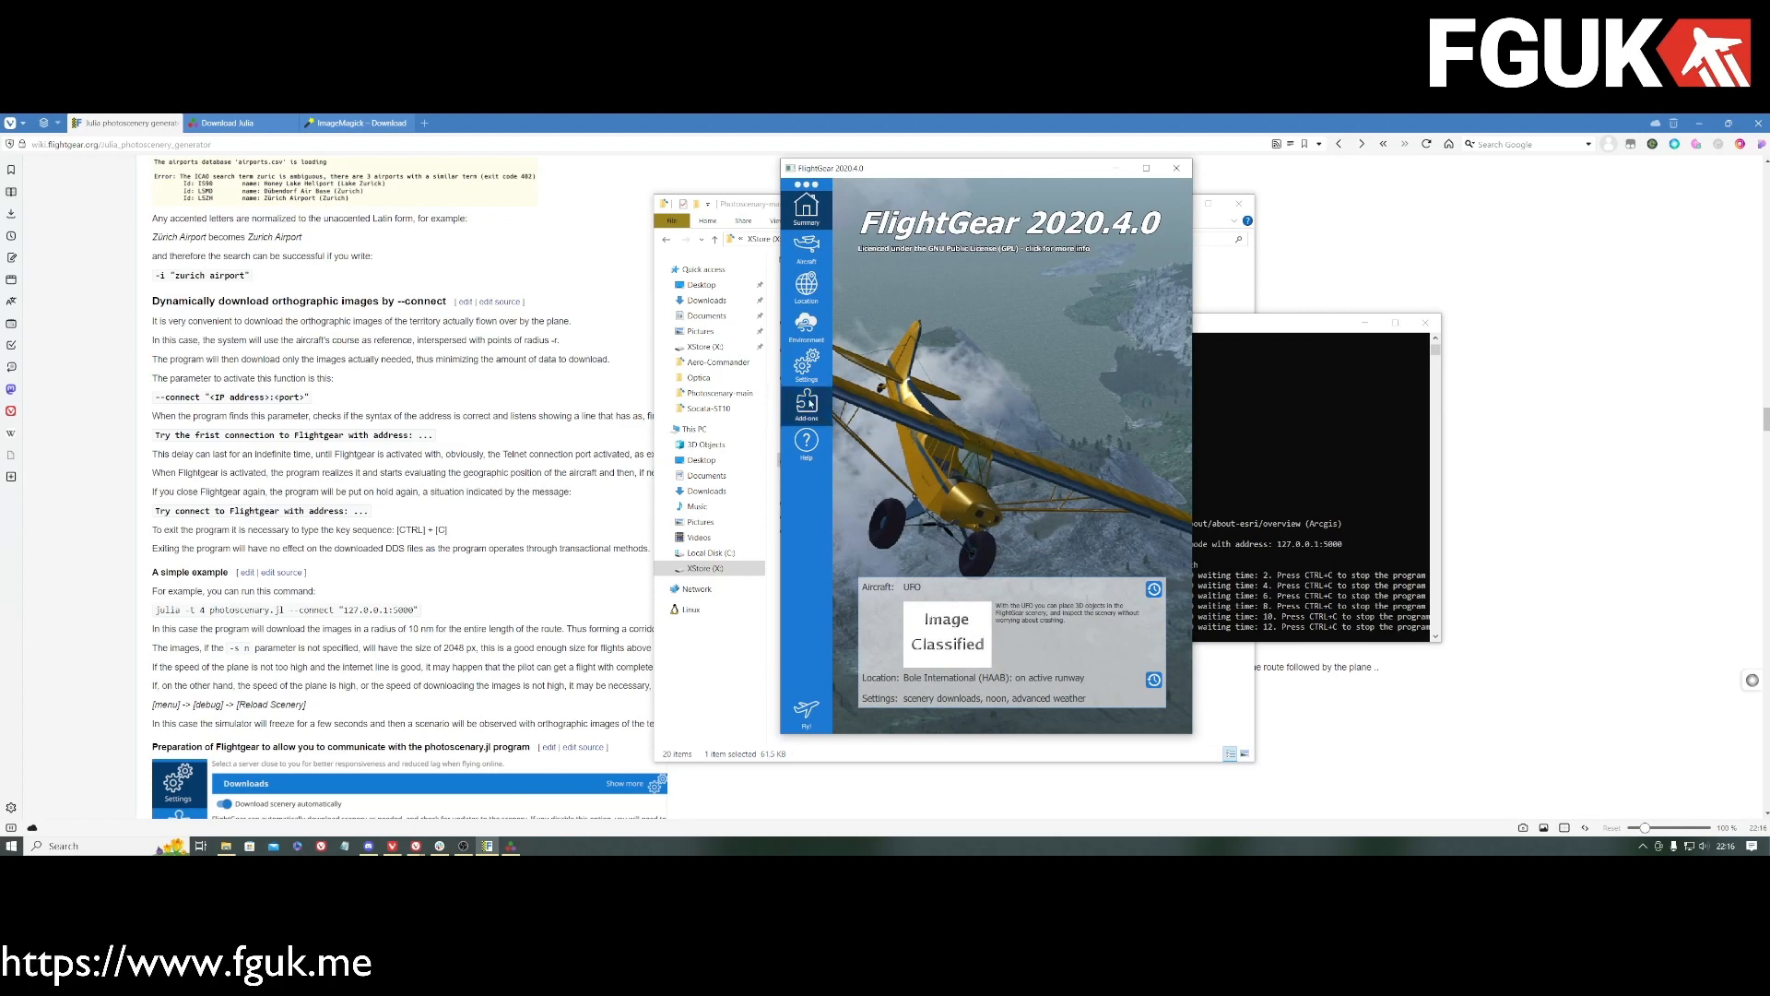
pyautogui.click(806, 363)
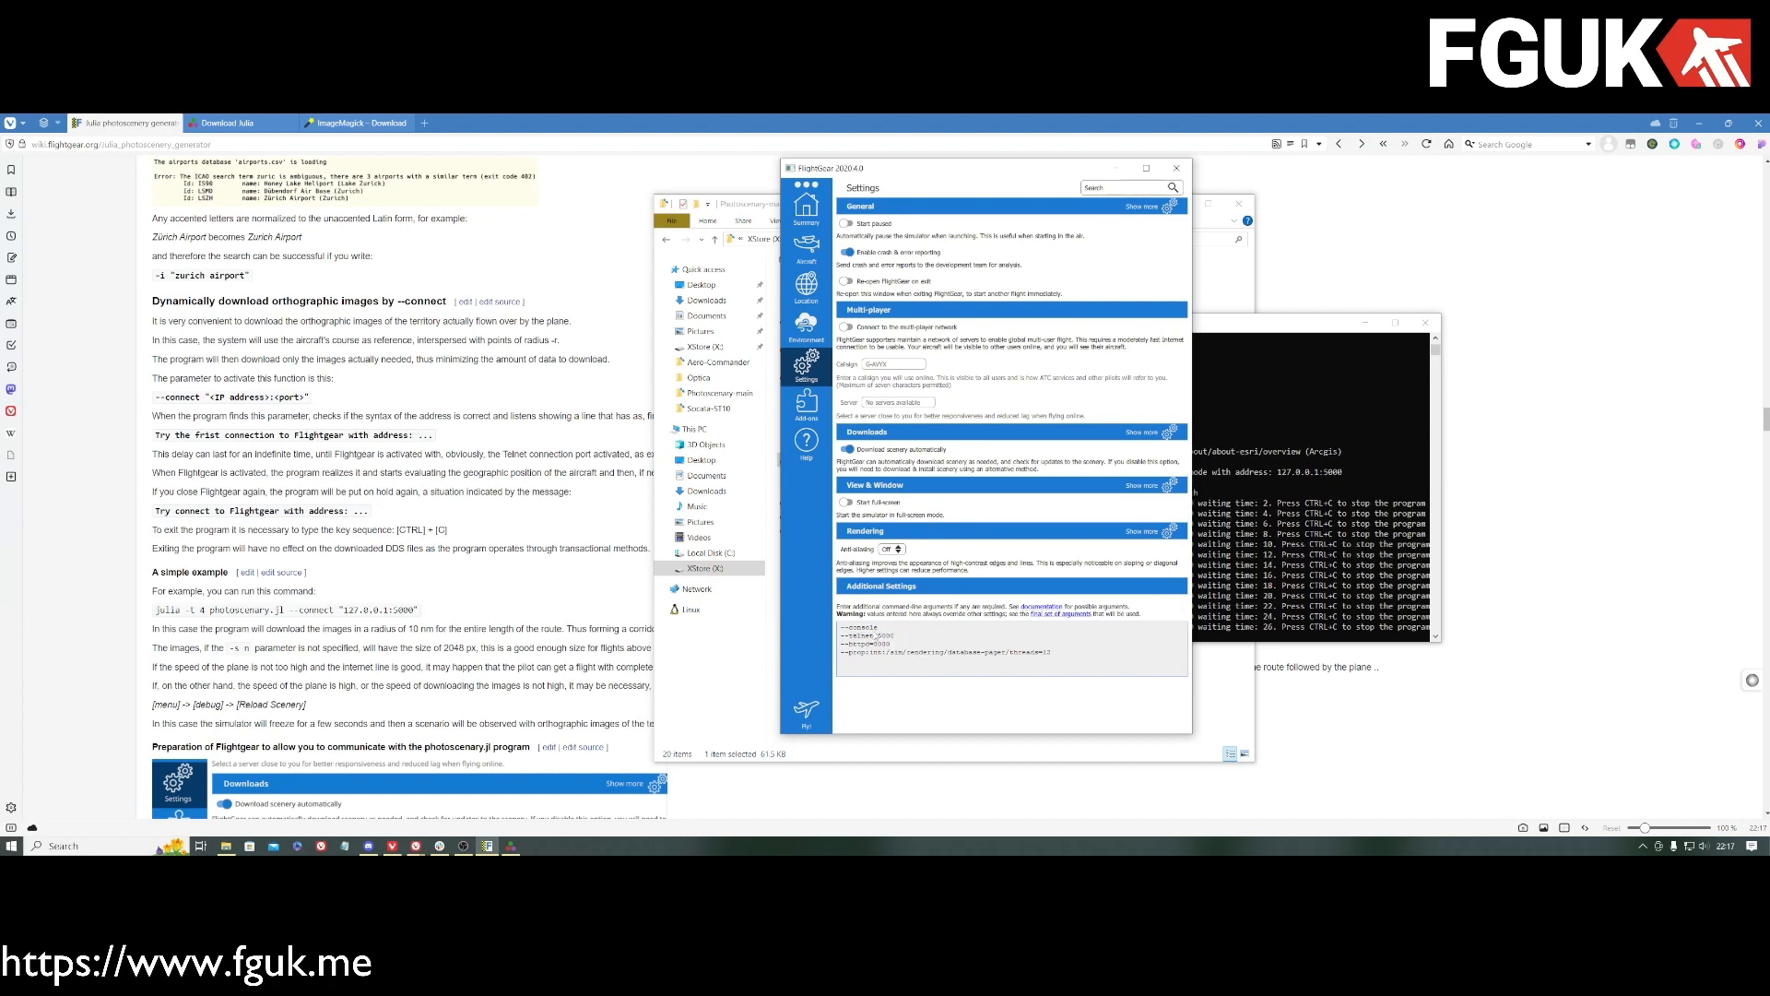
pyautogui.doubleClick(861, 627)
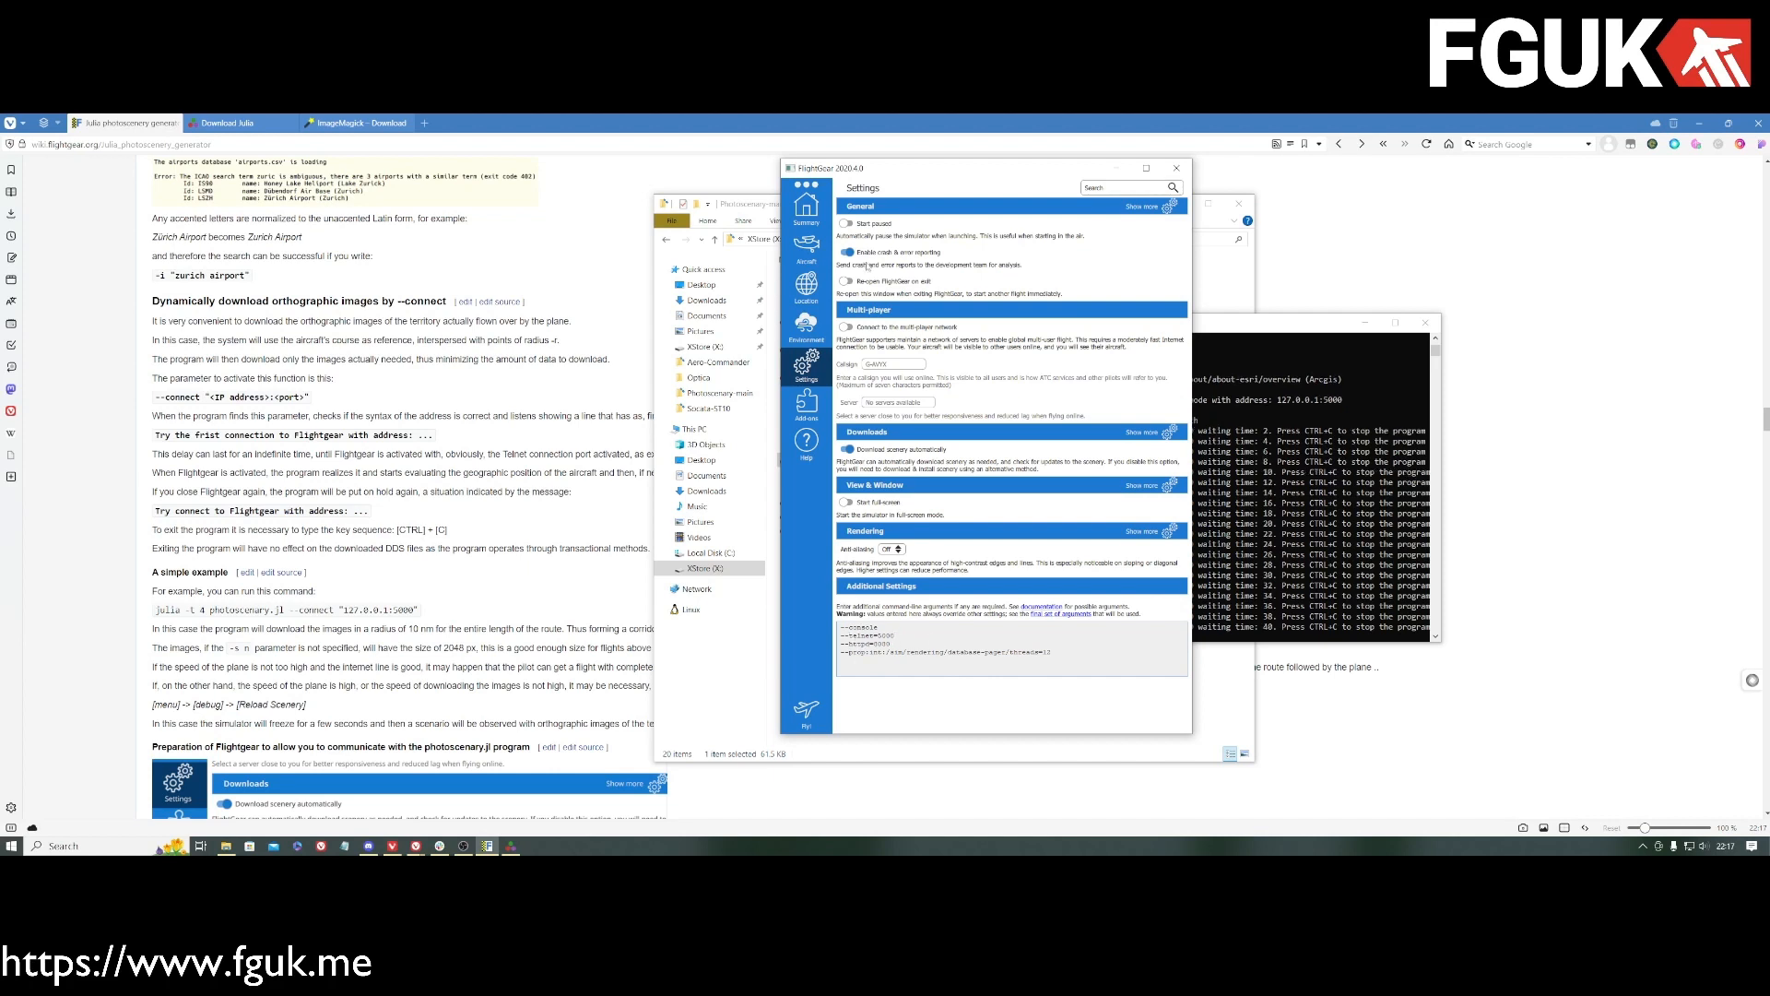
# Step: Start the flight with Fly! and take off over the airport's runways and grassland
pyautogui.click(1143, 433)
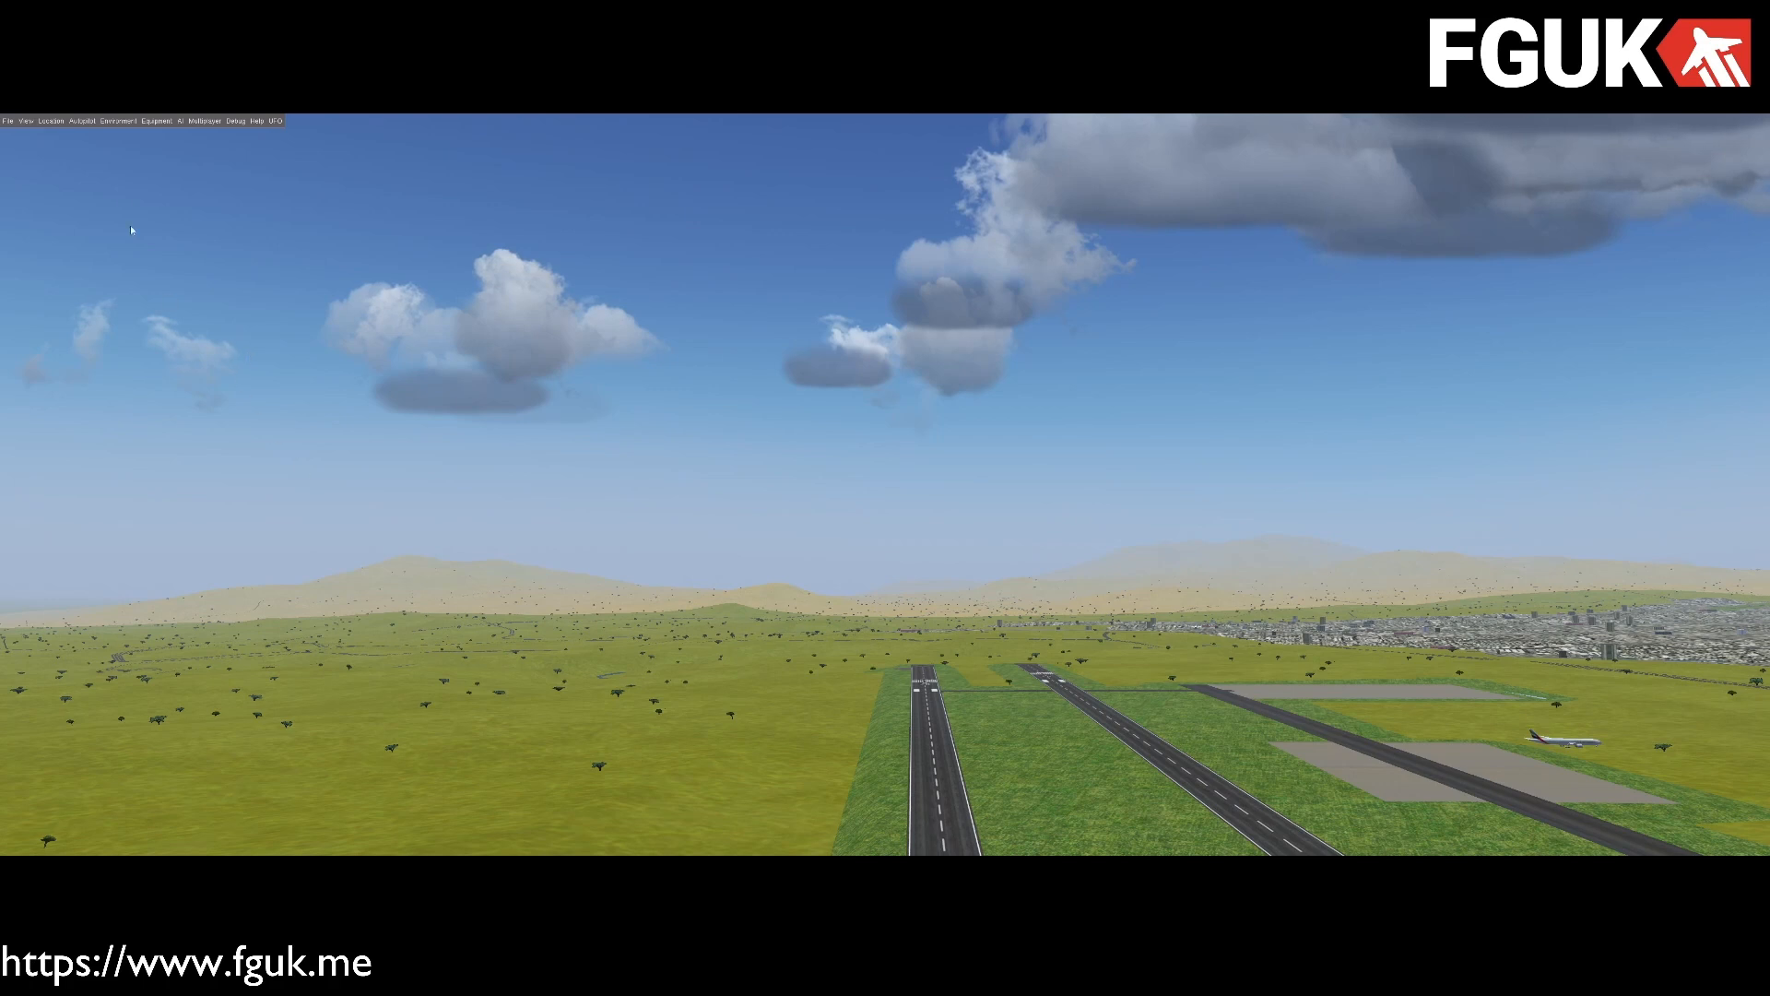
# Step: Turn on Satellite Photoscenery in the View menu's Rendering Options dialog, moved aside over the grassland
pyautogui.click(9, 122)
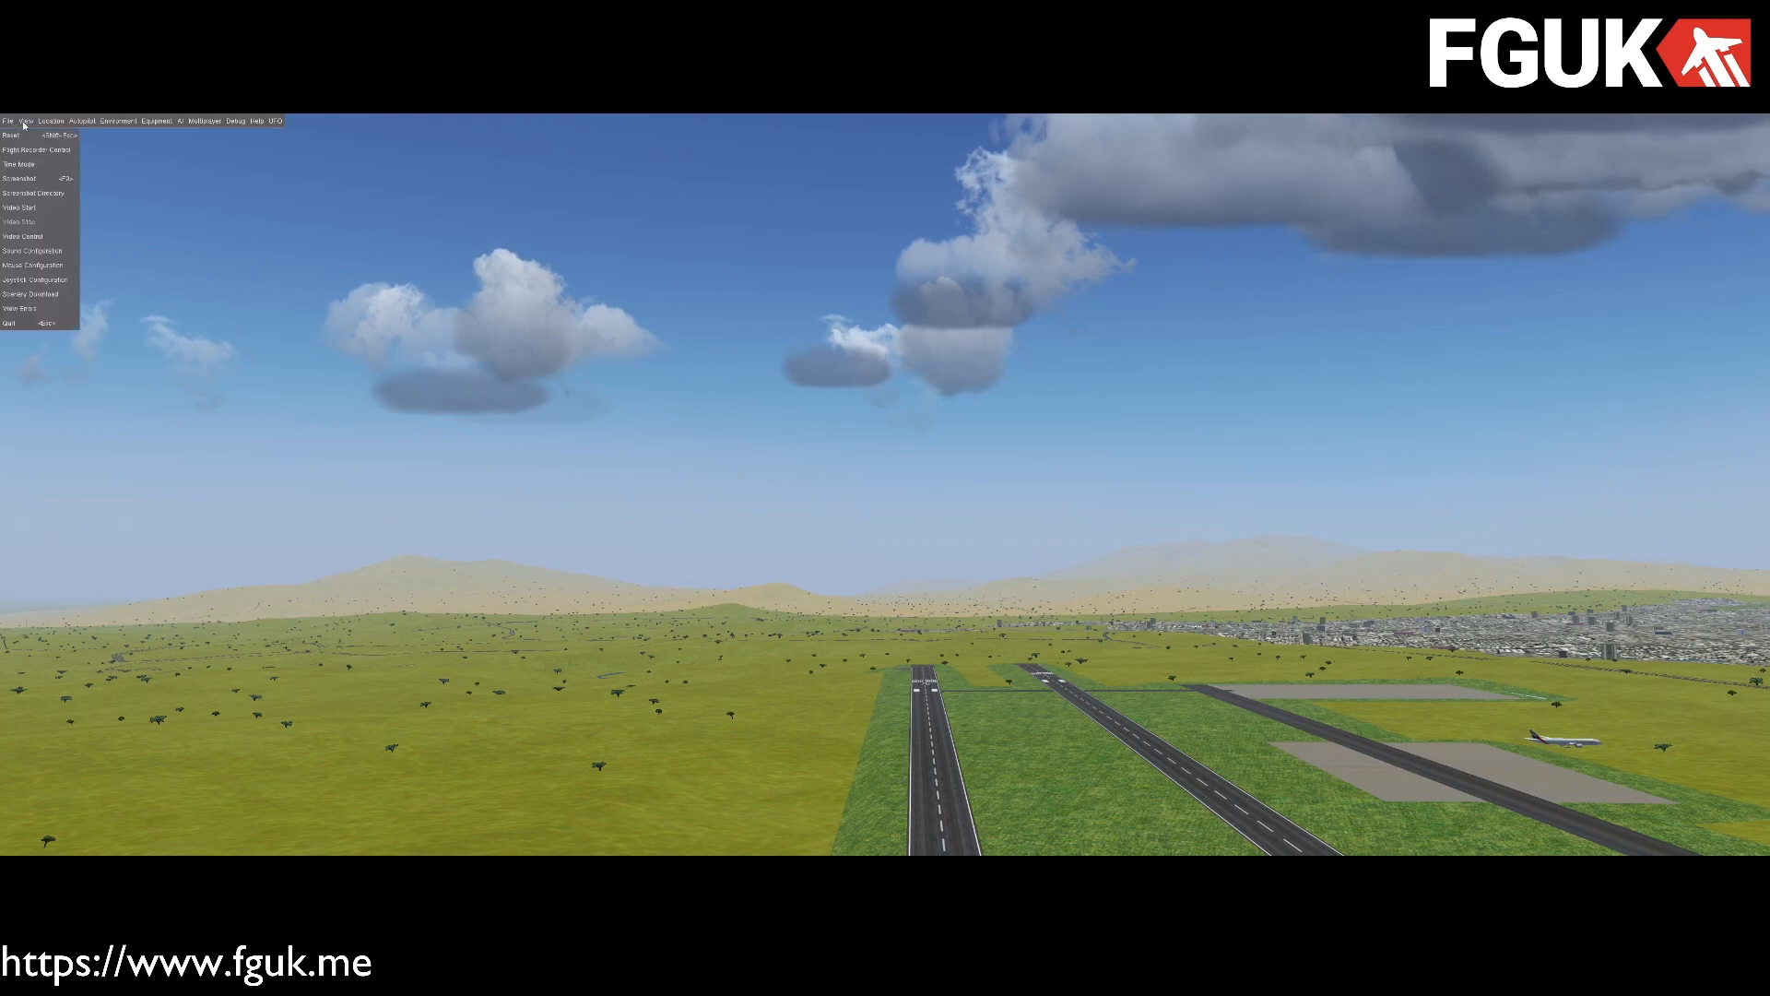
pyautogui.click(30, 122)
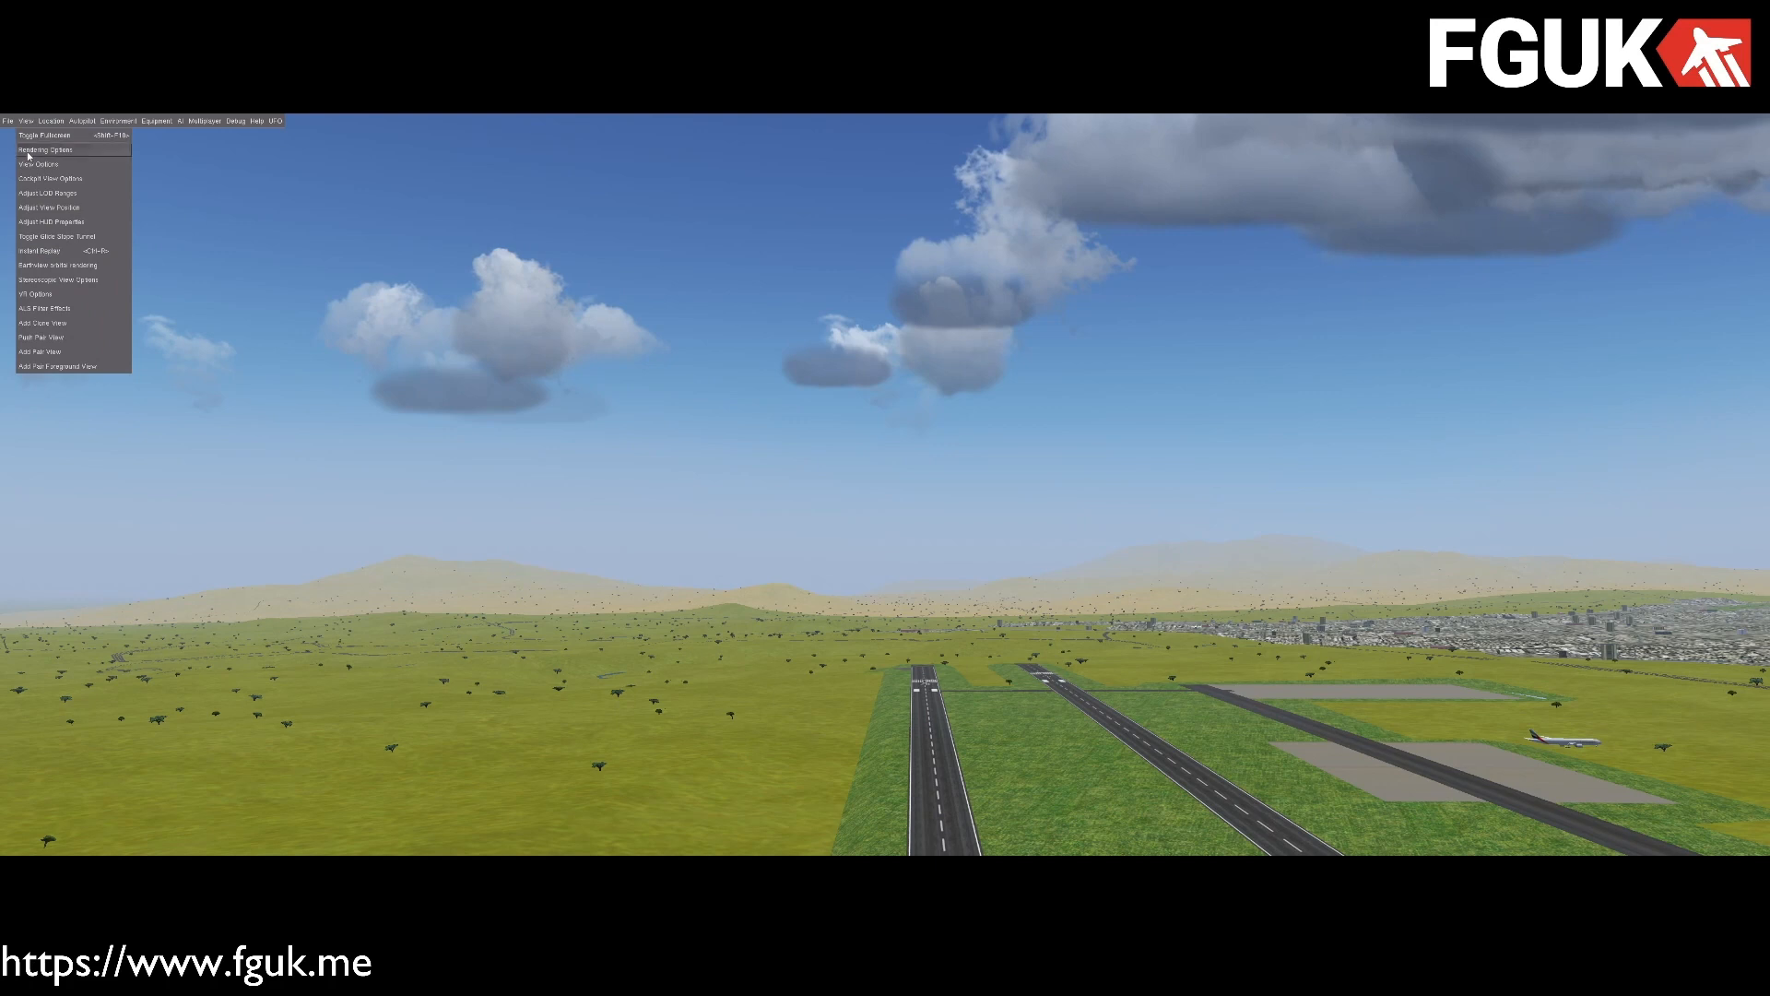
pyautogui.click(48, 149)
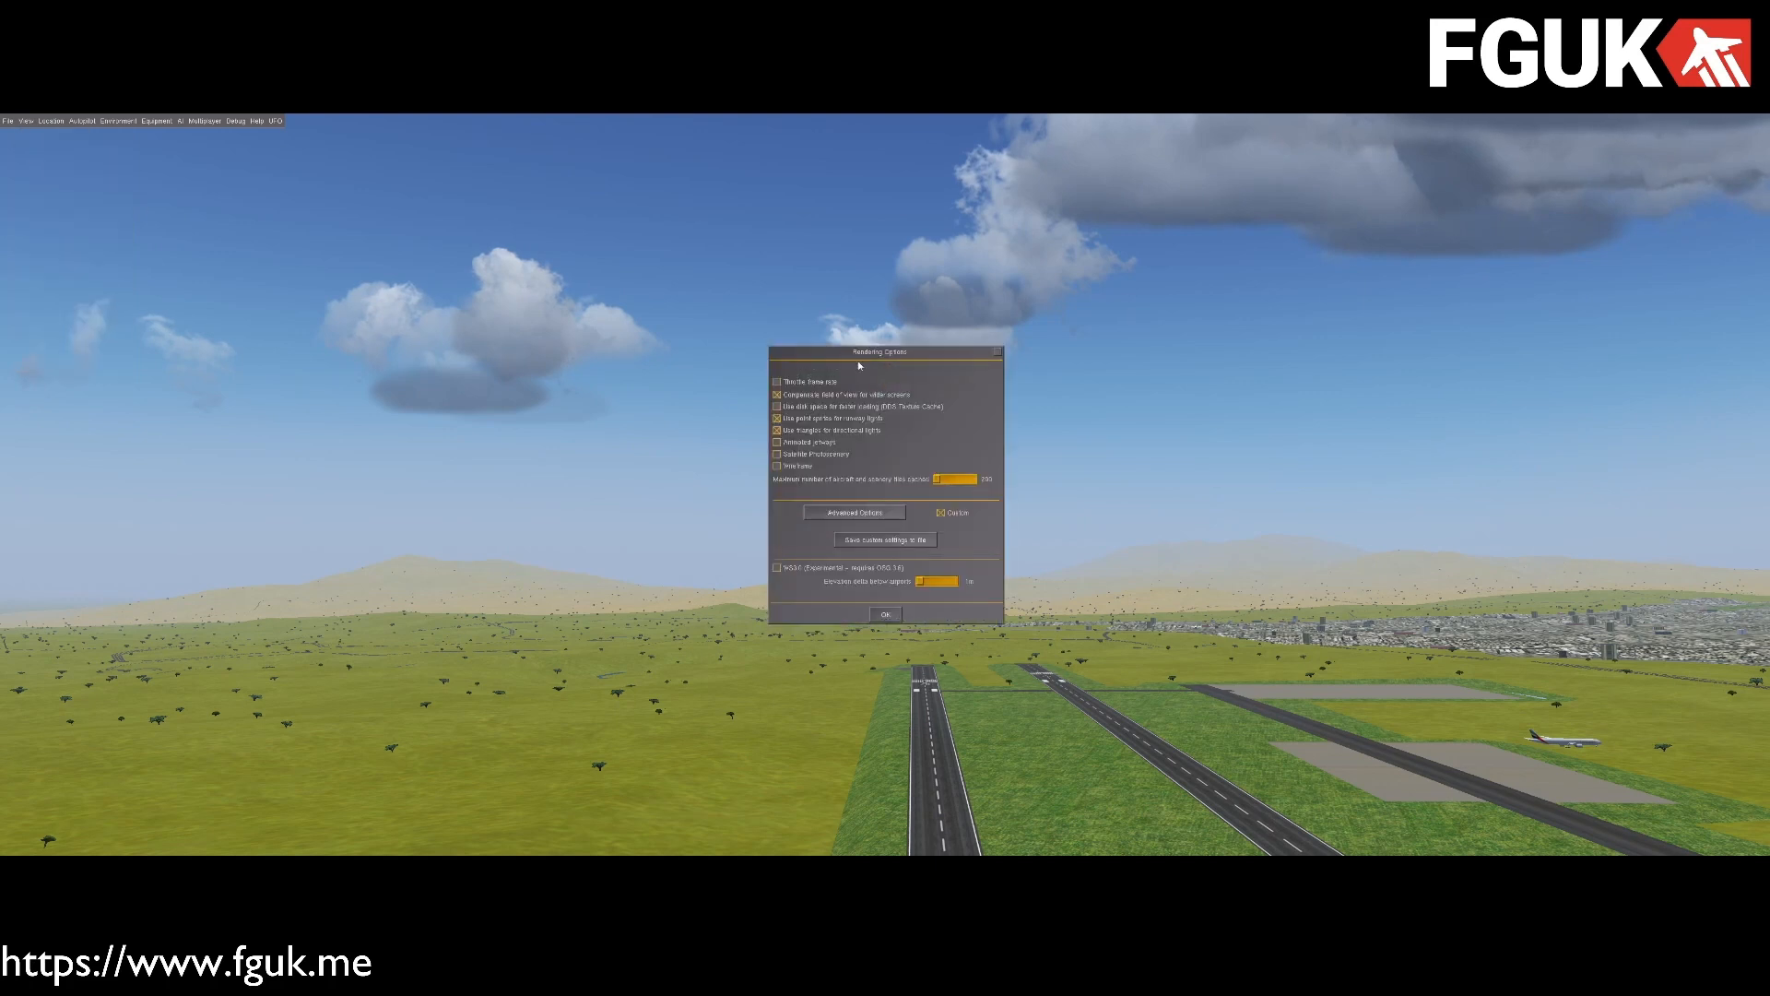
pyautogui.moveTo(885, 350); pyautogui.dragTo(461, 475)
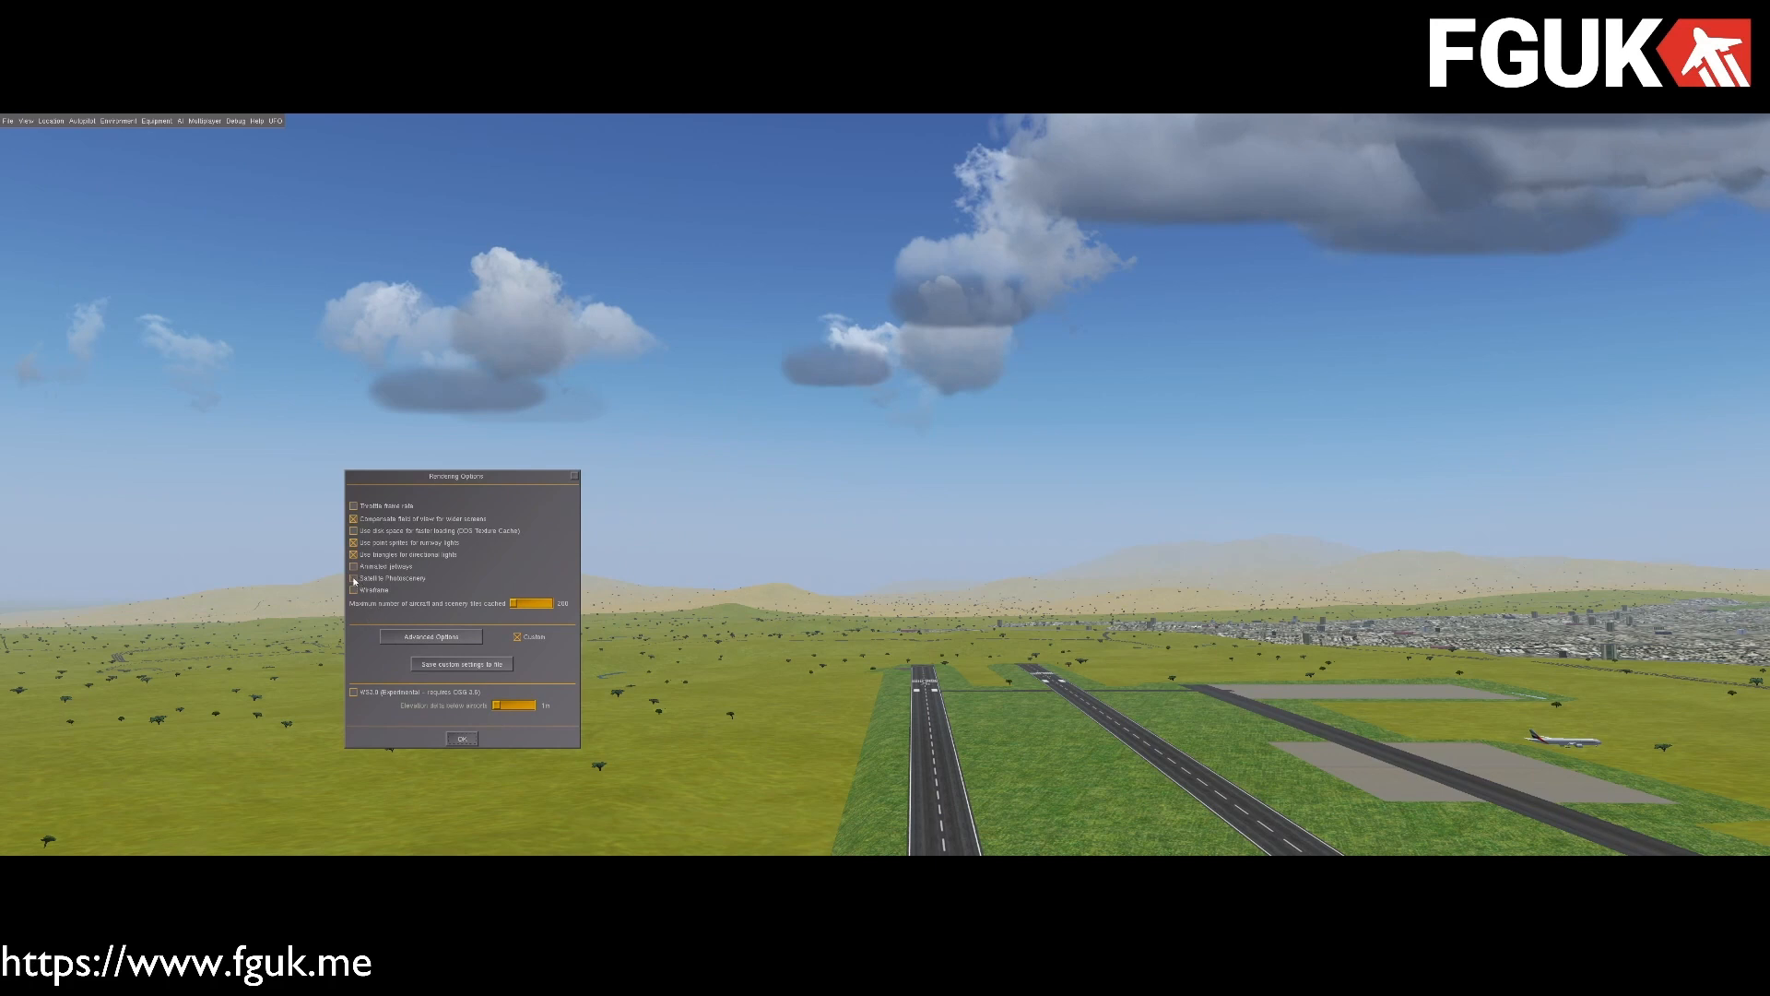
pyautogui.click(461, 737)
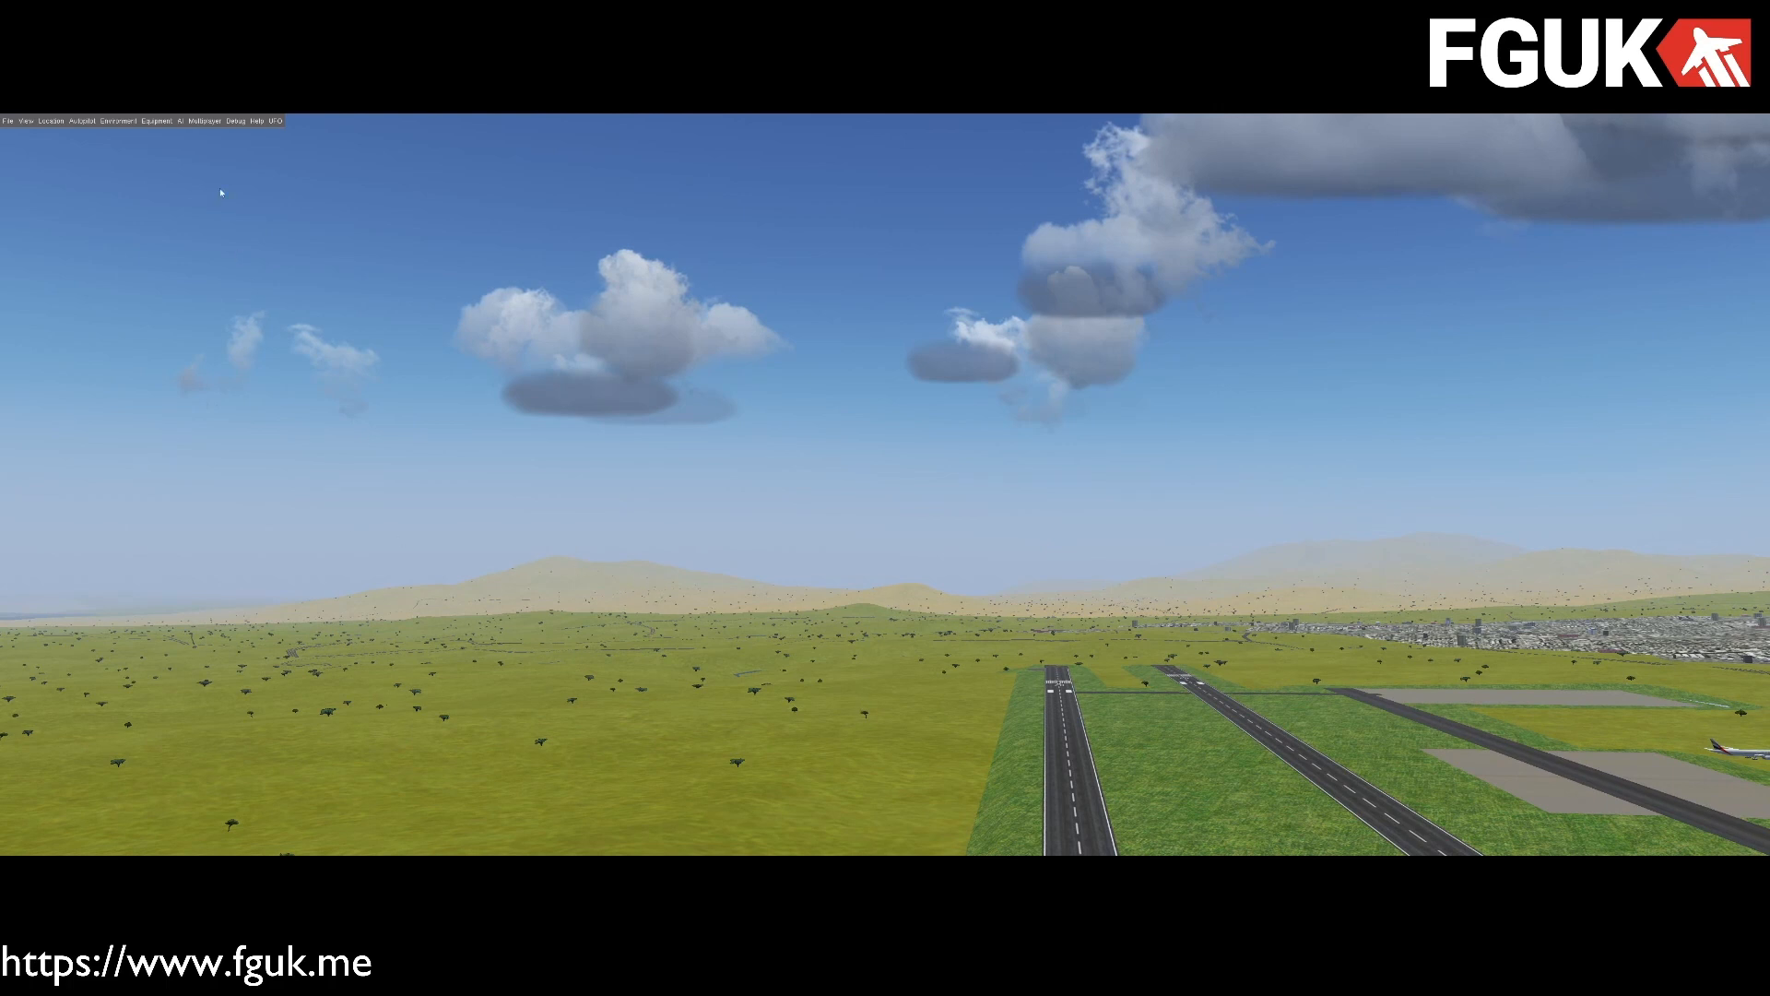
pyautogui.click(234, 122)
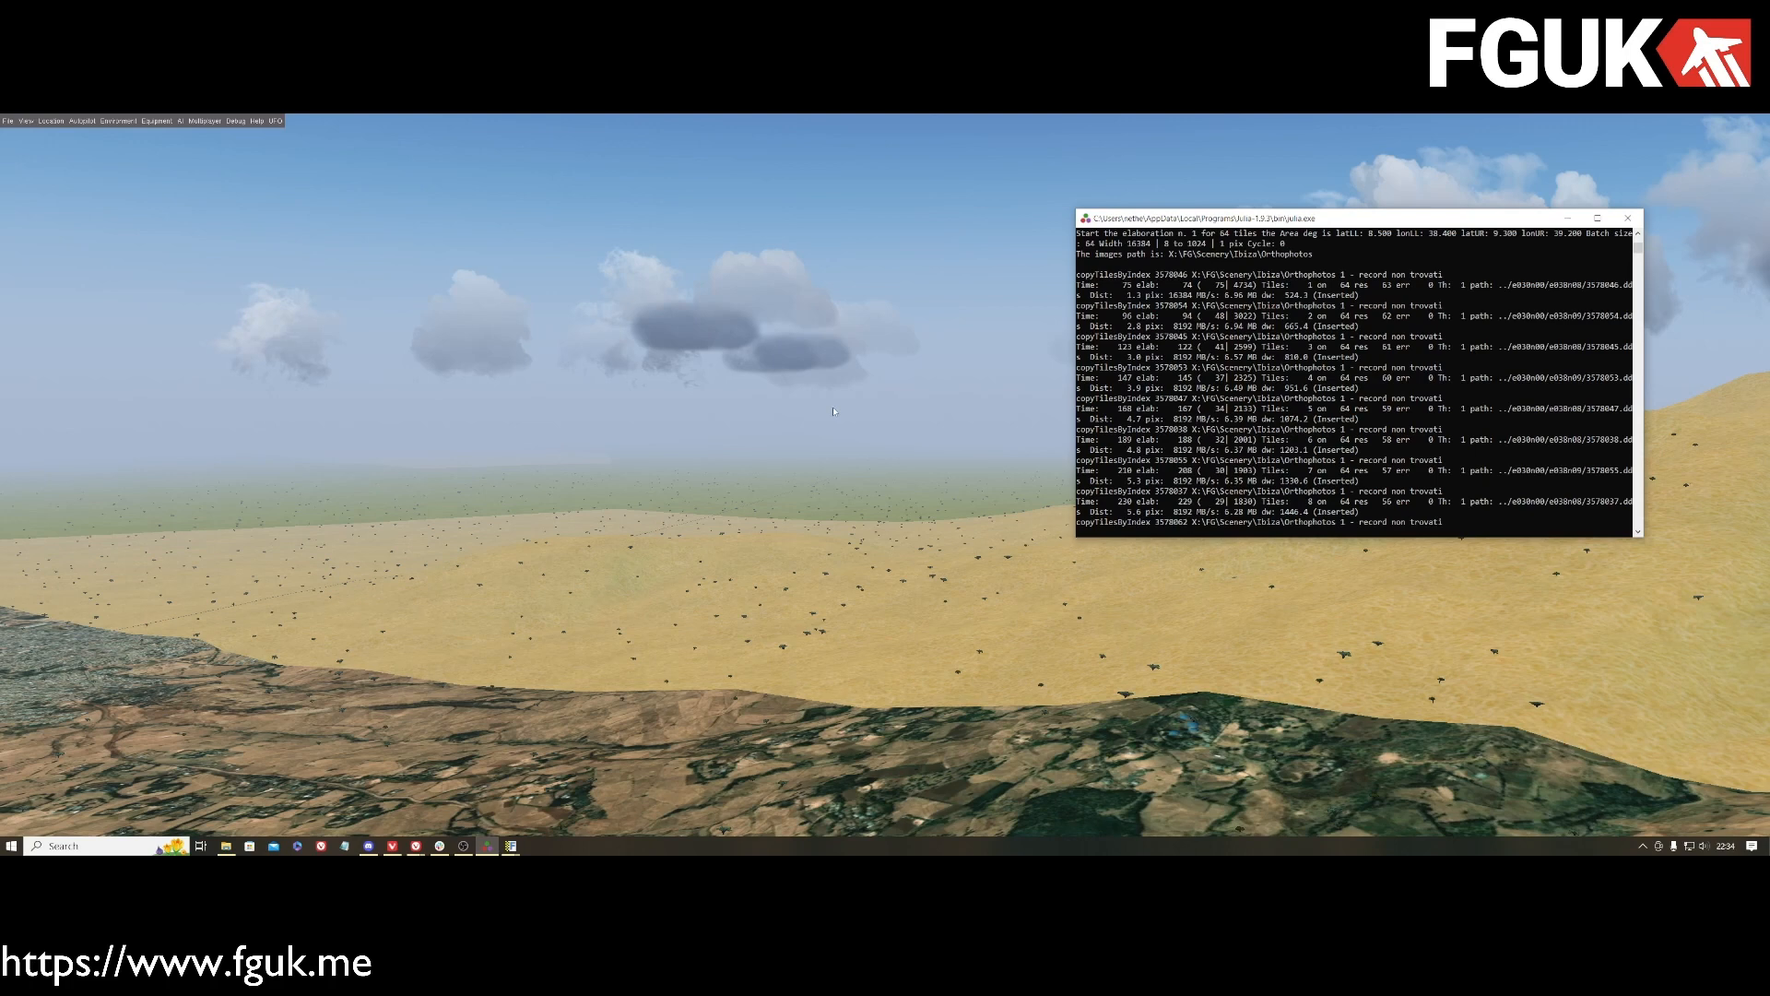
pyautogui.moveTo(1265, 468)
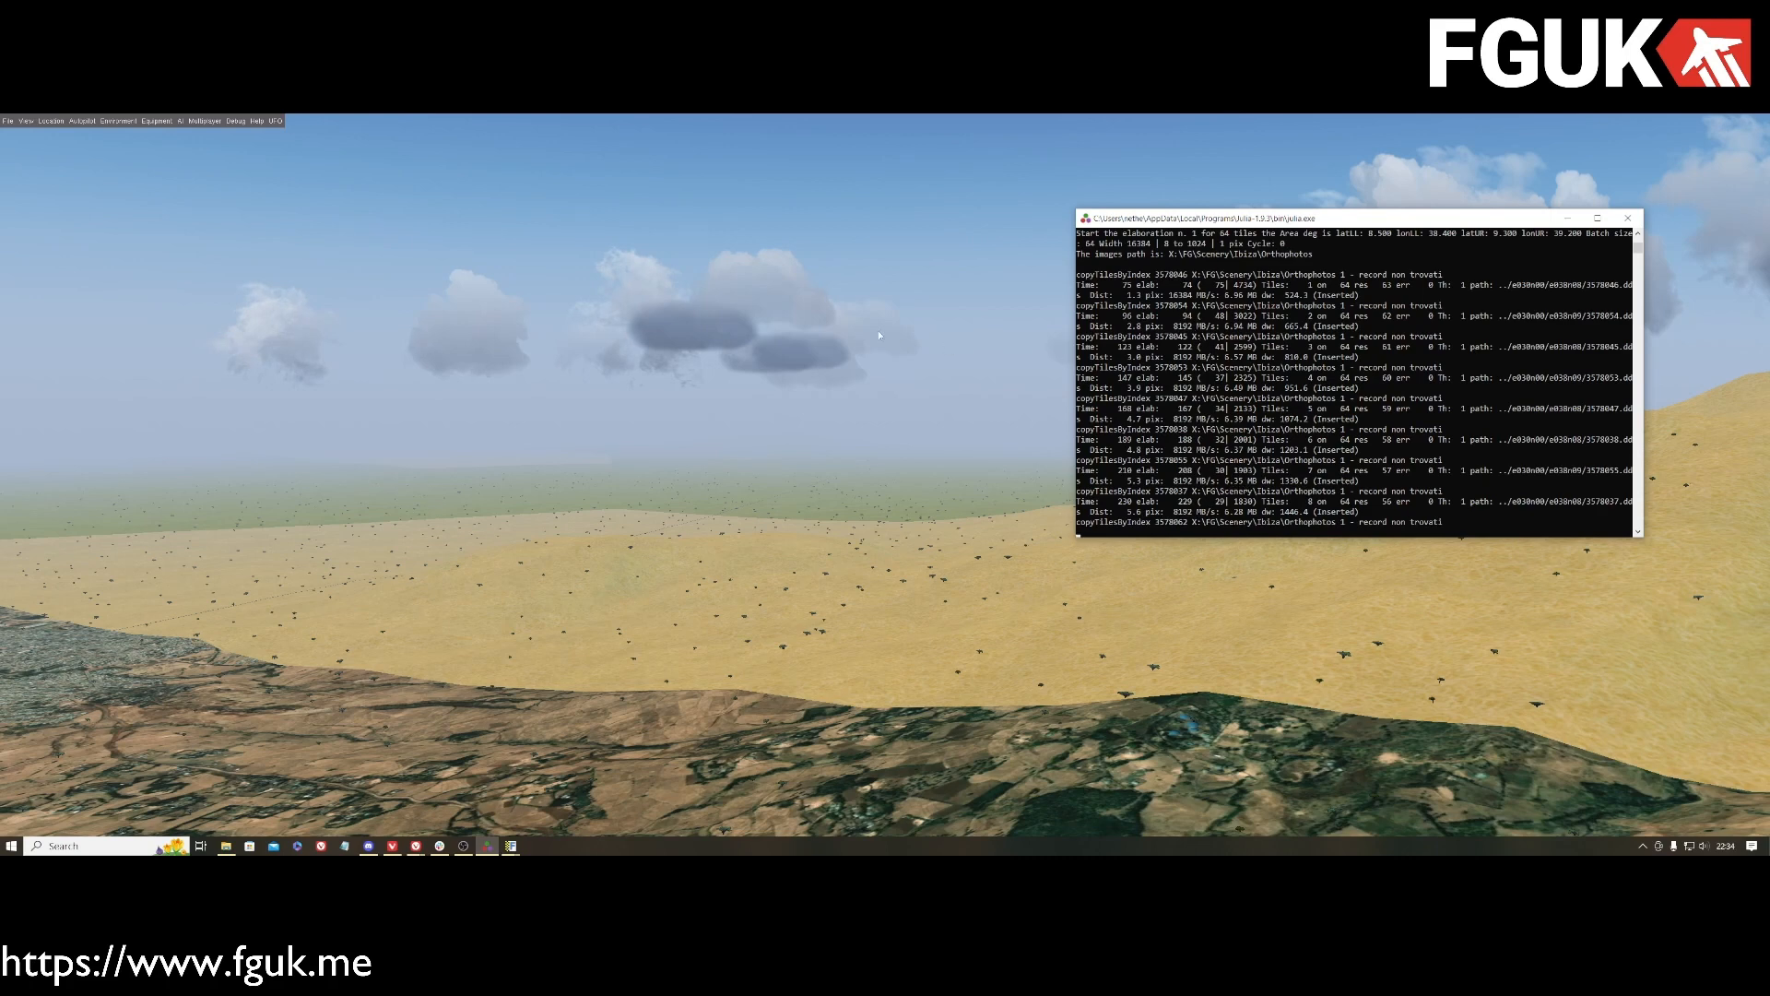
pyautogui.moveTo(180, 167)
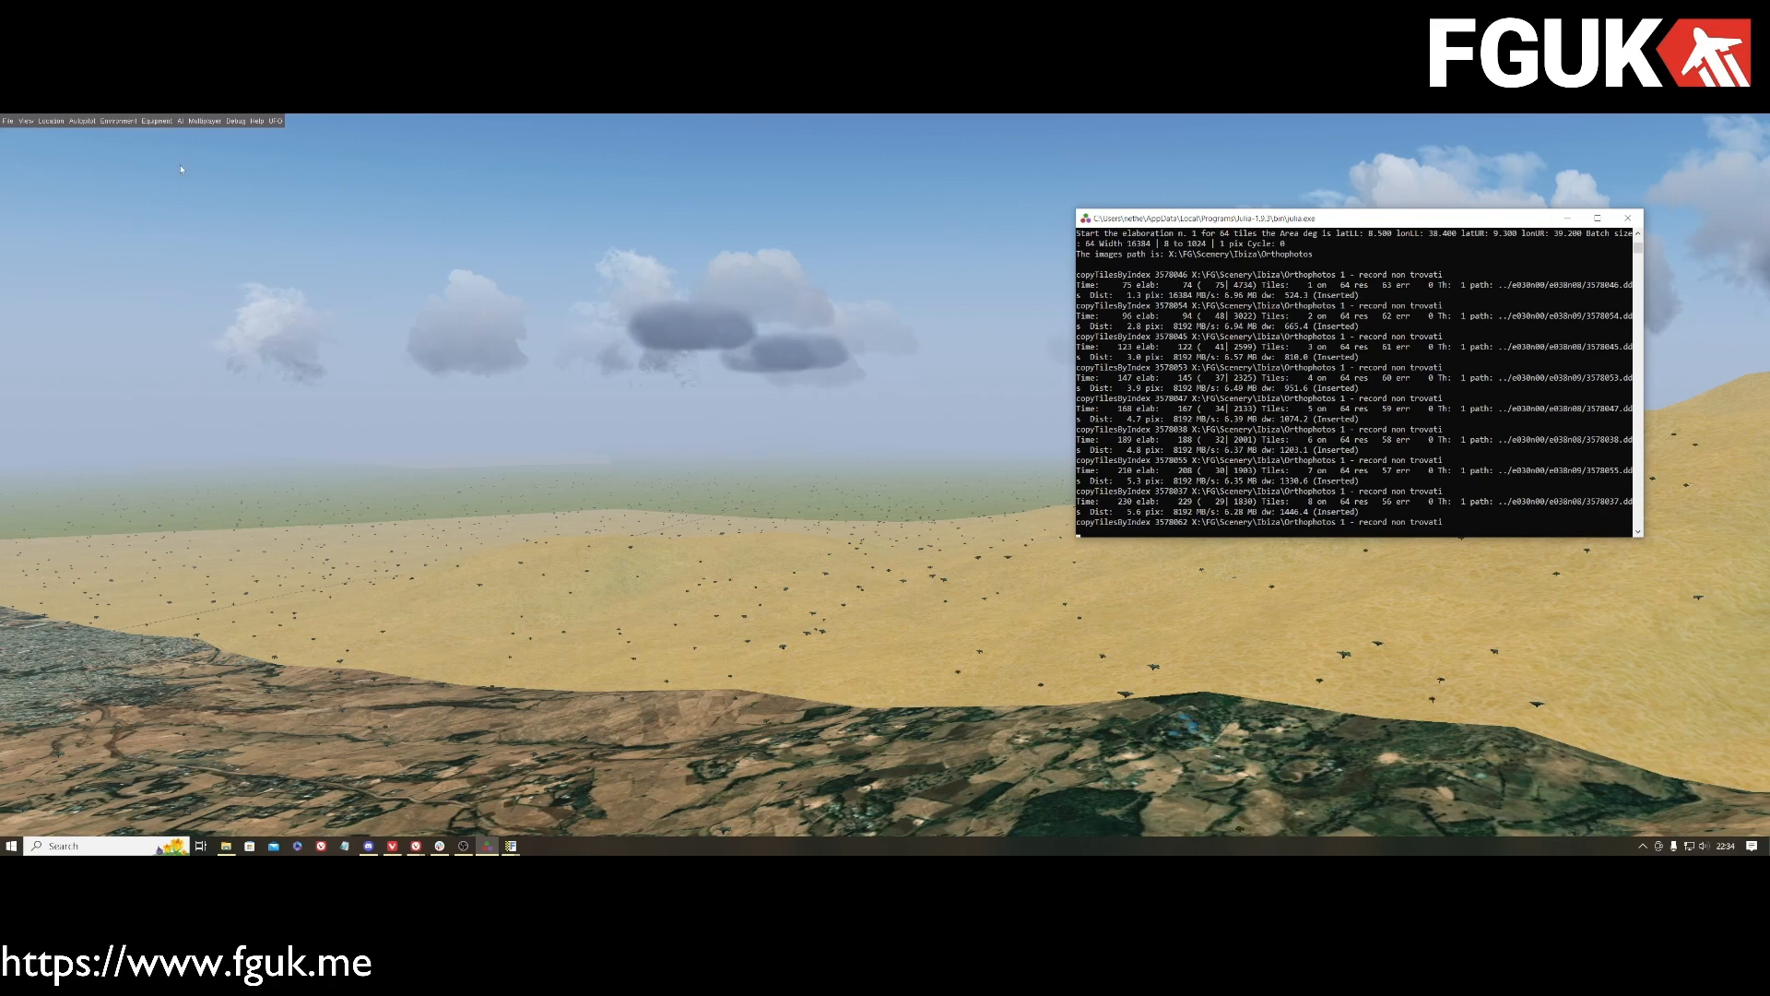
# Step: Bring the FlightGear window back in front of the photoscenery console
pyautogui.click(232, 122)
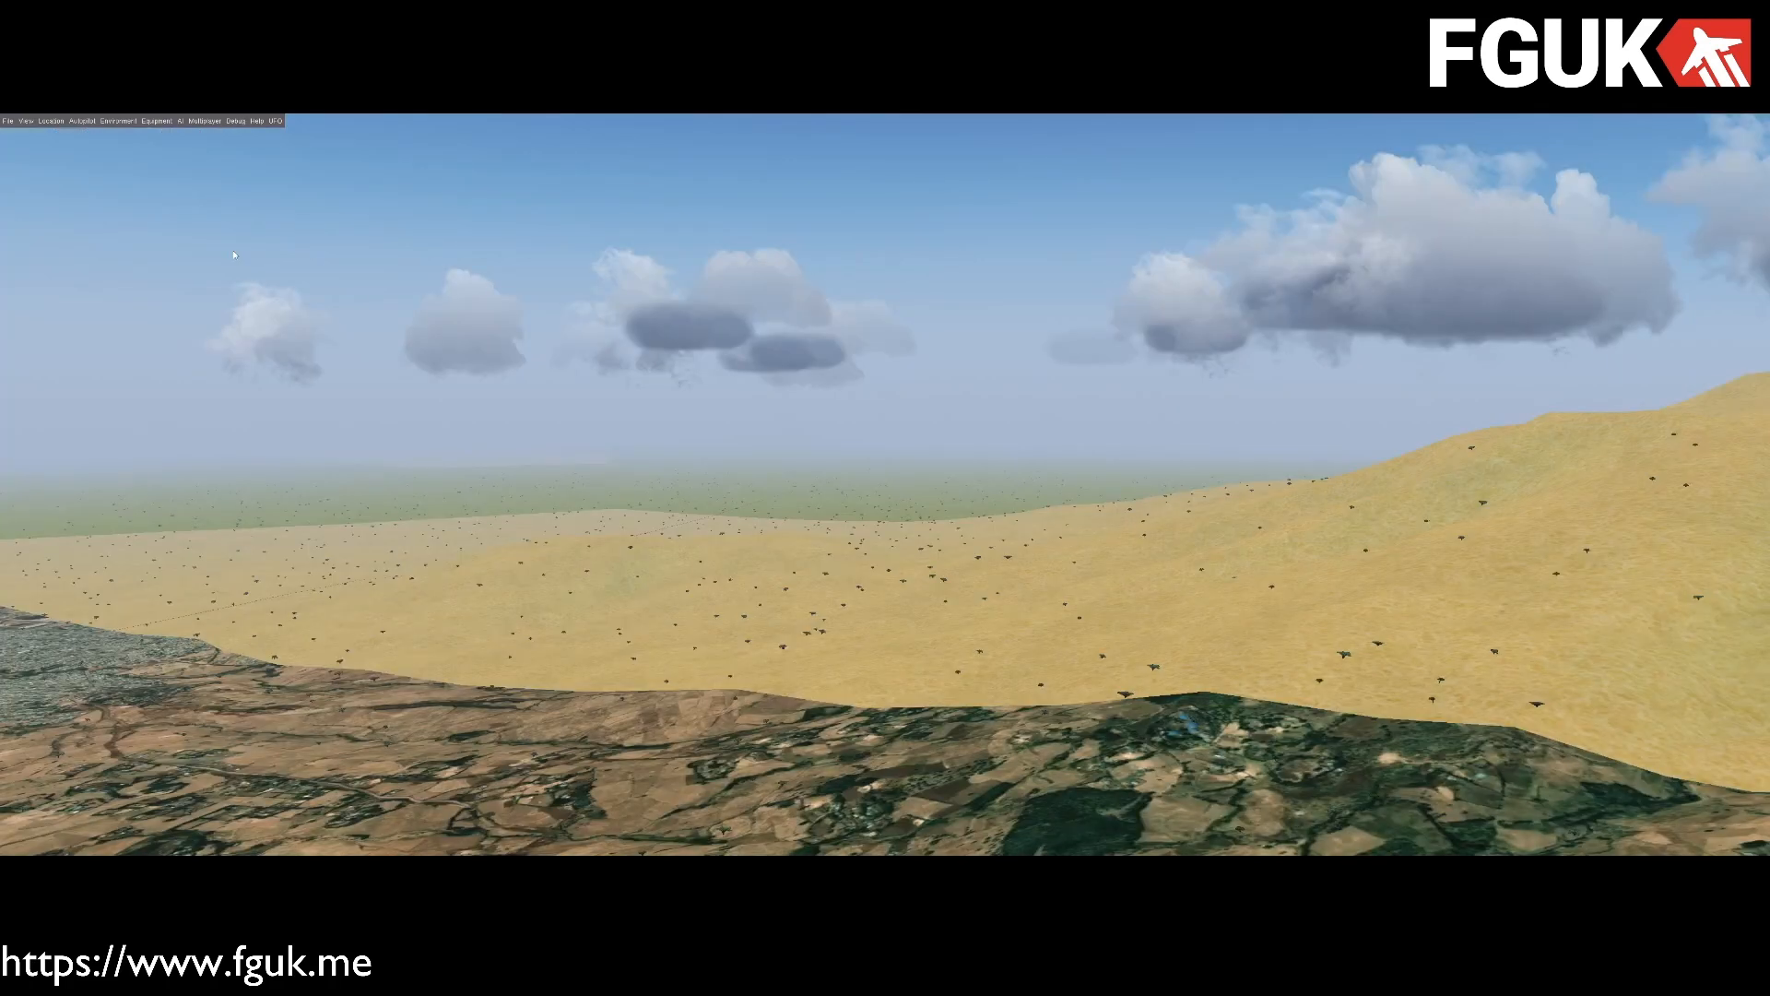
pyautogui.moveTo(419, 383)
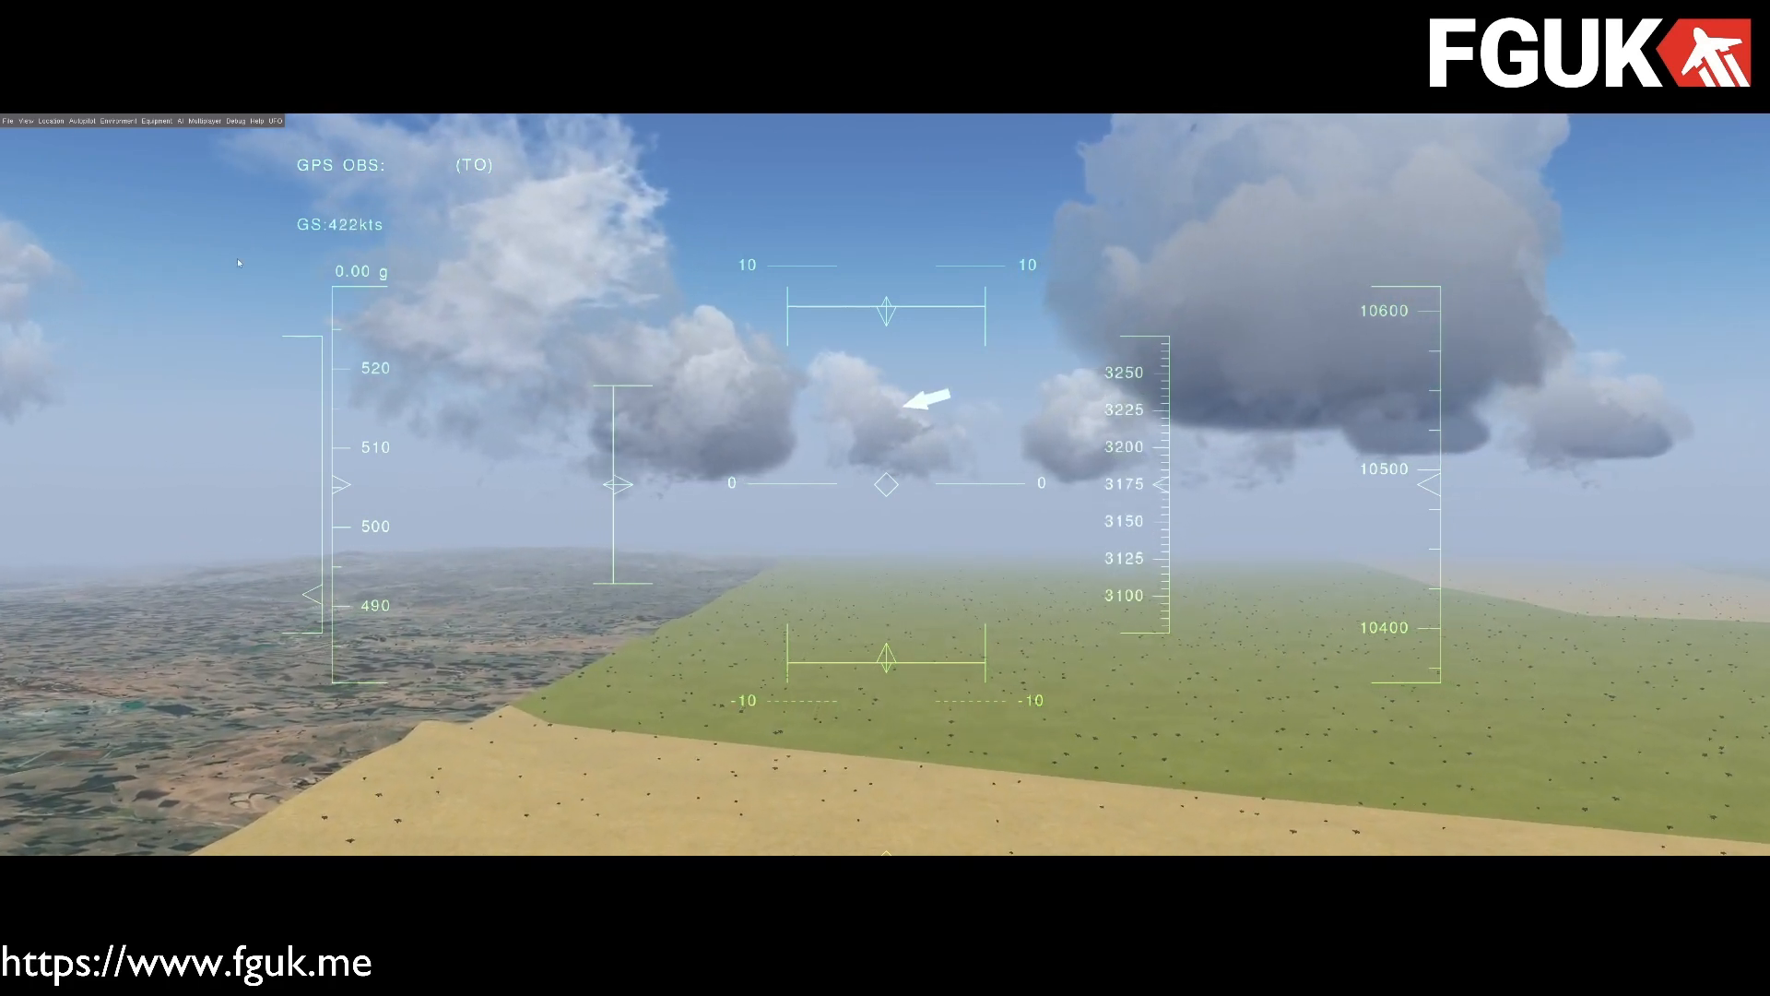
# Step: Show the Debug menu's reload and diagnostic commands over the head-up display
pyautogui.click(235, 122)
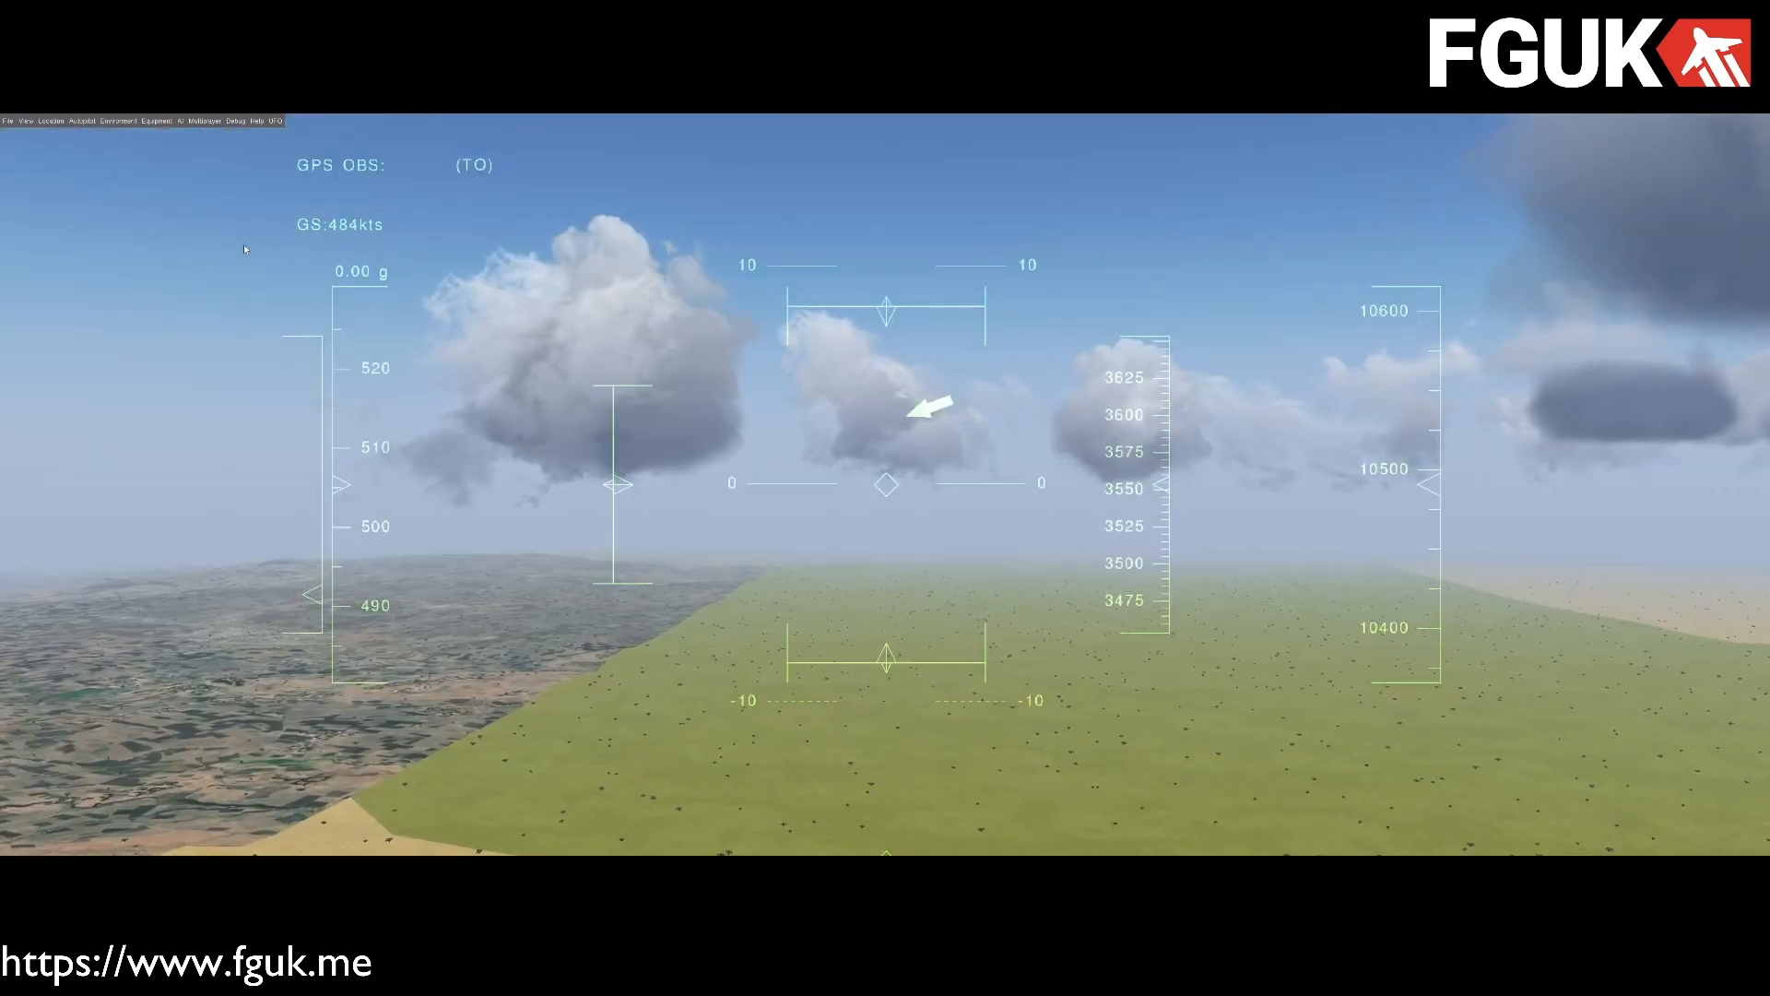
pyautogui.click(232, 121)
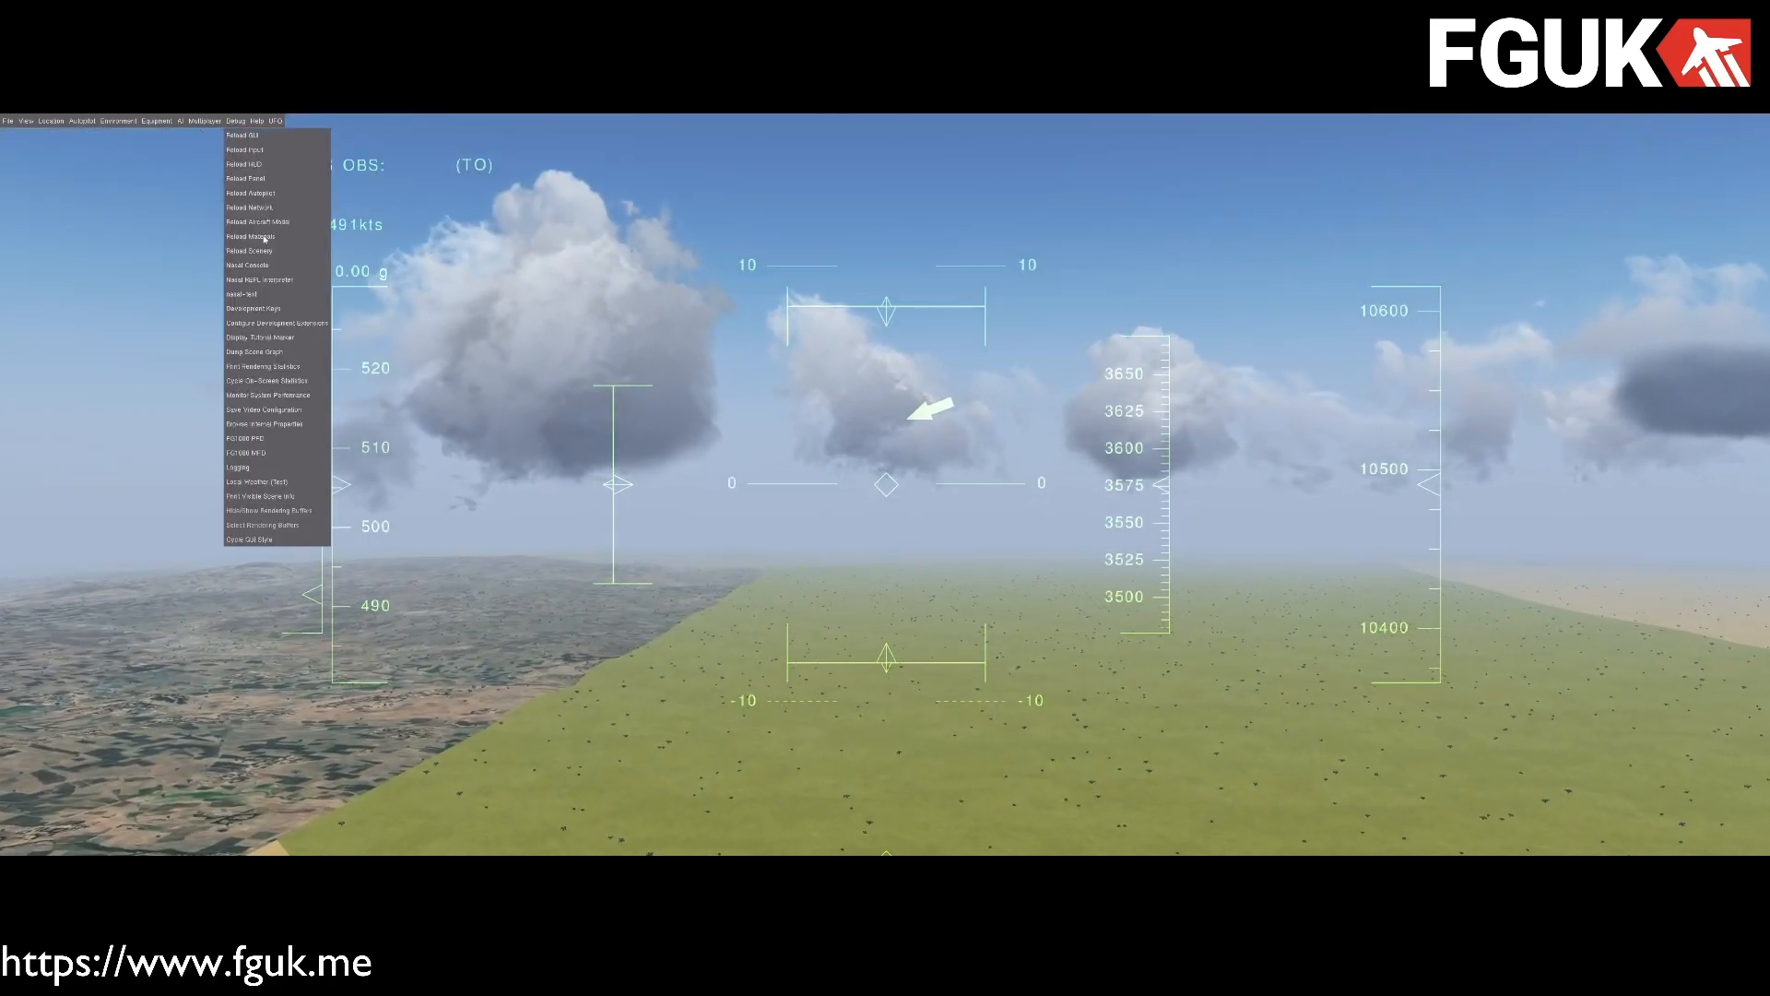